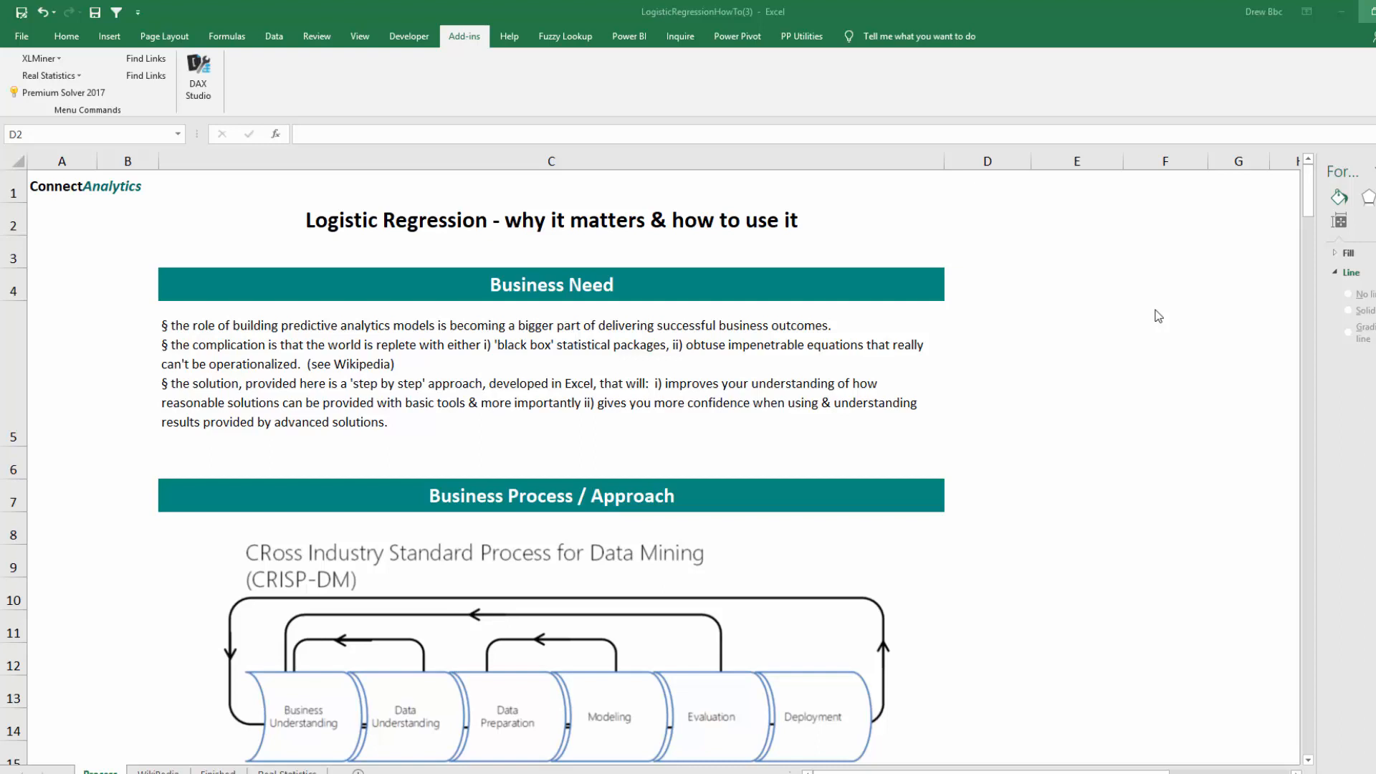
Scroll the Process sheet to the CRISP-DM Business Process diagram and Presenting Approach heading.
{"action": "left_click", "coordinate": [986, 219]}
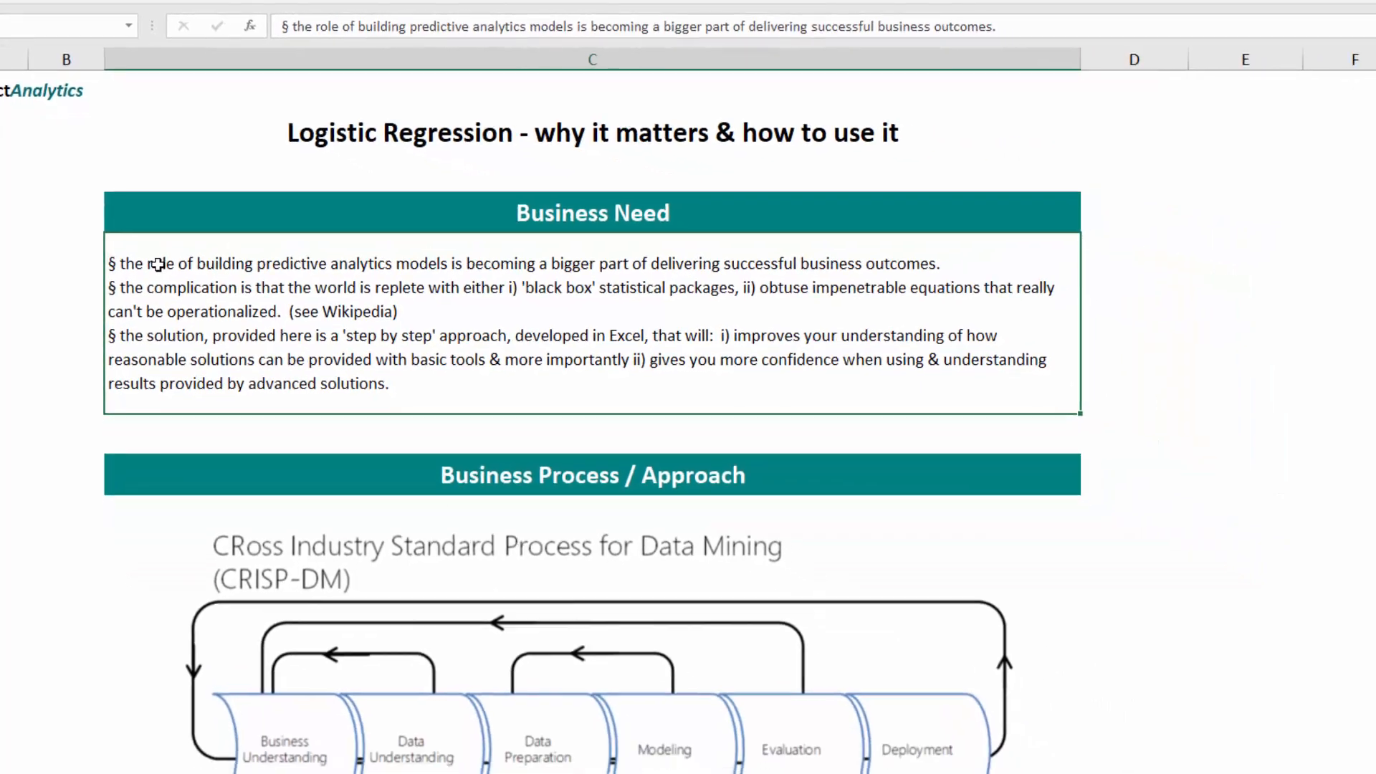
{"action": "scroll", "scroll_direction": "down", "scroll_amount": 3}
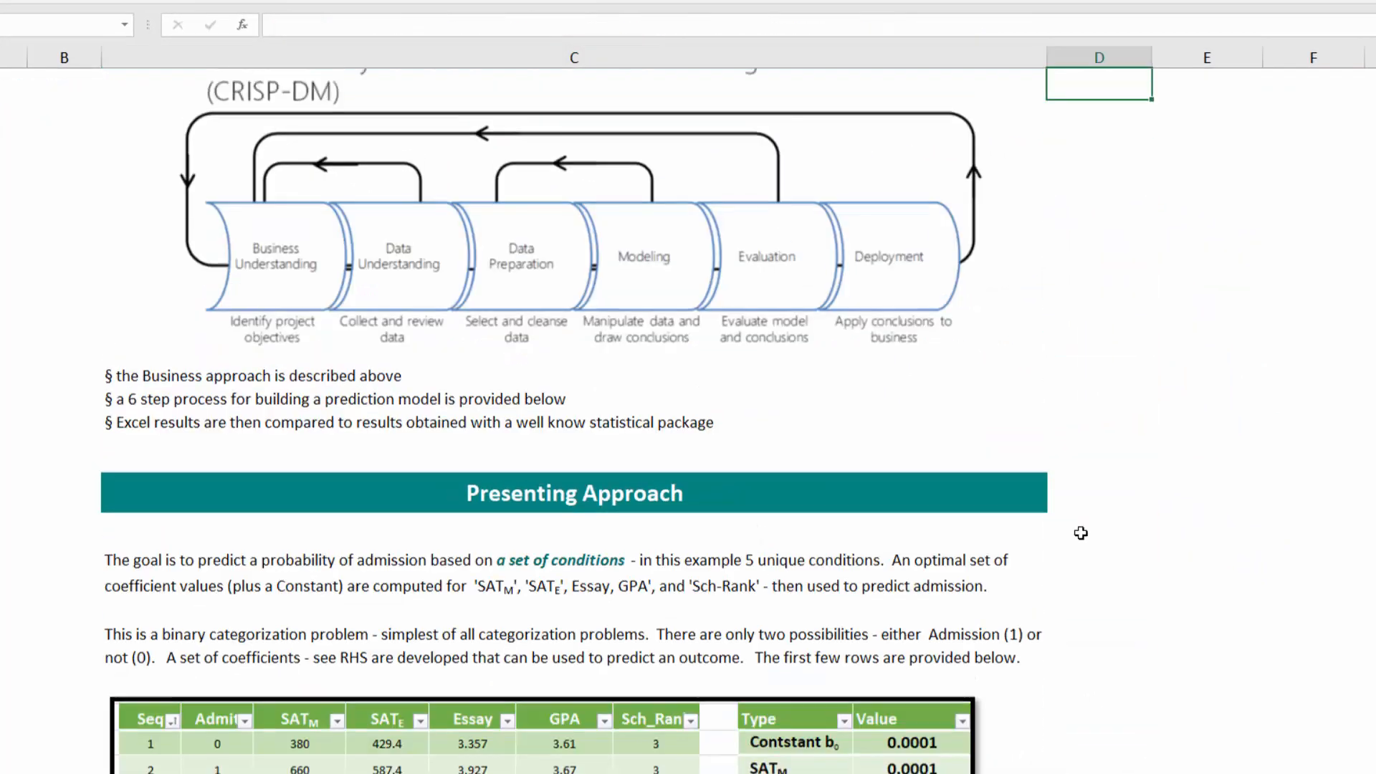
{"action": "scroll", "scroll_direction": "up", "scroll_amount": 3}
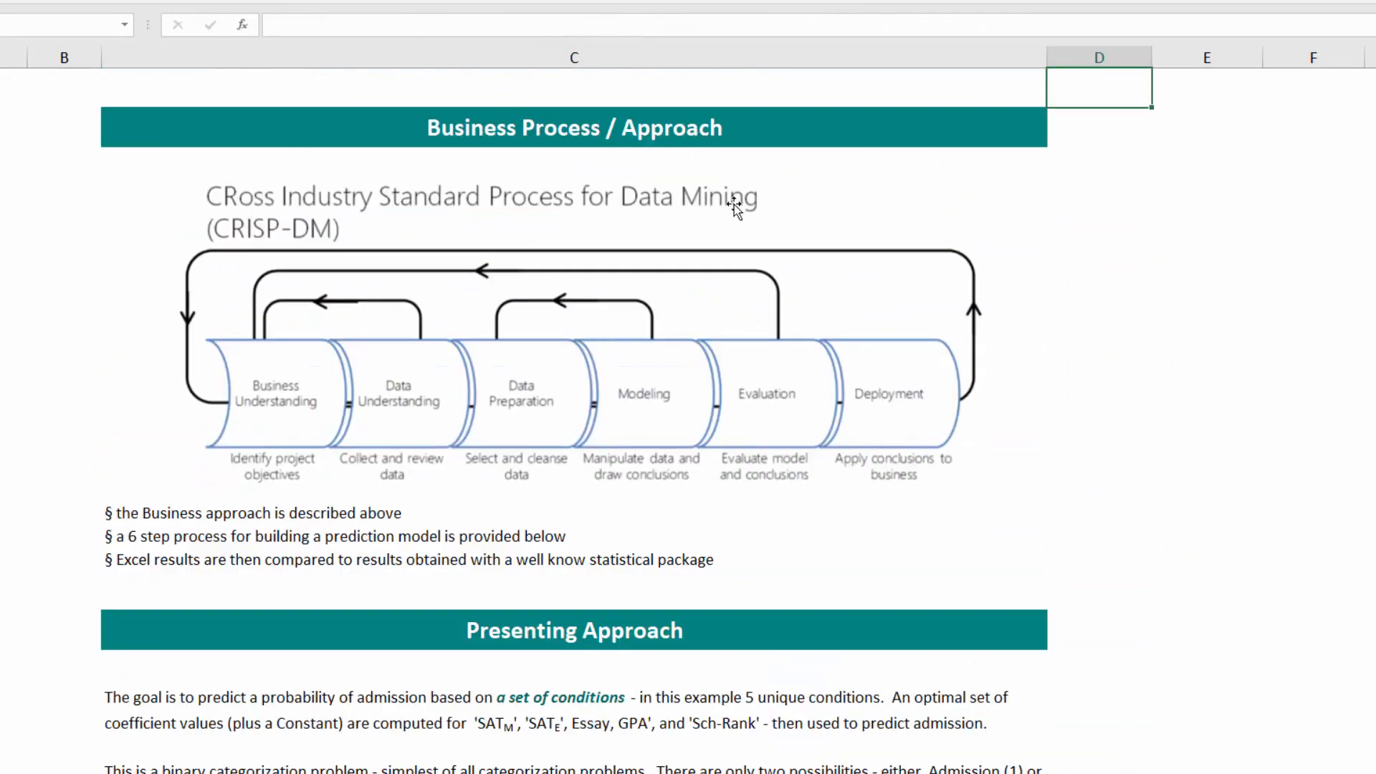
{"action": "mouse_move", "coordinate": [375, 402]}
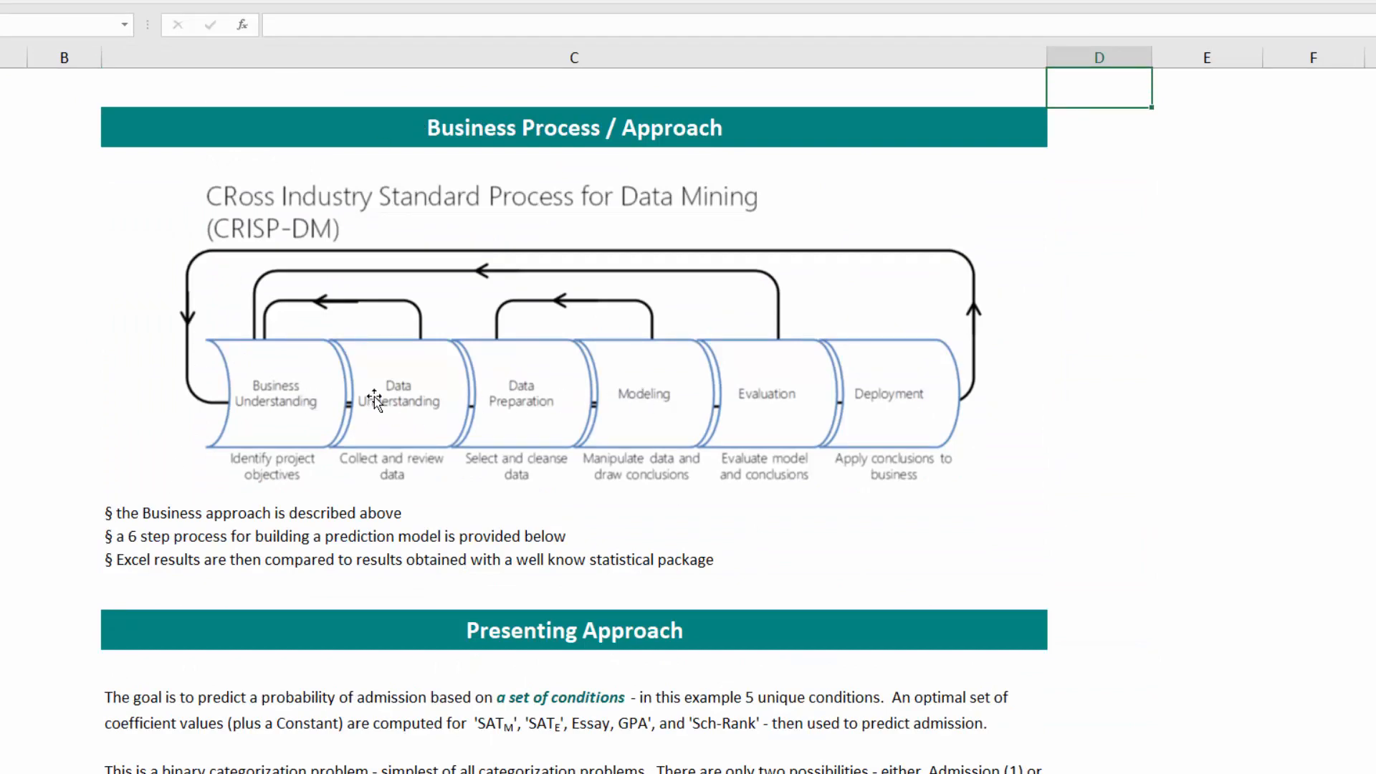
{"action": "mouse_move", "coordinate": [616, 426]}
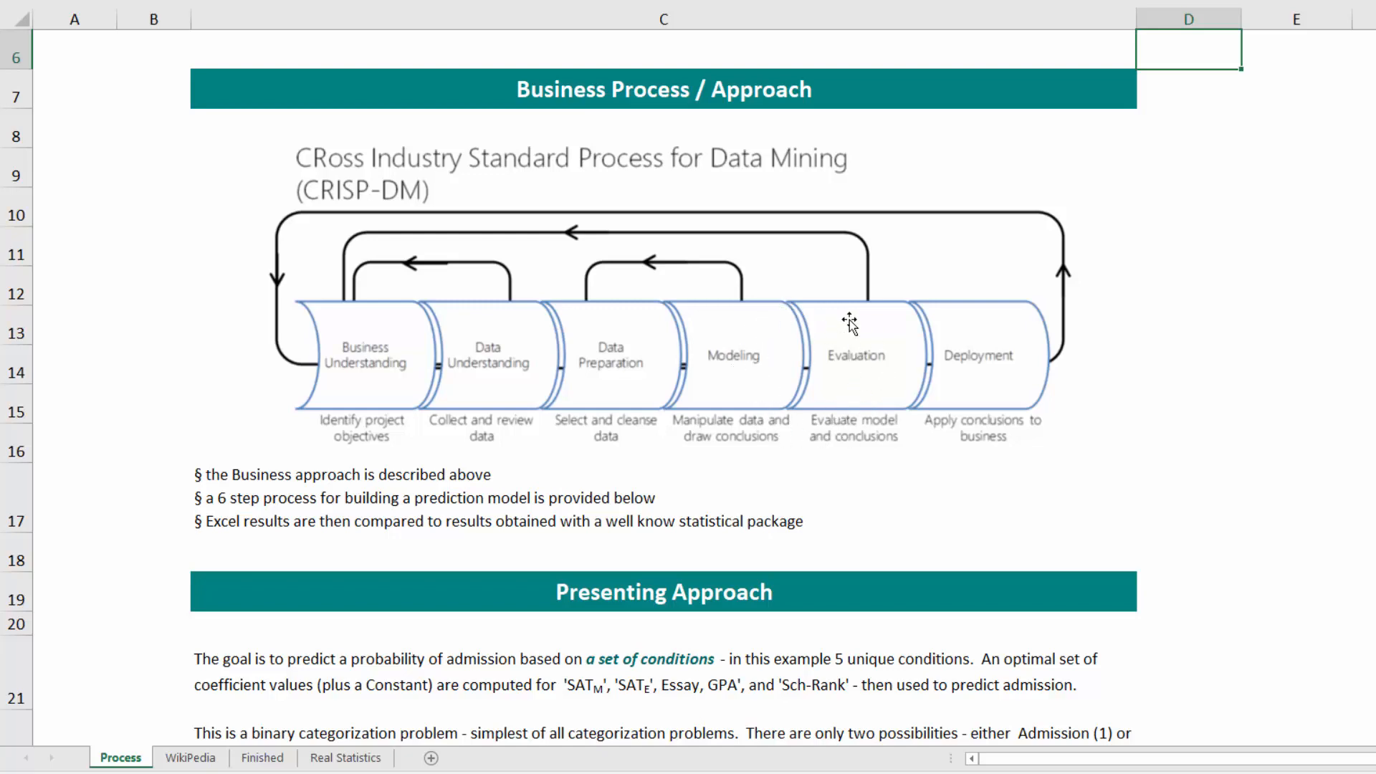
{"action": "scroll", "scroll_direction": "down", "scroll_amount": 3}
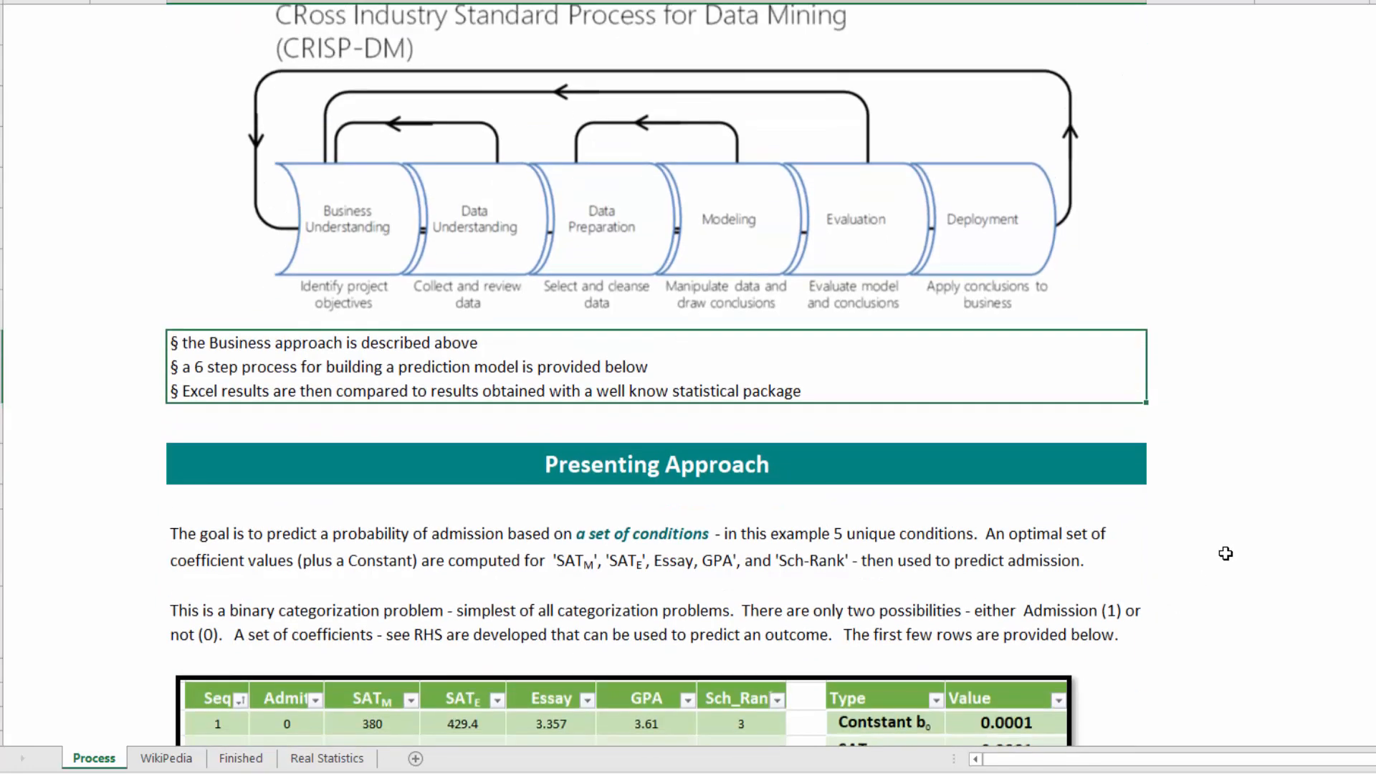
Show the Seq/Admit/SAT/Essay/GPA/Sch_Rank table and the coefficients set to 0.0001.
{"action": "scroll", "scroll_direction": "down", "scroll_amount": 3}
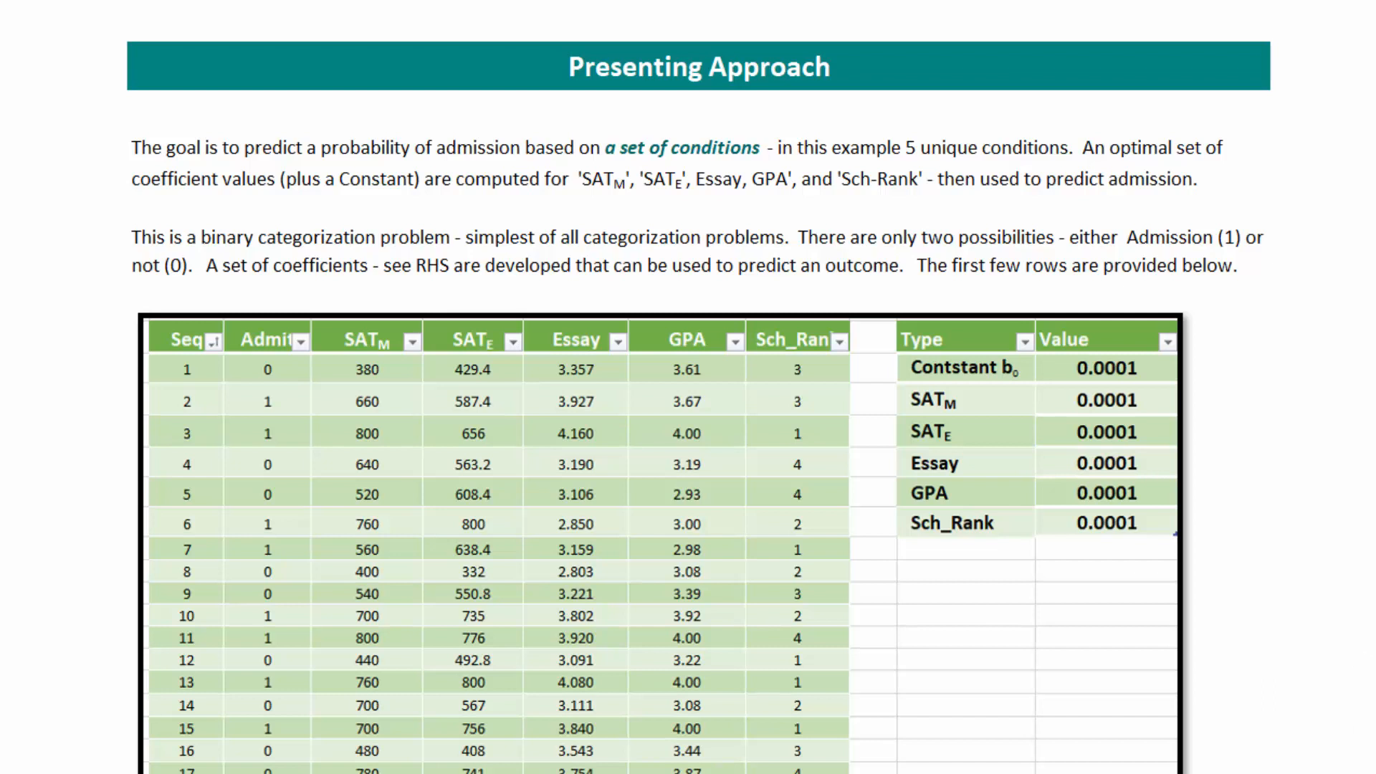
{"action": "mouse_move", "coordinate": [966, 431]}
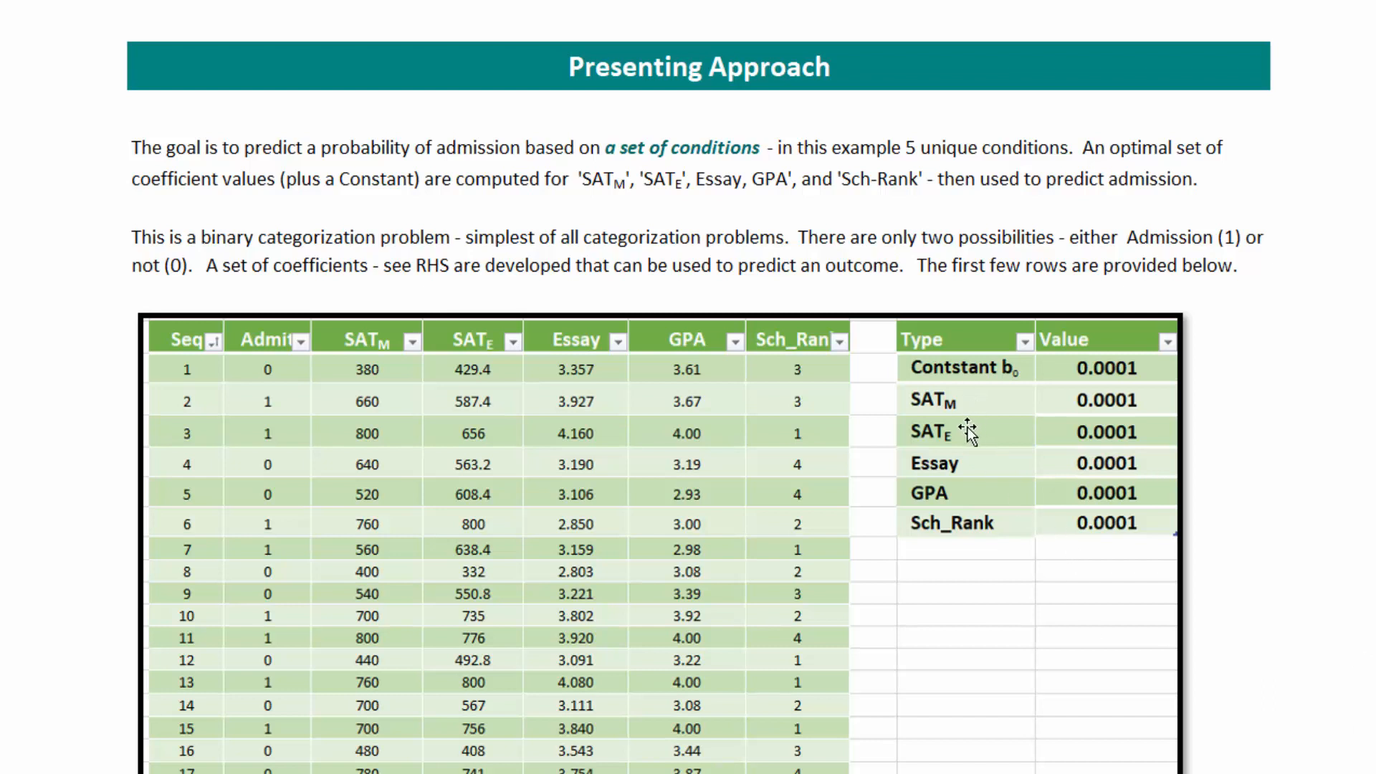
{"action": "mouse_move", "coordinate": [968, 523]}
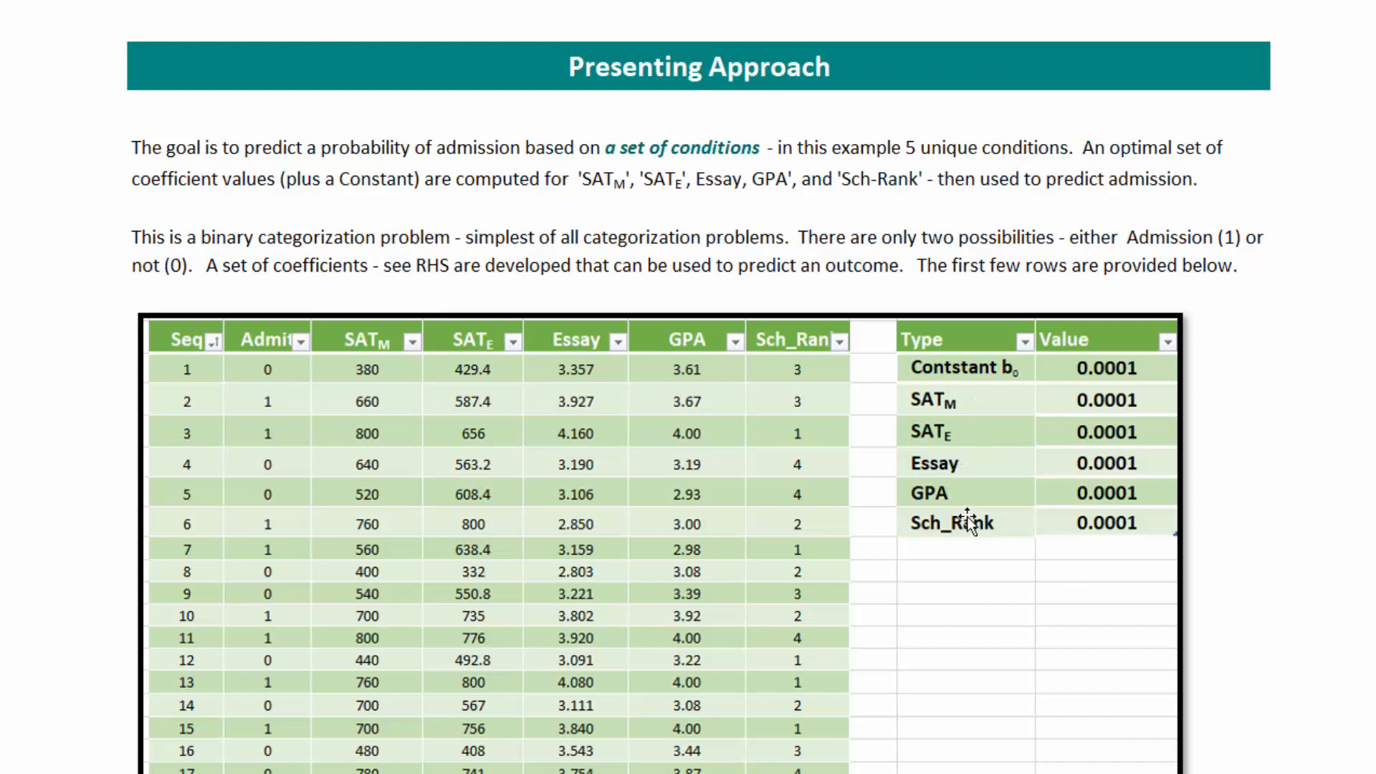
{"action": "mouse_move", "coordinate": [954, 447]}
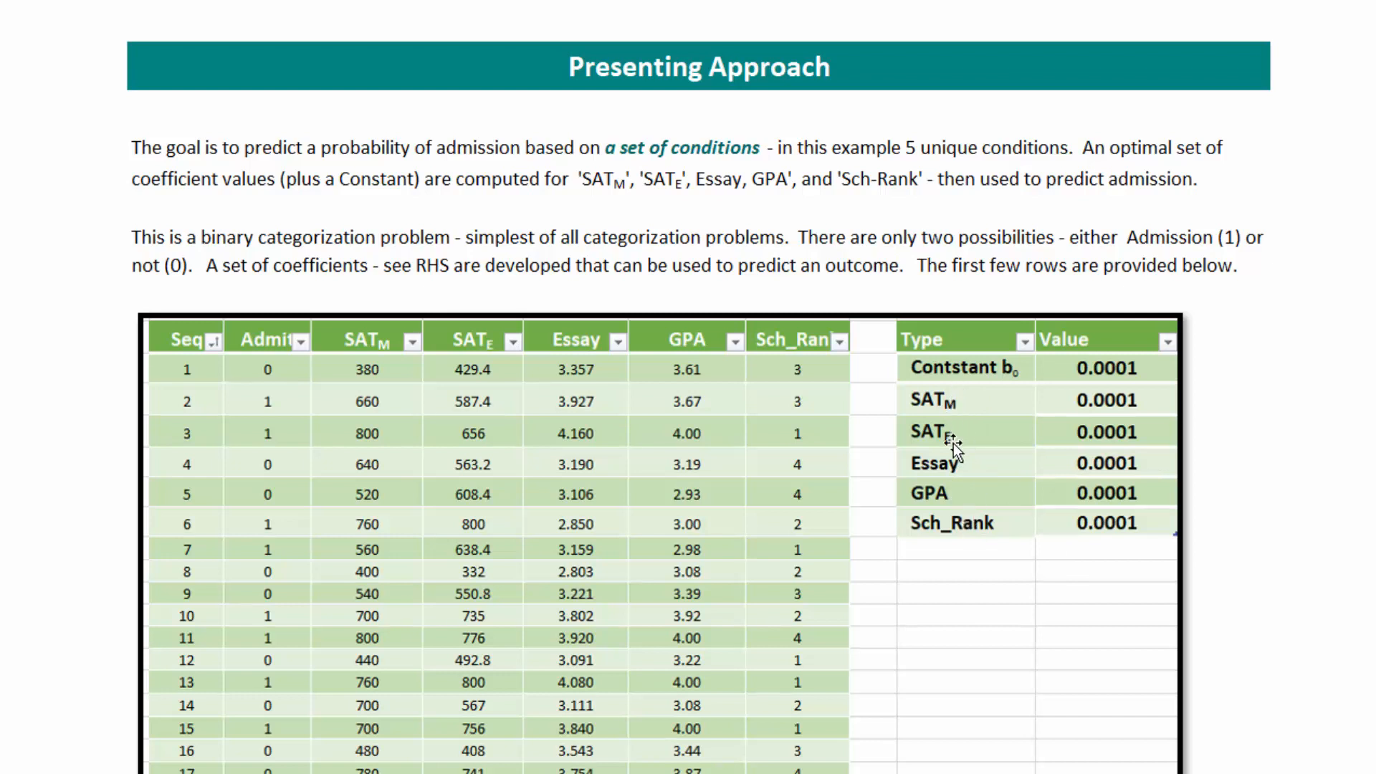
{"action": "mouse_move", "coordinate": [921, 523]}
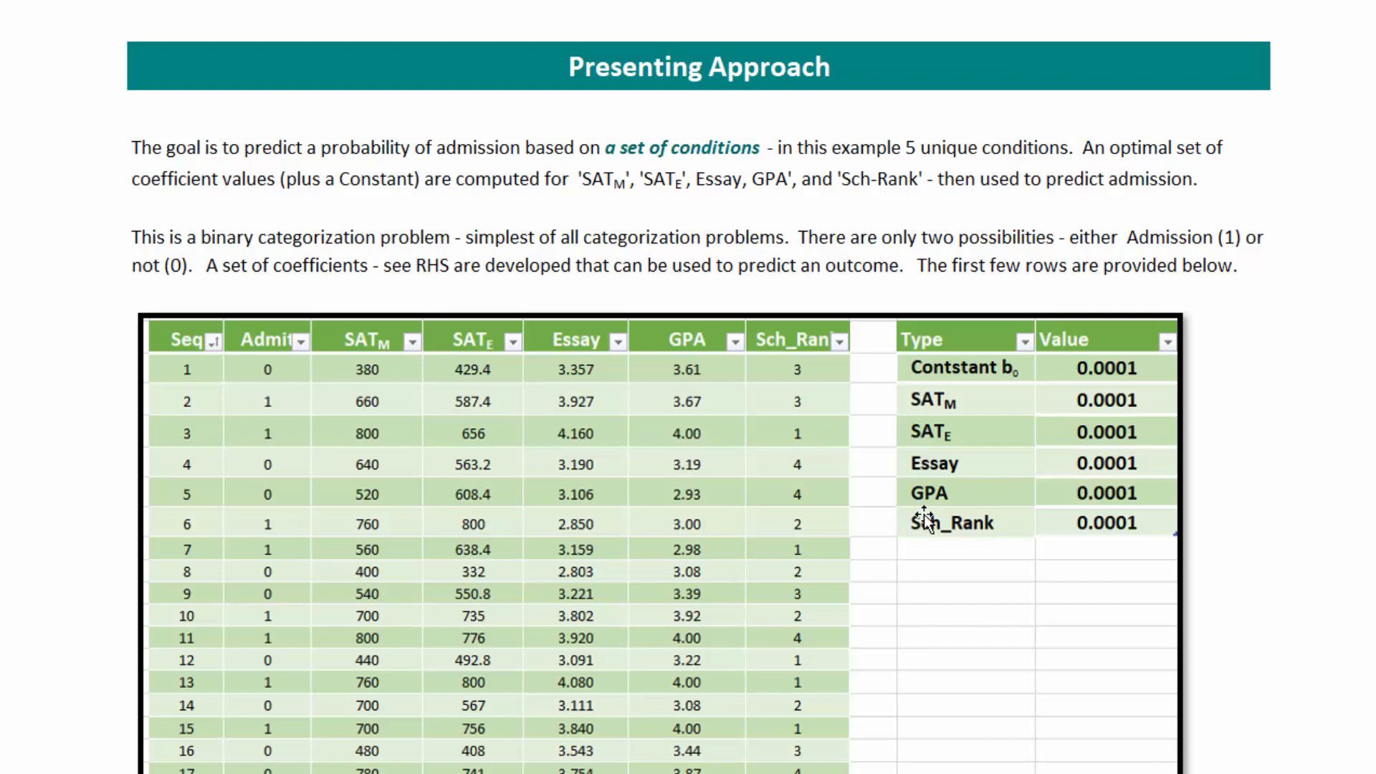
{"action": "mouse_move", "coordinate": [1094, 368]}
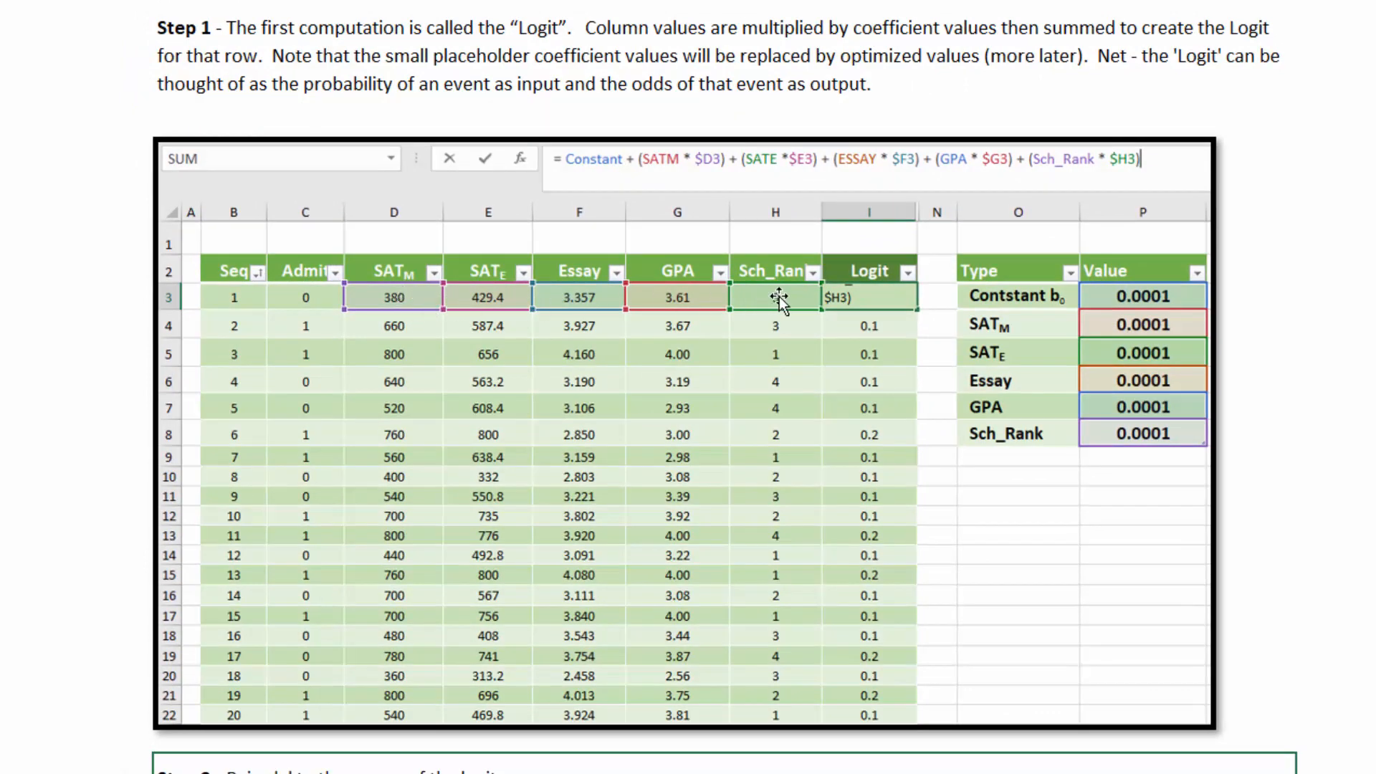
{"action": "mouse_move", "coordinate": [750, 285]}
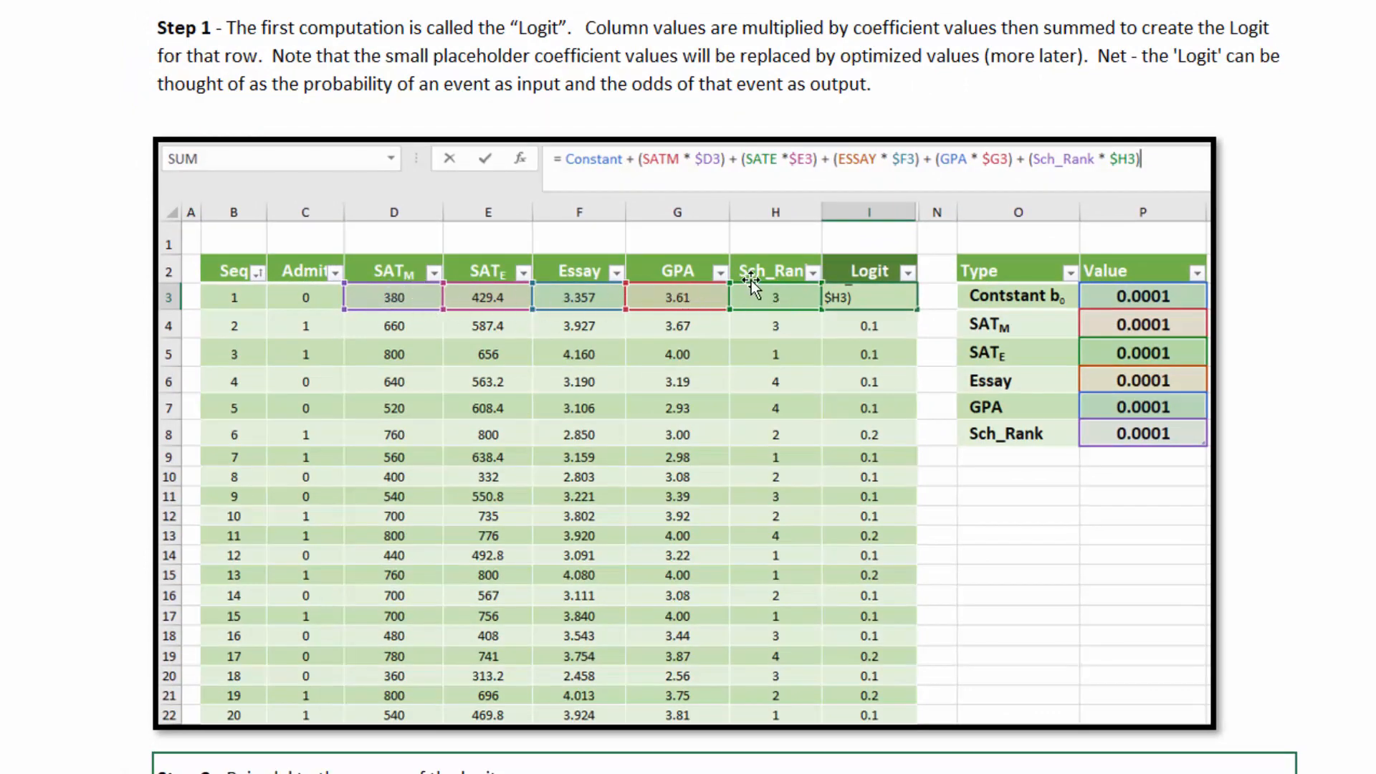
{"action": "mouse_move", "coordinate": [779, 303]}
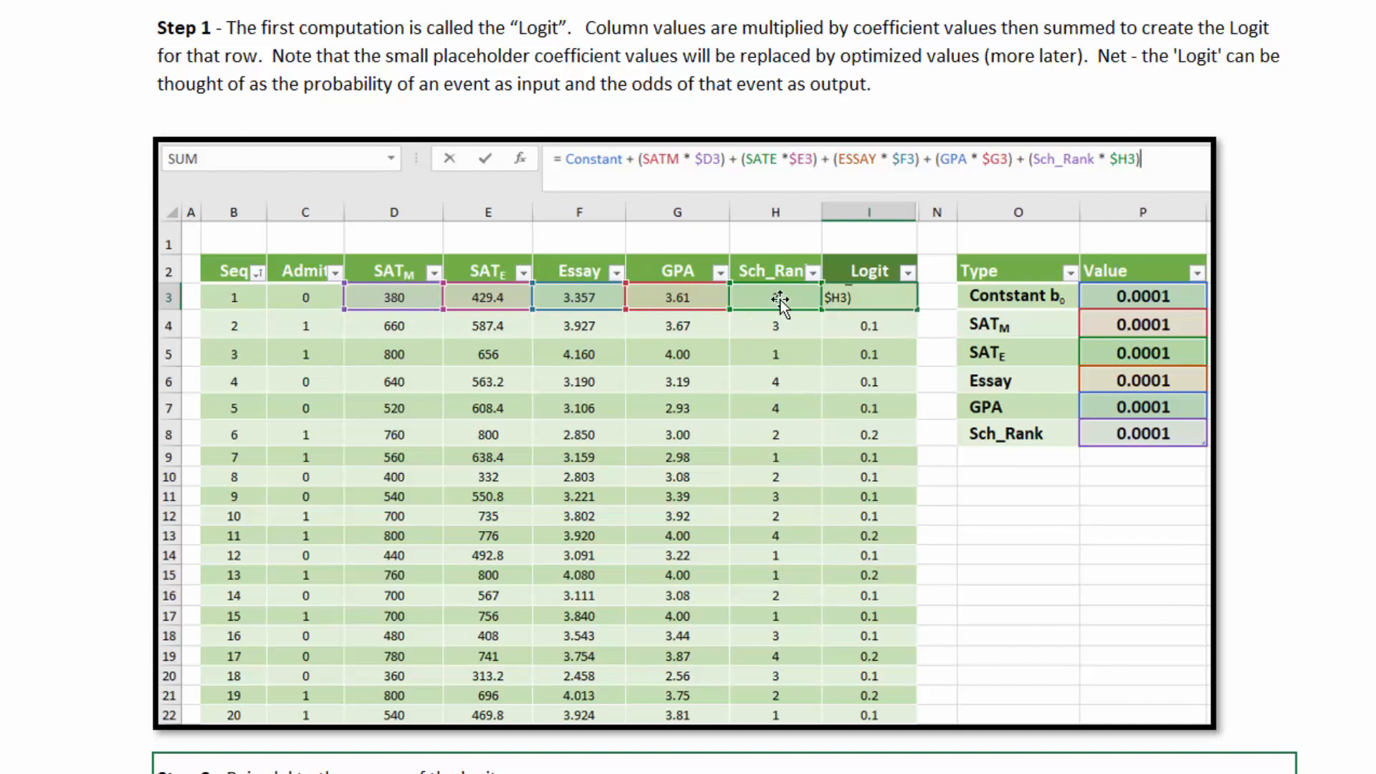
{"action": "mouse_move", "coordinate": [1154, 461]}
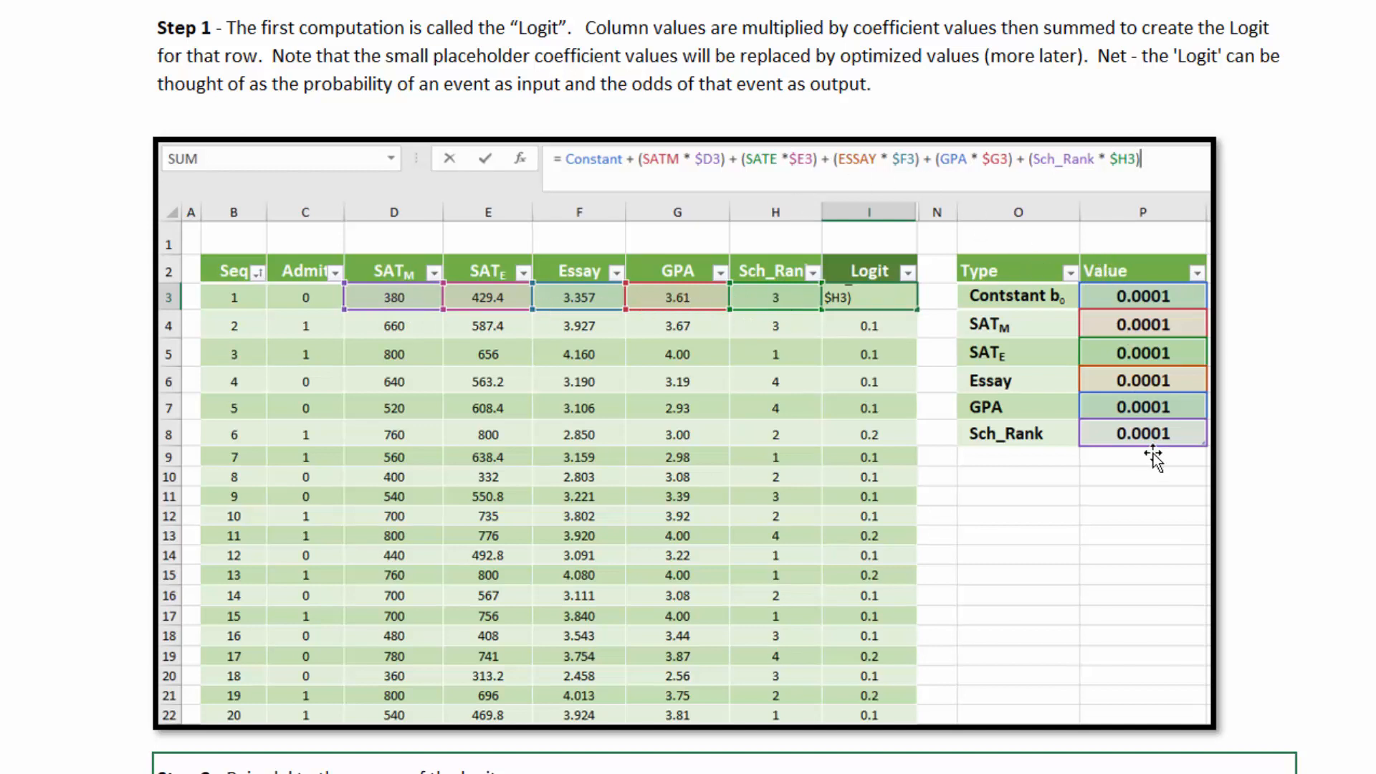
{"action": "mouse_move", "coordinate": [834, 297]}
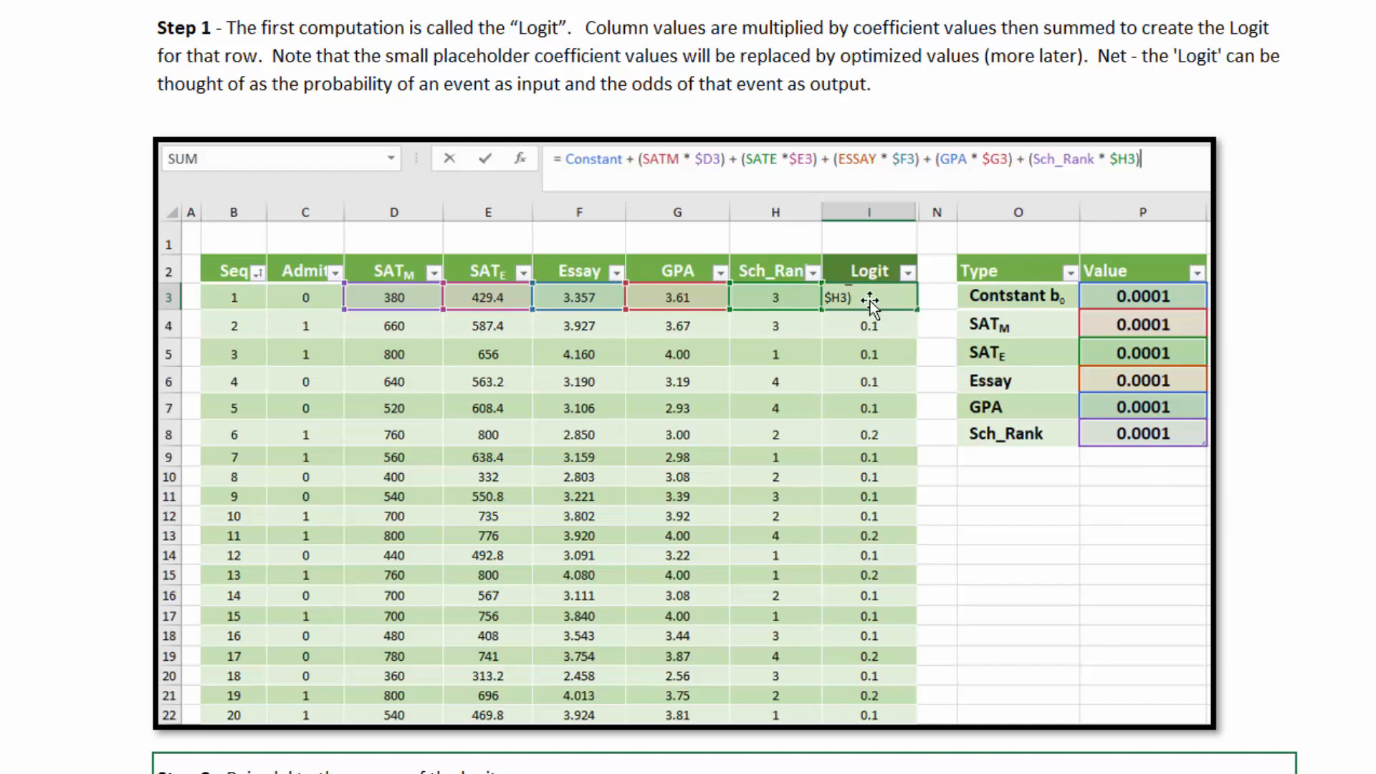
Scroll through the Logit, EXP-of-logit and LL step examples, entering =J3/(1+J3).
{"action": "scroll", "scroll_direction": "down", "scroll_amount": 3}
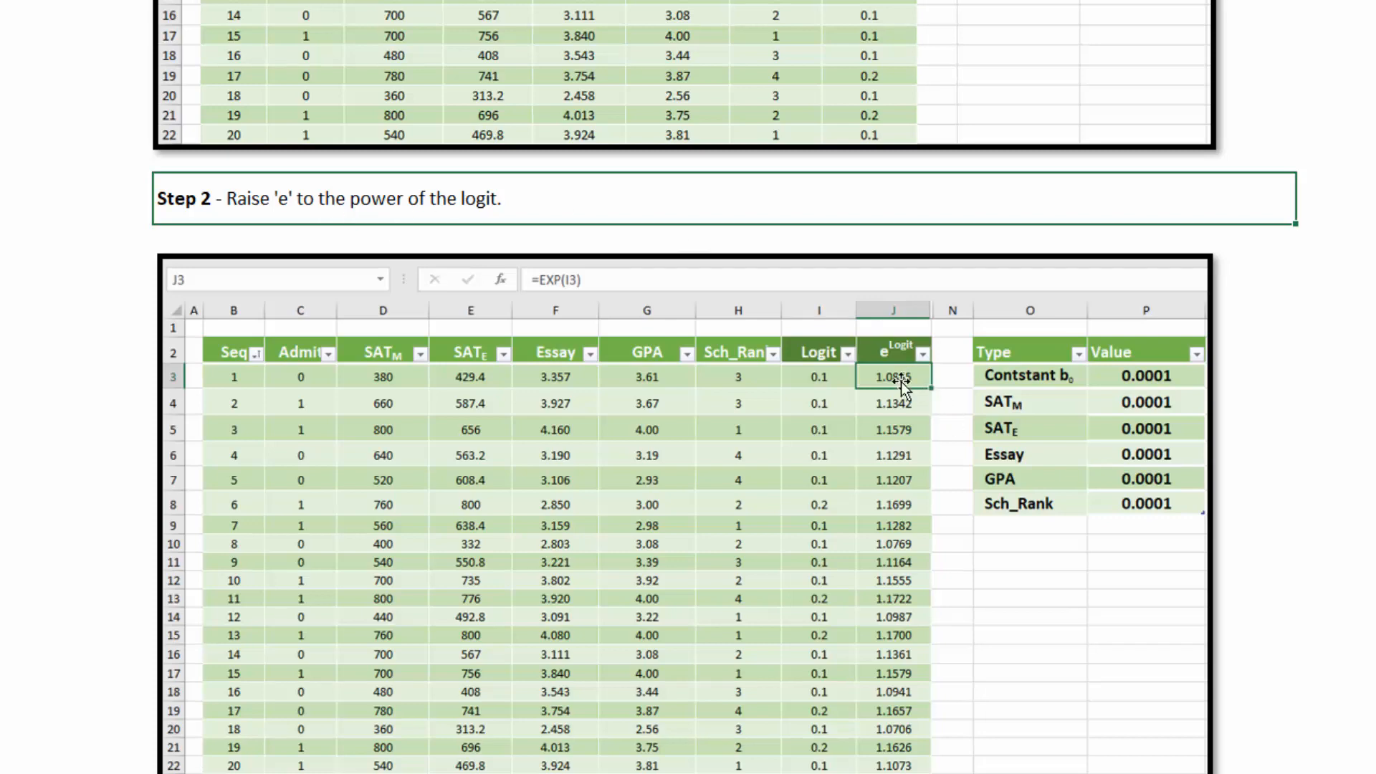
{"action": "mouse_move", "coordinate": [574, 278]}
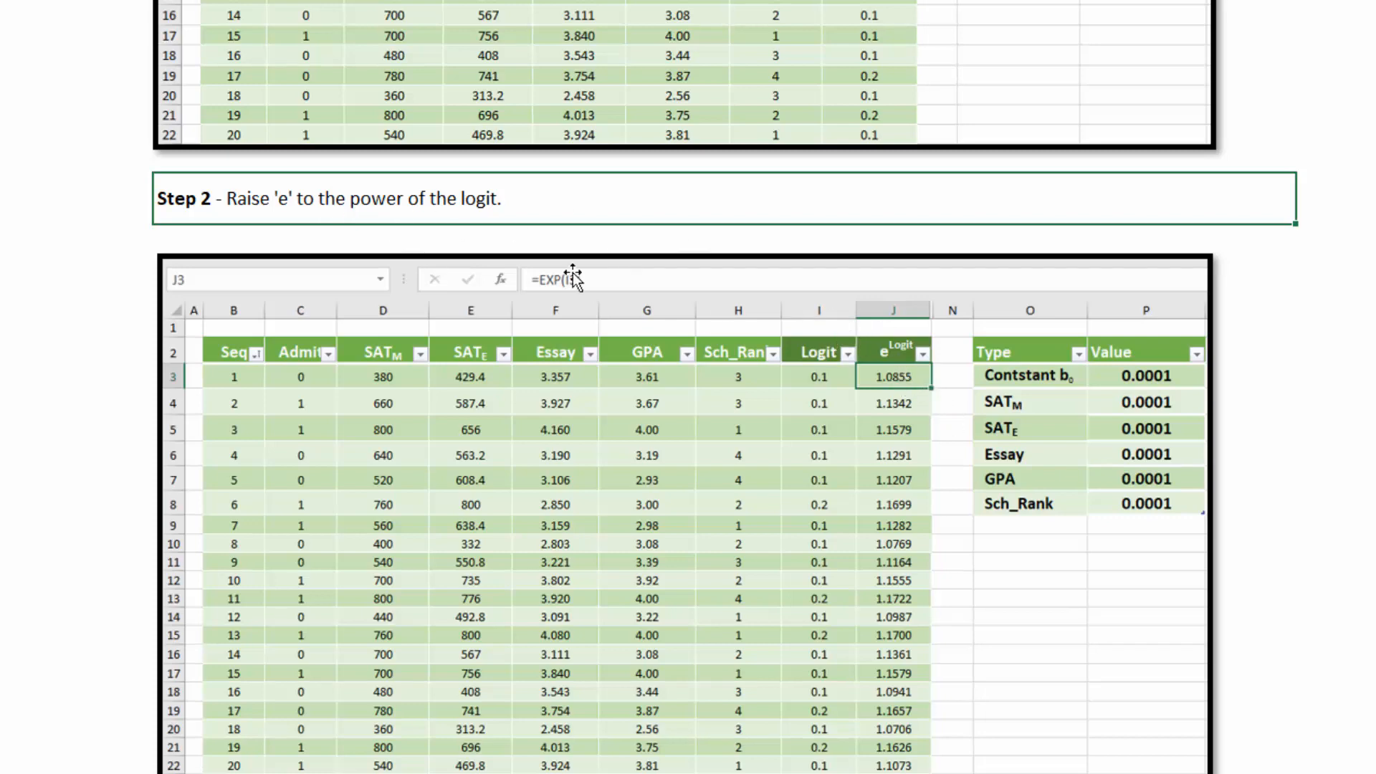
{"action": "type", "text": "=J3/(1+J3)"}
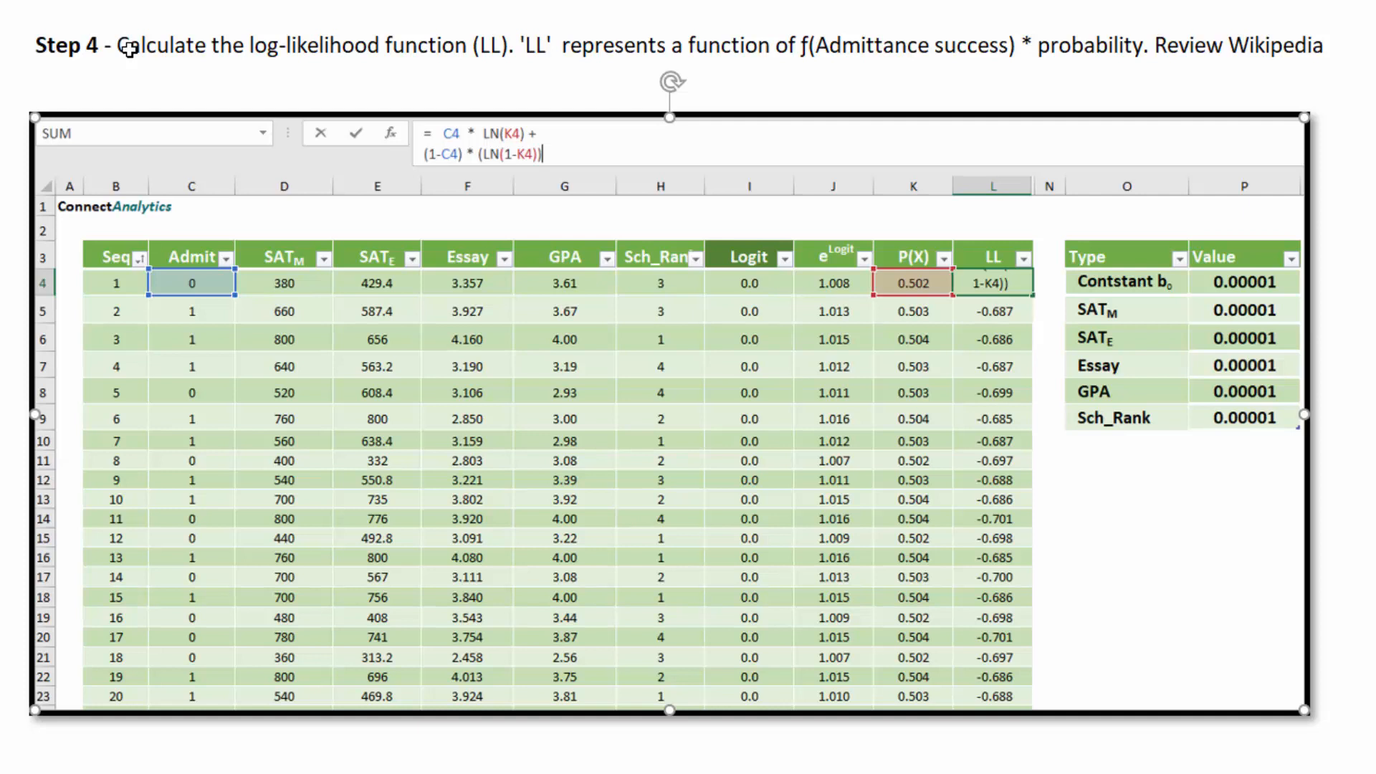
{"action": "scroll", "scroll_direction": "down", "scroll_amount": 3}
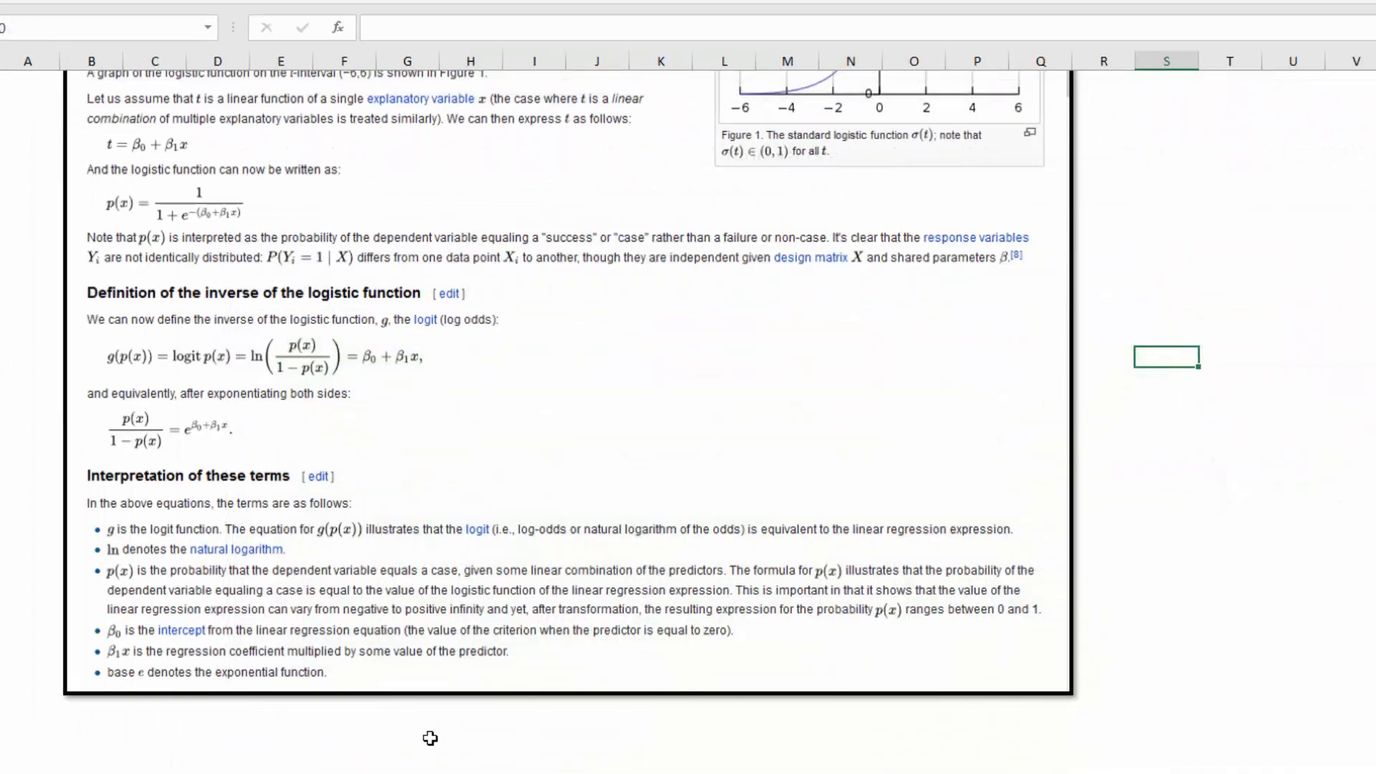
Scroll to the 'What's wrong with this picture' Wikipedia image and select a nearby empty cell.
{"action": "scroll", "scroll_direction": "up", "scroll_amount": 3}
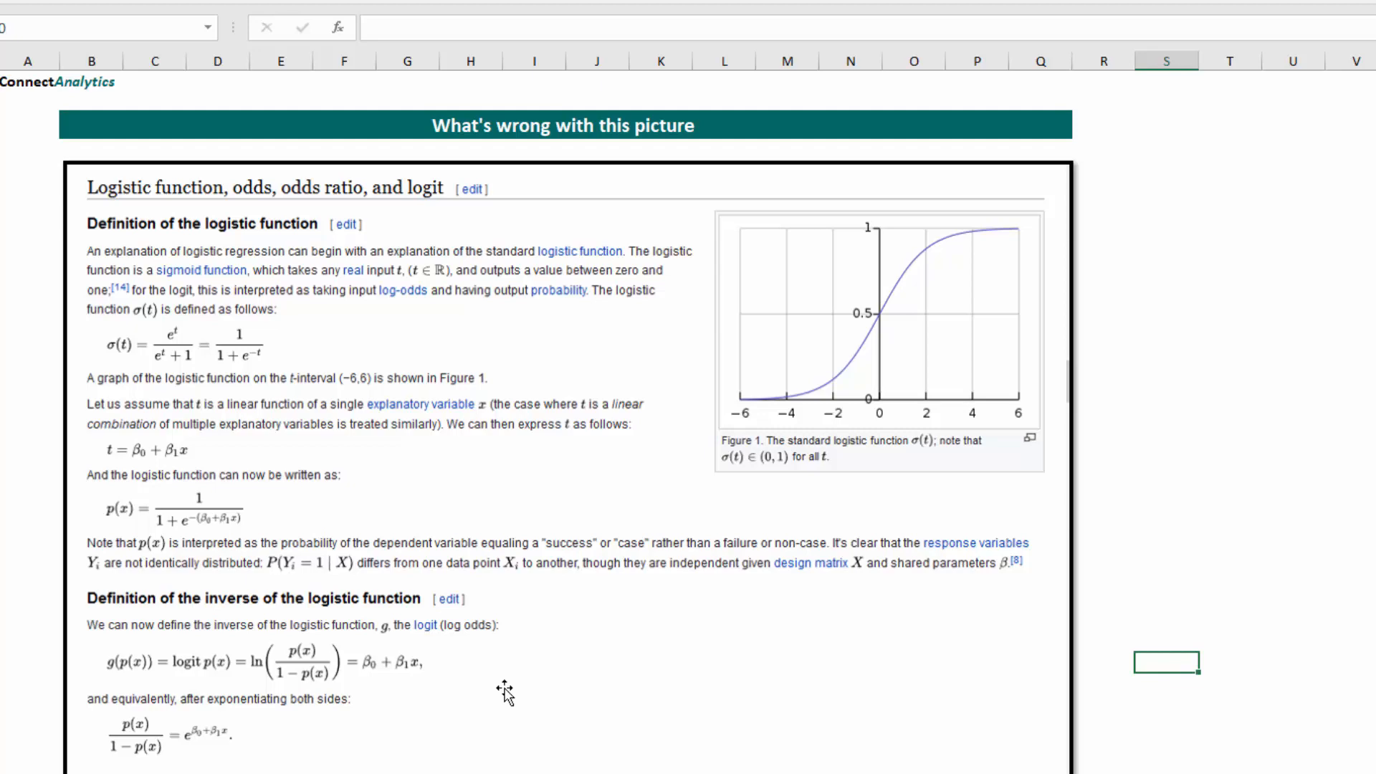
{"action": "scroll", "scroll_direction": "down", "scroll_amount": 3}
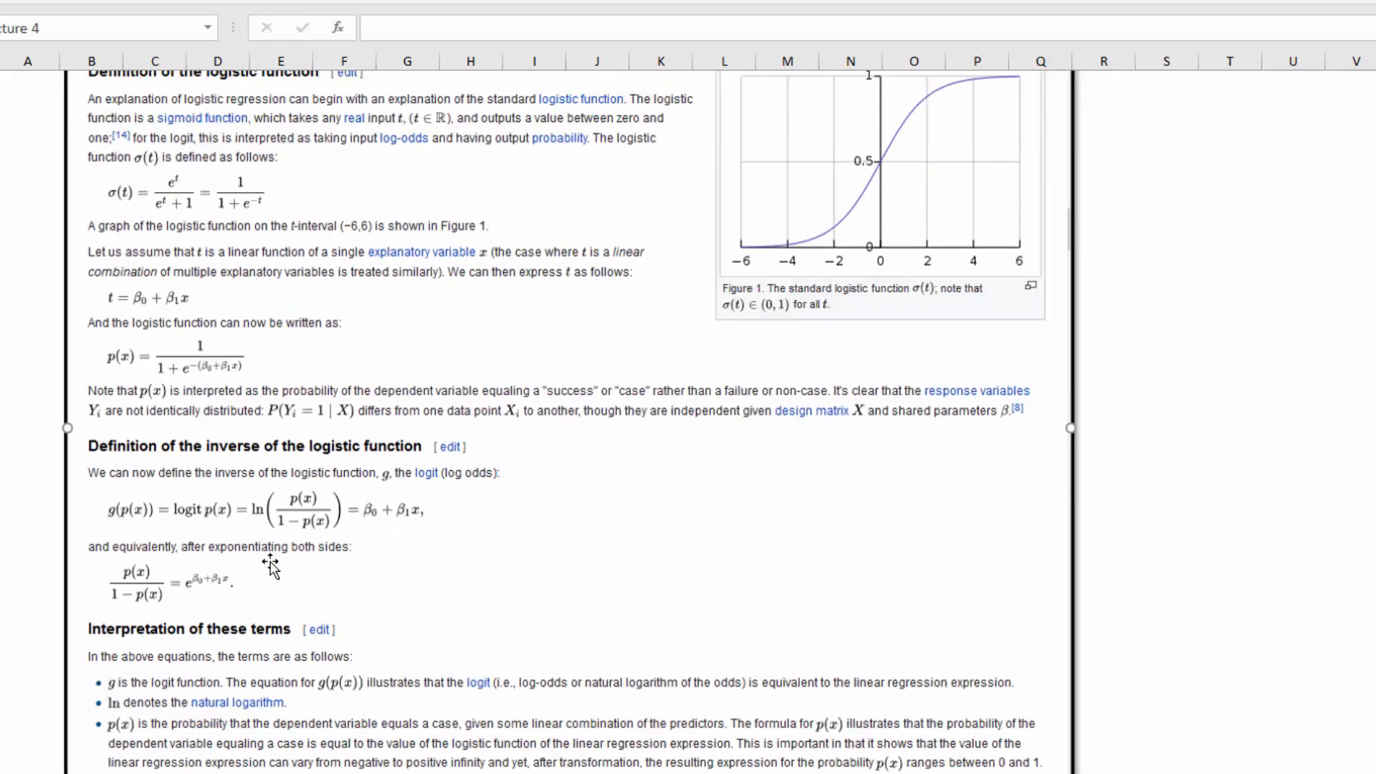
{"action": "mouse_move", "coordinate": [333, 583]}
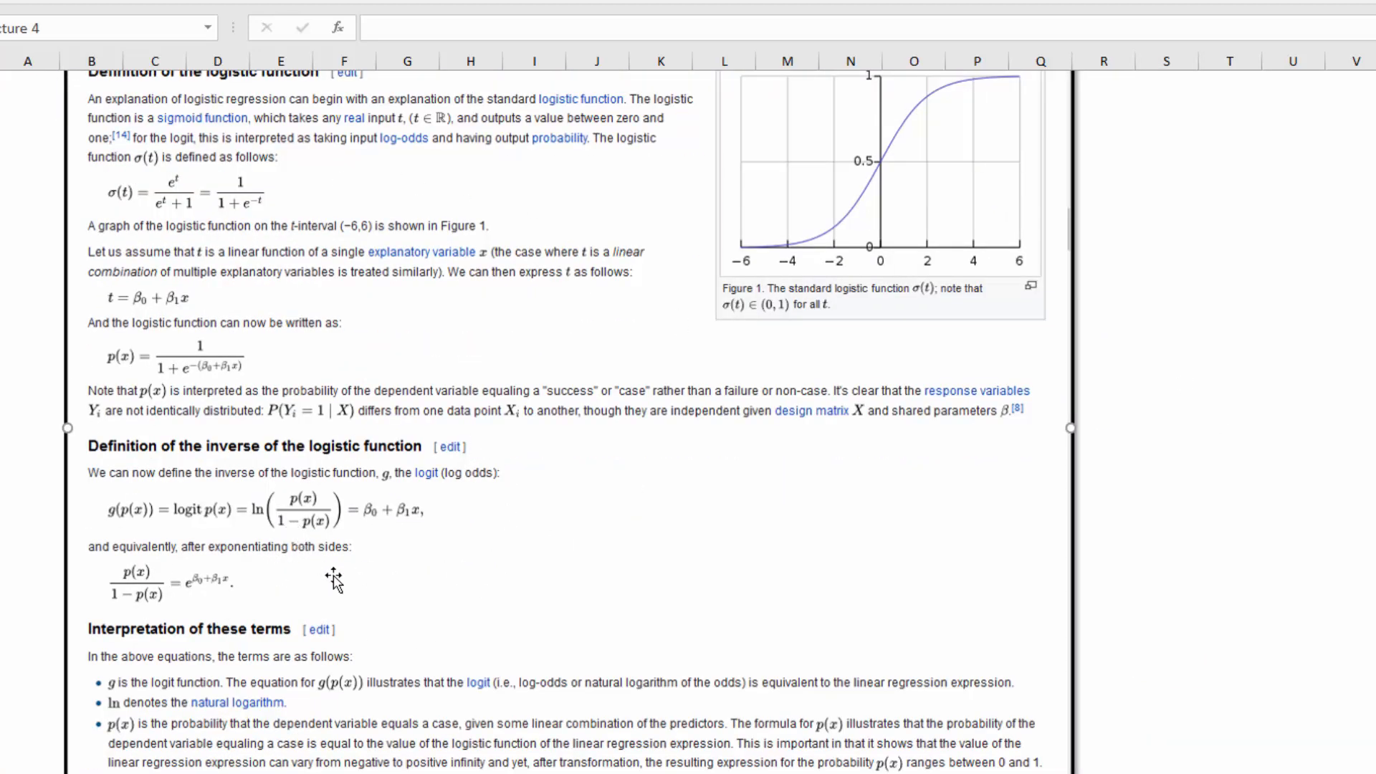
{"action": "mouse_move", "coordinate": [469, 540]}
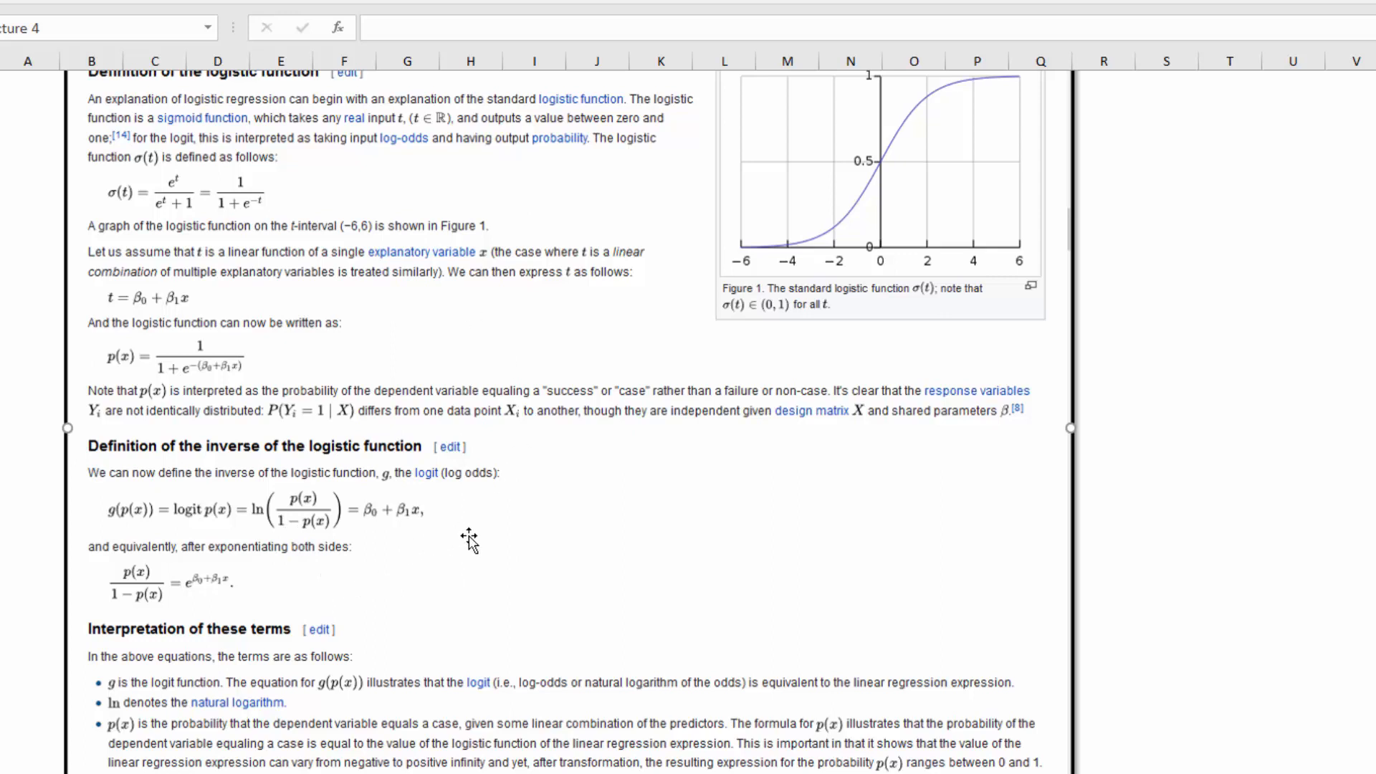
{"action": "mouse_move", "coordinate": [464, 535]}
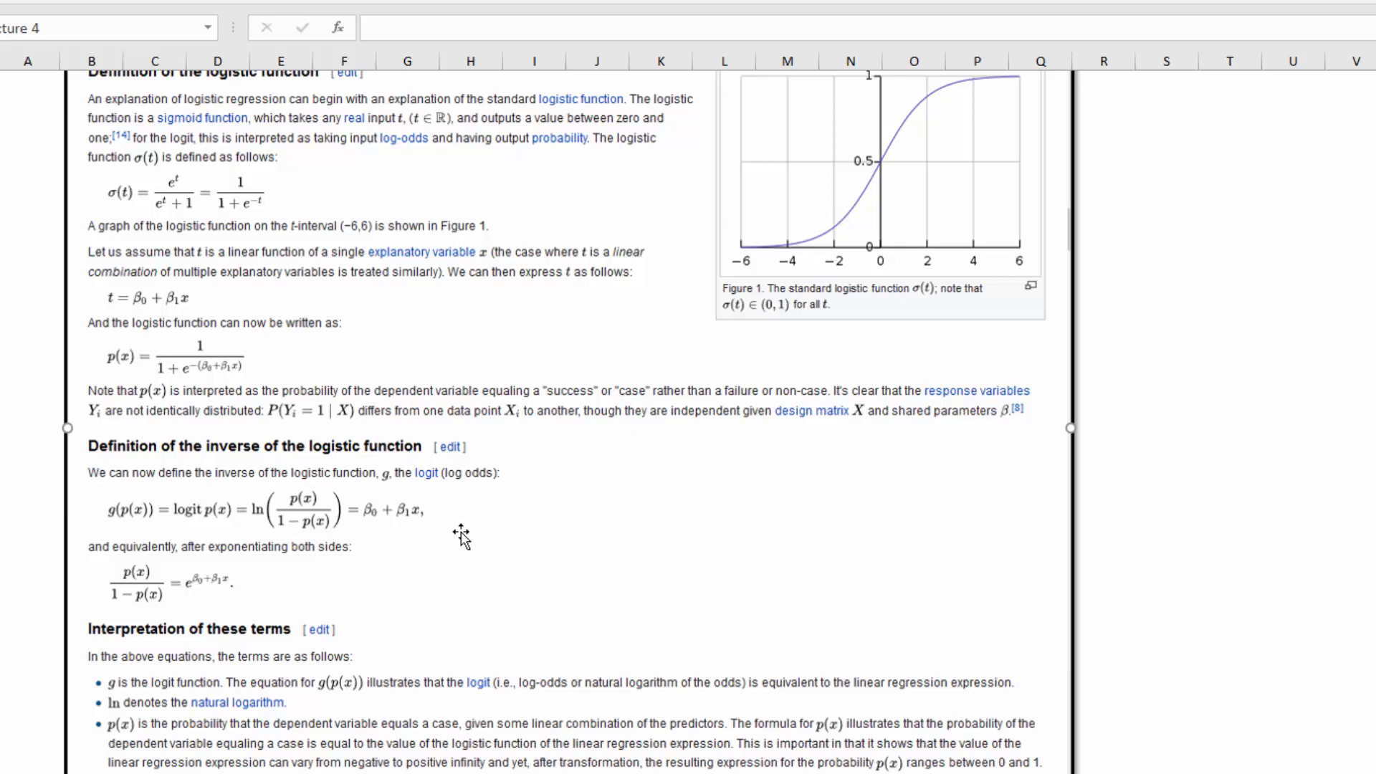
{"action": "scroll", "scroll_direction": "down", "scroll_amount": 3}
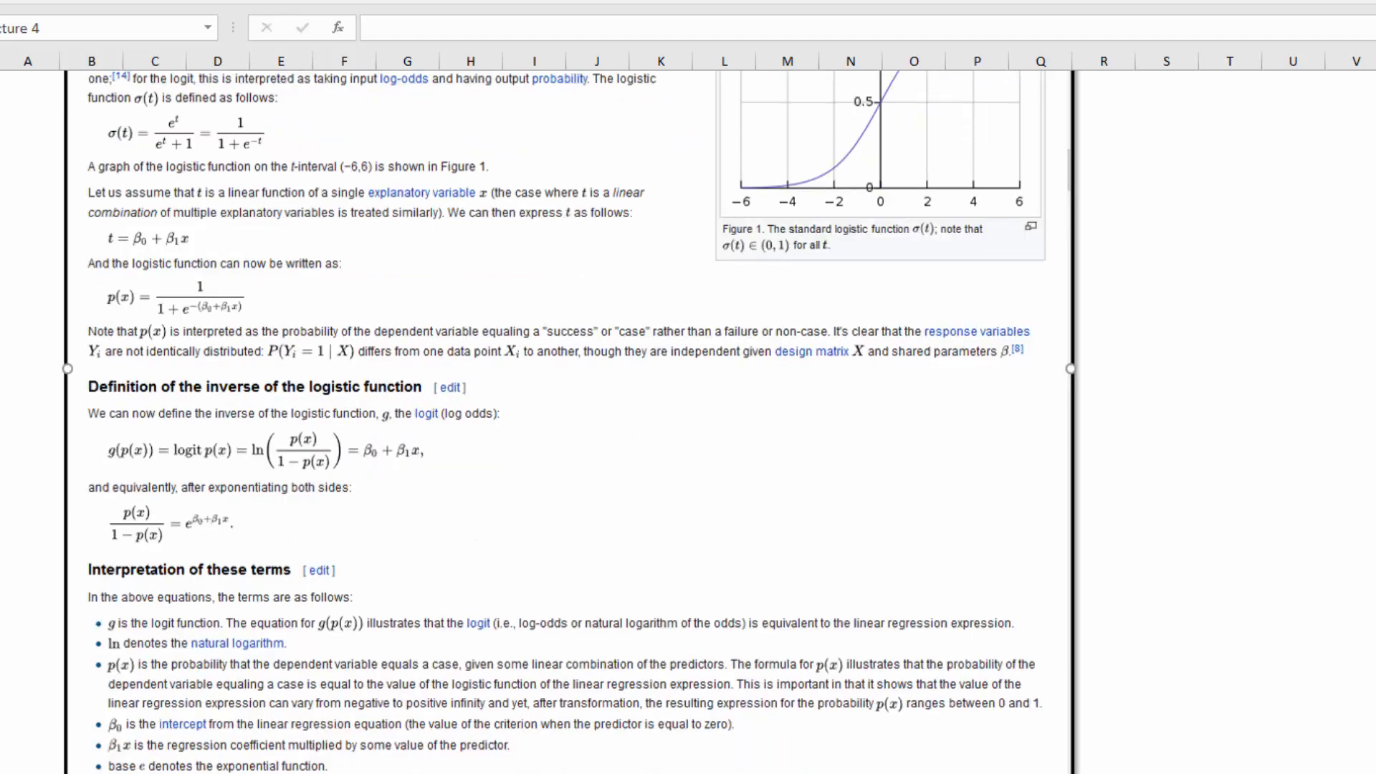
{"action": "left_click", "coordinate": [1167, 474]}
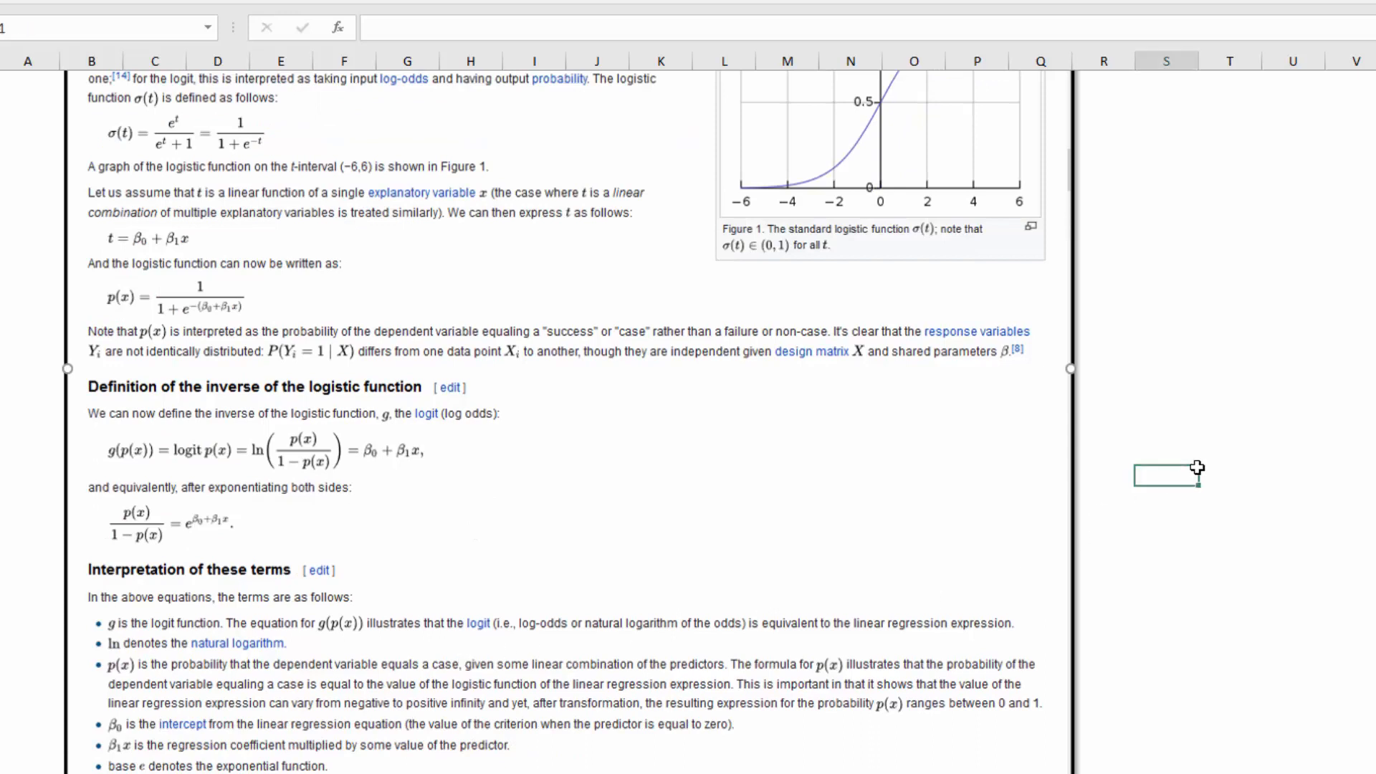
{"action": "scroll", "scroll_direction": "up", "scroll_amount": 3}
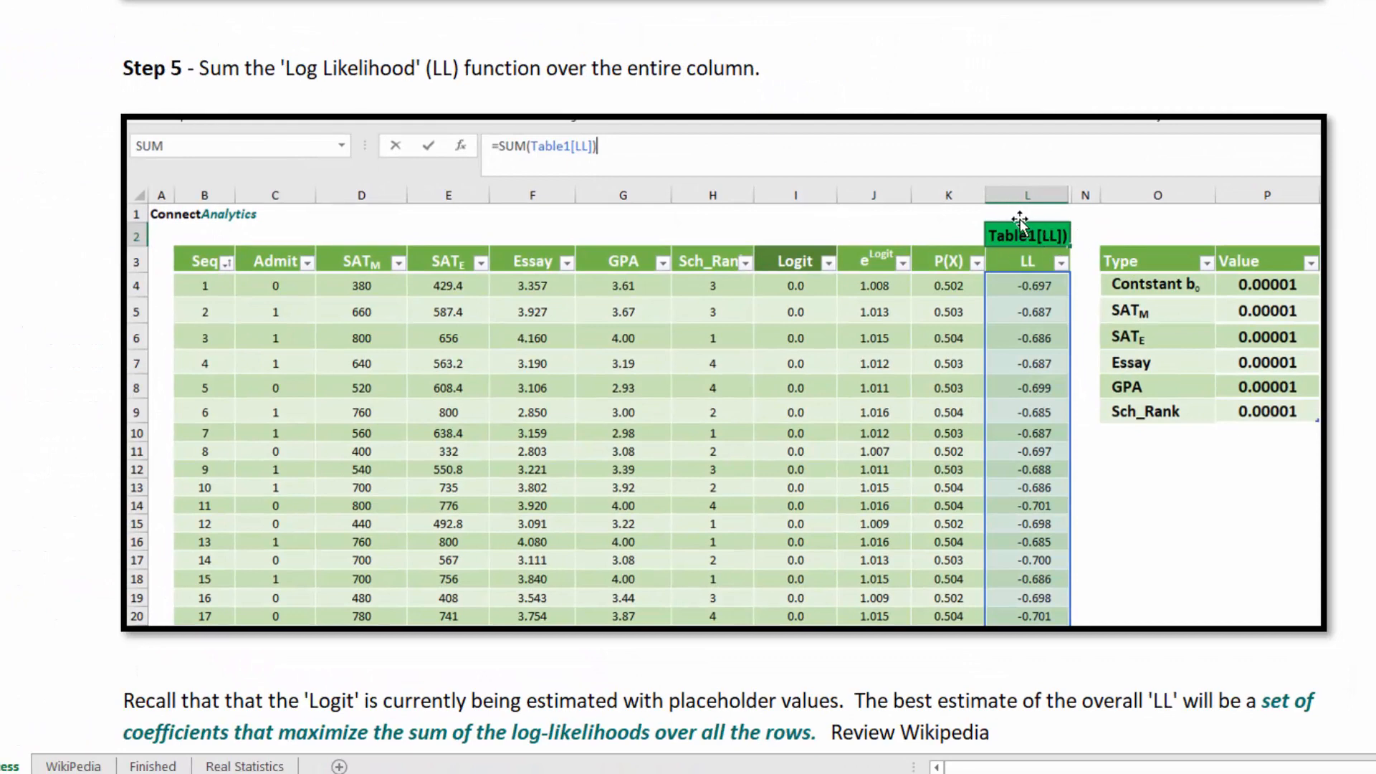
{"action": "mouse_move", "coordinate": [1018, 367]}
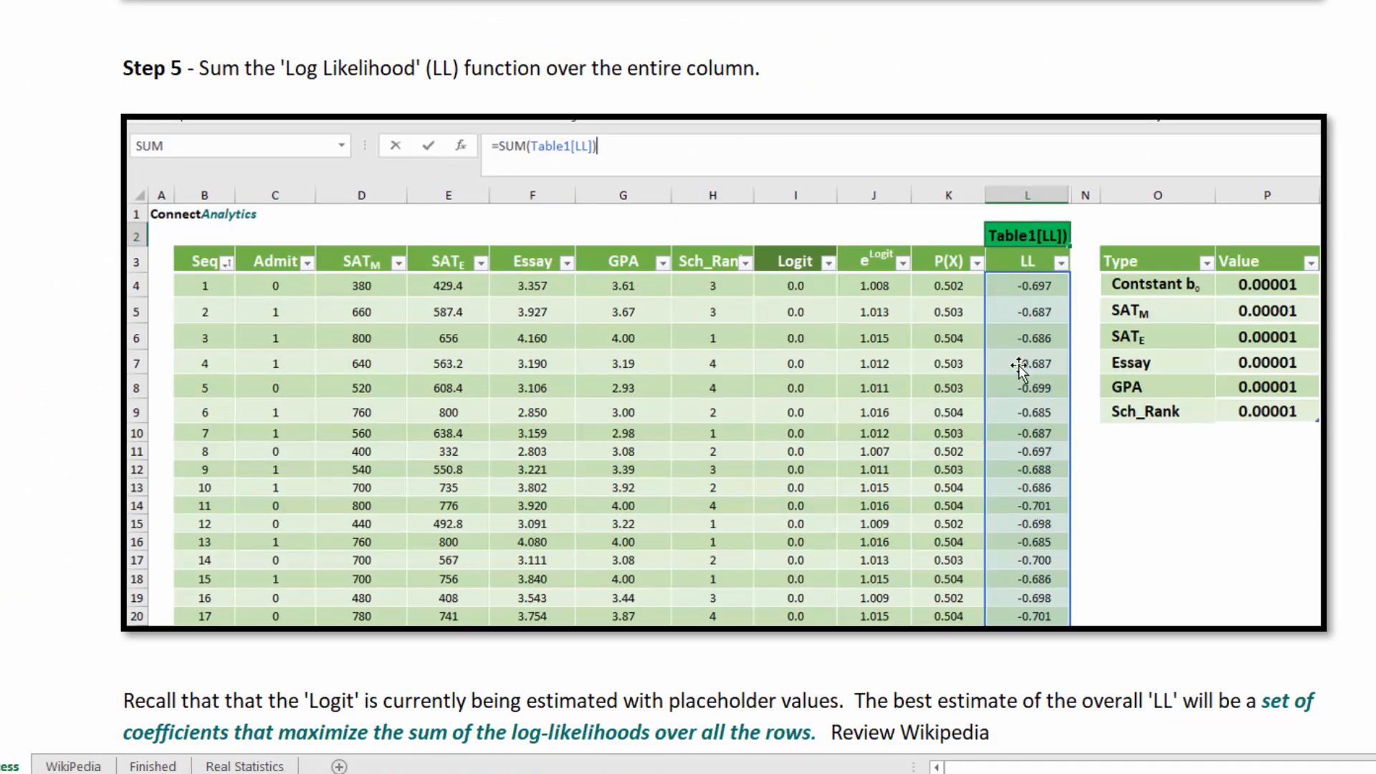
{"action": "mouse_move", "coordinate": [1027, 489]}
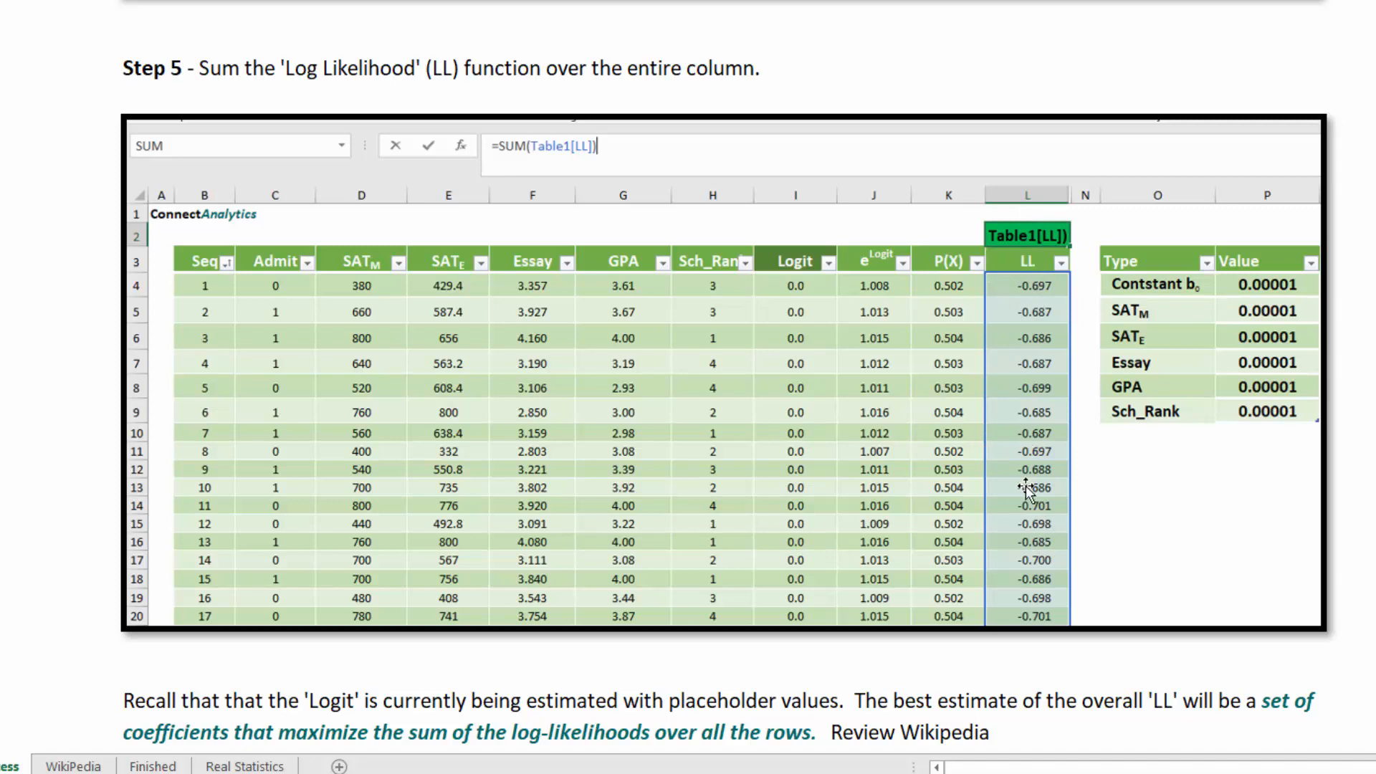
{"action": "scroll", "scroll_direction": "down", "scroll_amount": 3}
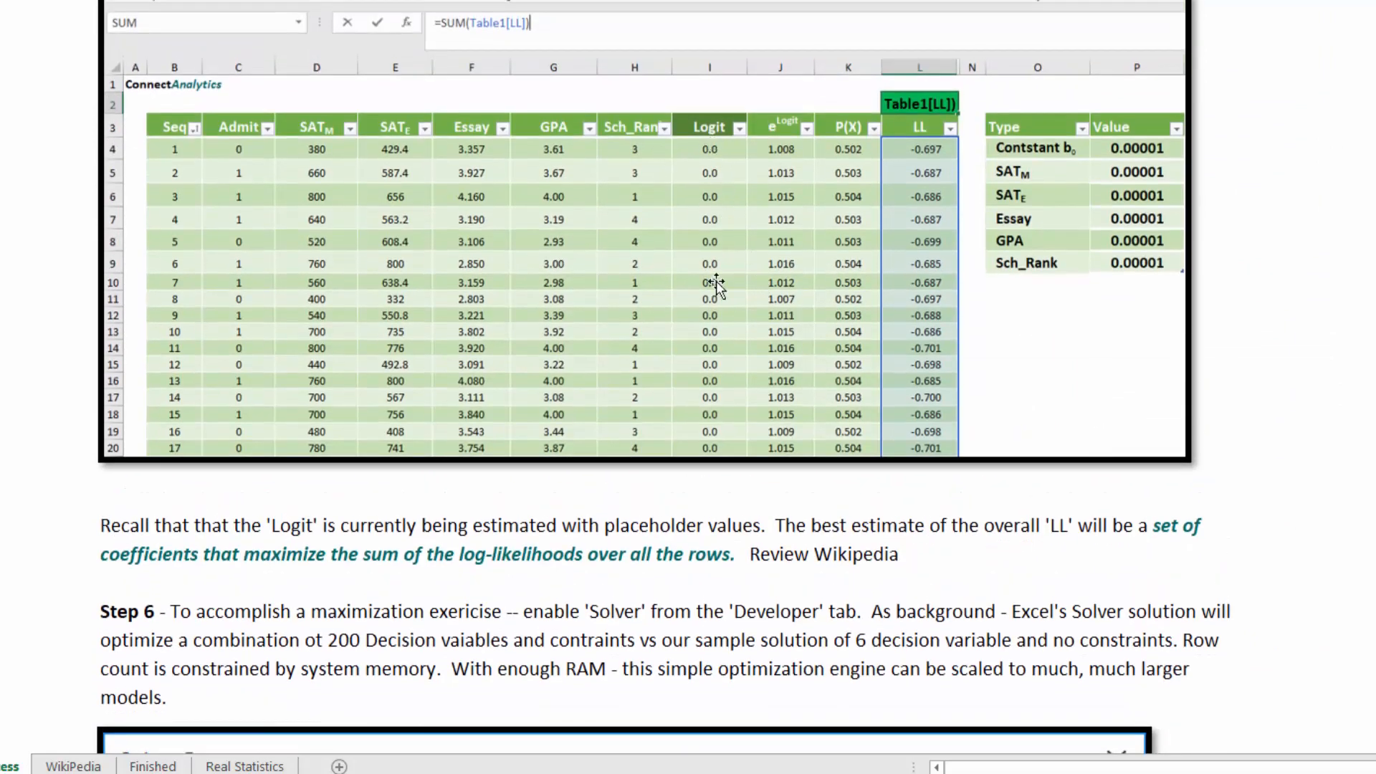
{"action": "mouse_move", "coordinate": [454, 570]}
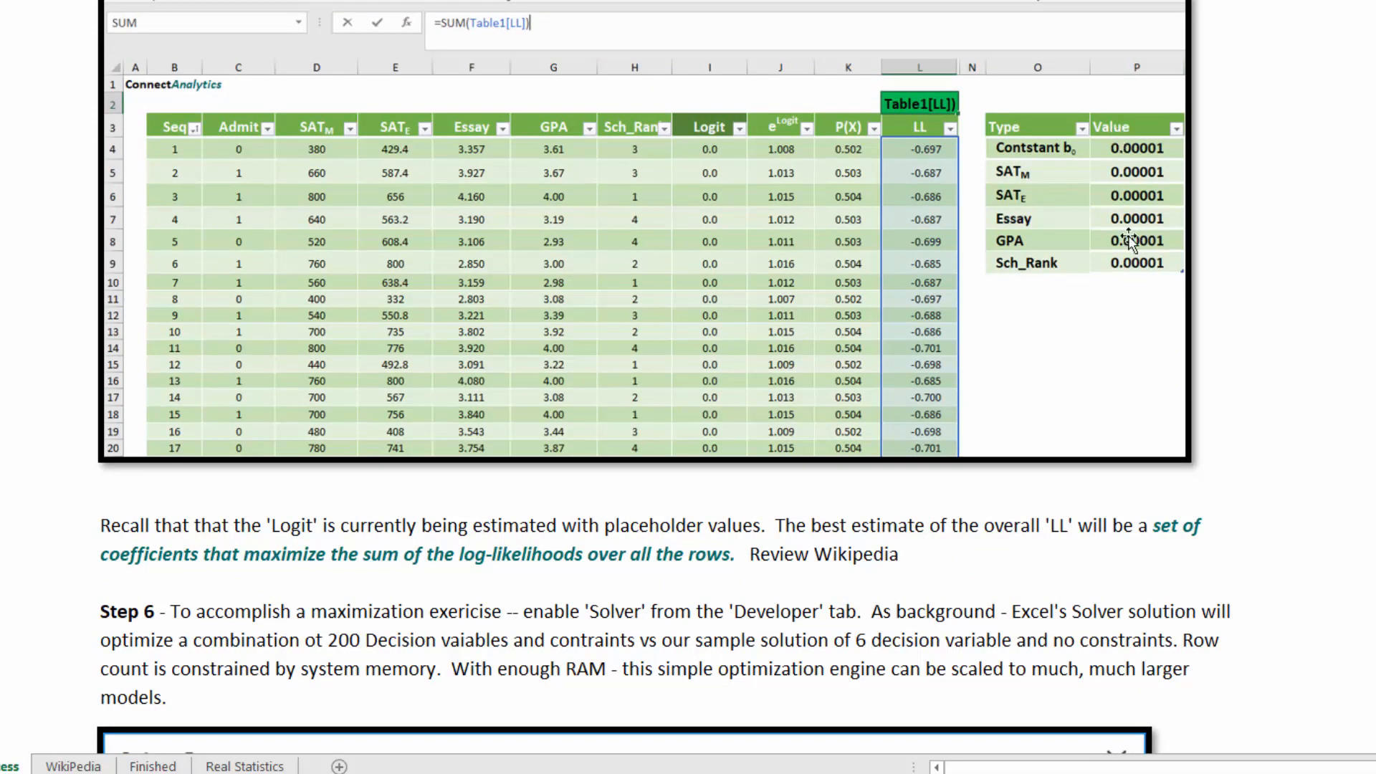
{"action": "mouse_move", "coordinate": [1145, 270]}
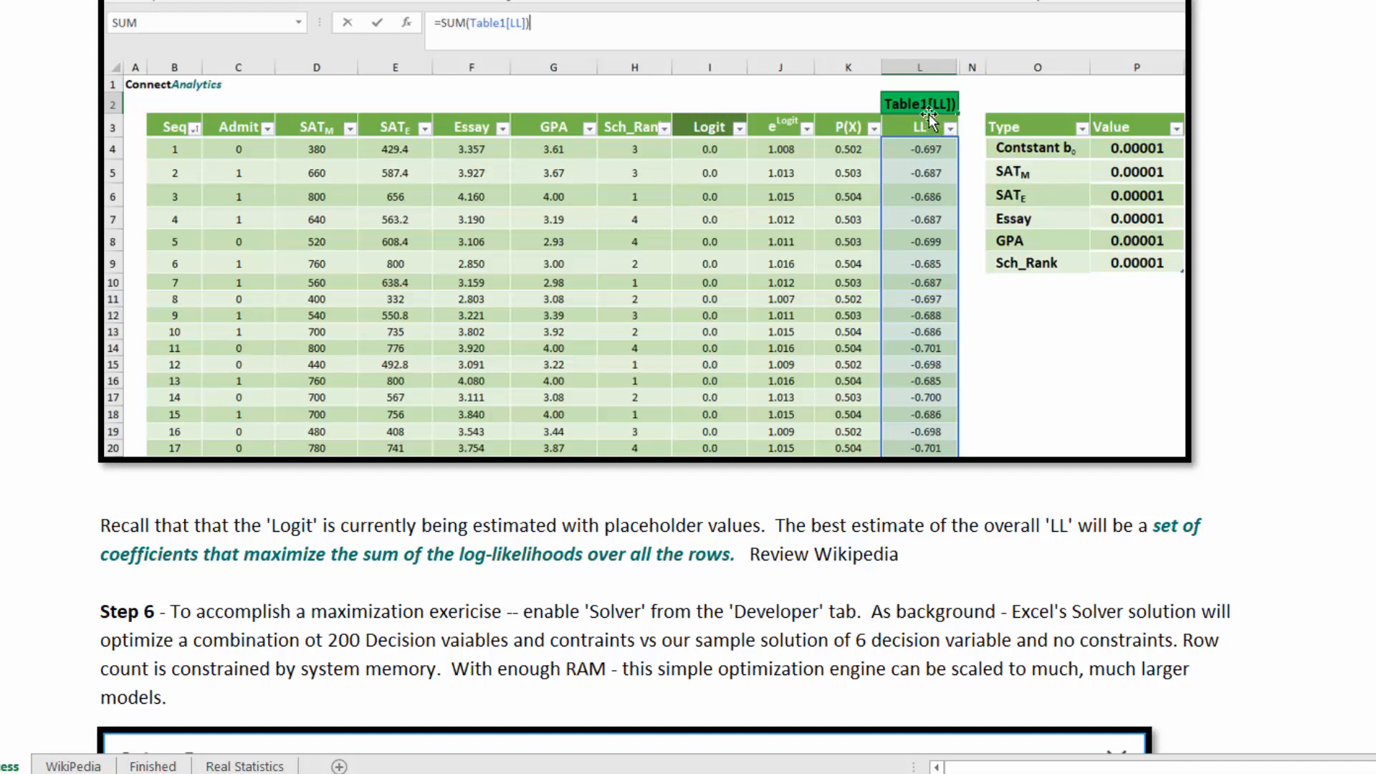
{"action": "mouse_move", "coordinate": [384, 579]}
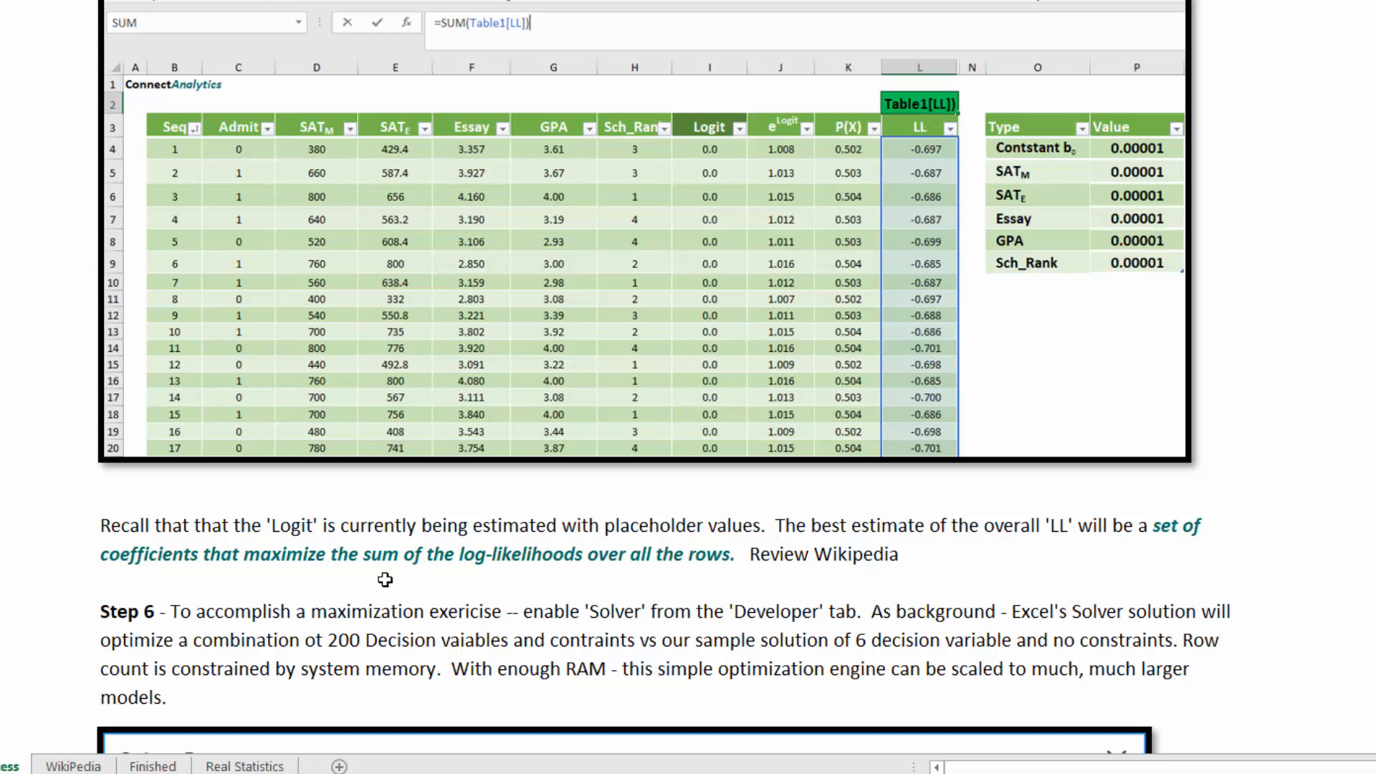
{"action": "mouse_move", "coordinate": [563, 574]}
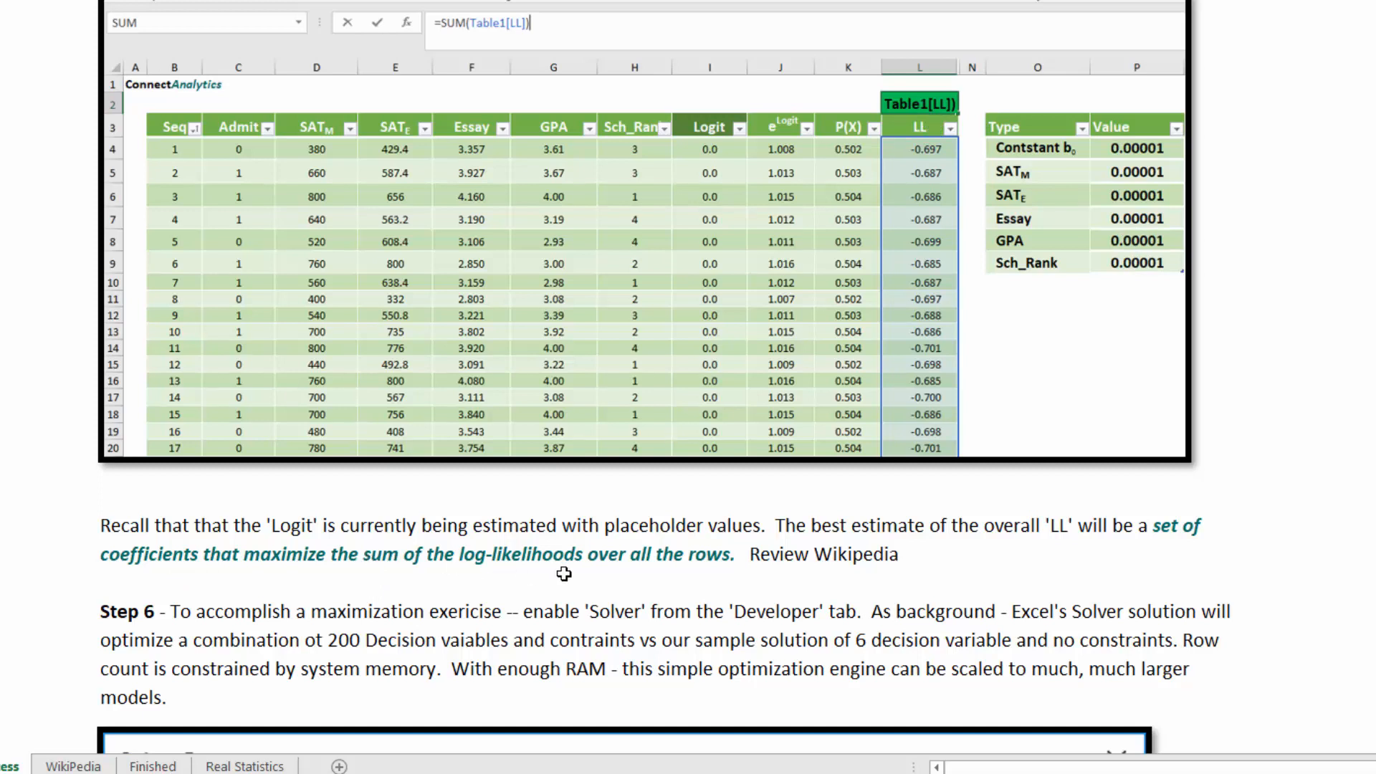
{"action": "mouse_move", "coordinate": [907, 358]}
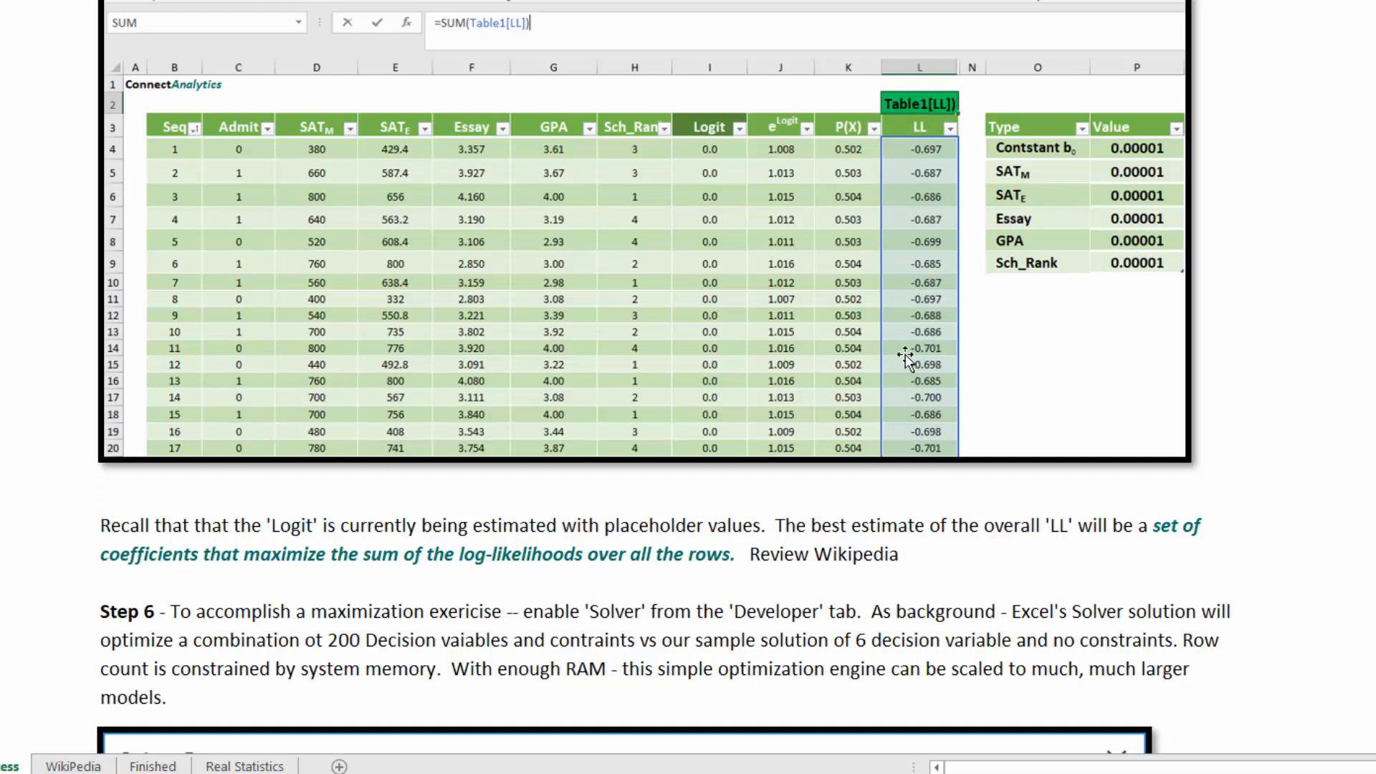
{"action": "mouse_move", "coordinate": [861, 568]}
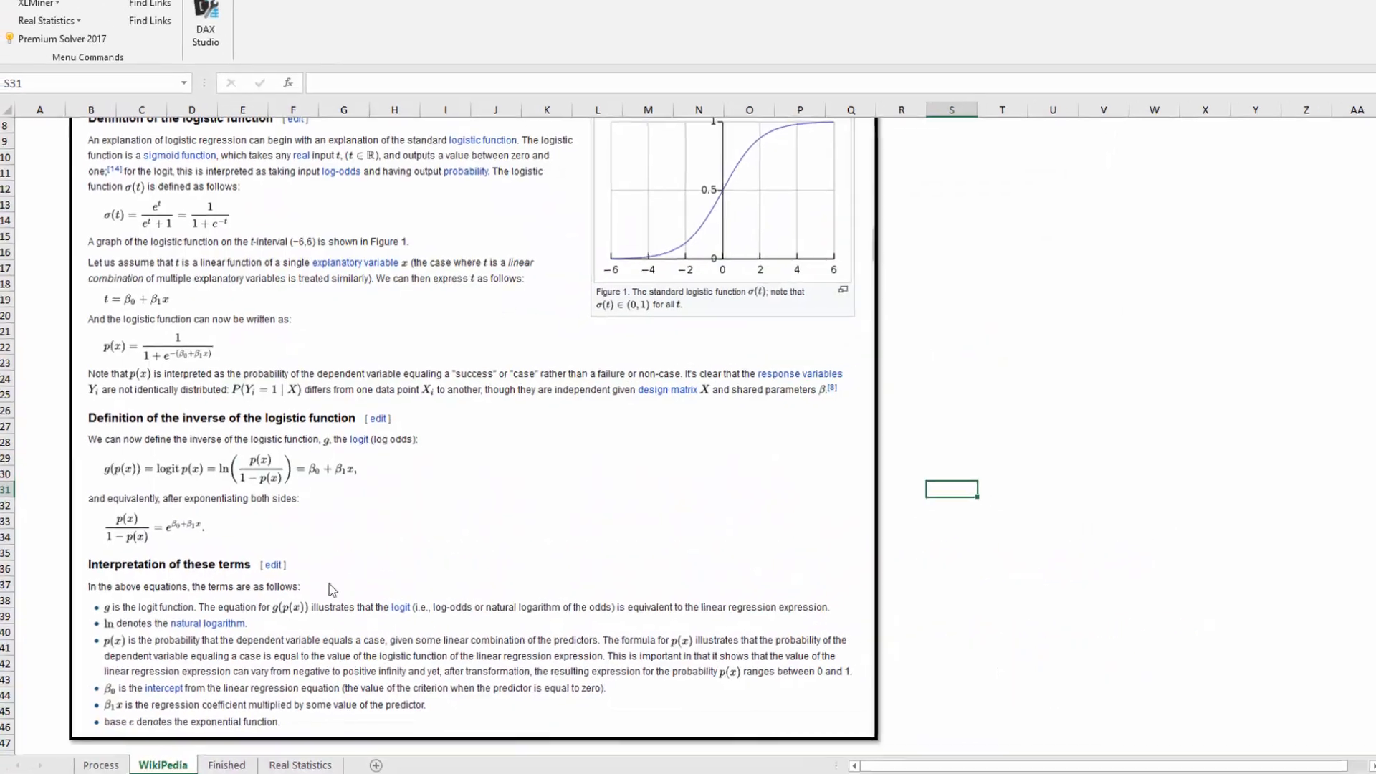
Scroll down, then go back to the Process sheet's Solver Parameters illustration.
{"action": "scroll", "scroll_direction": "down", "scroll_amount": 3}
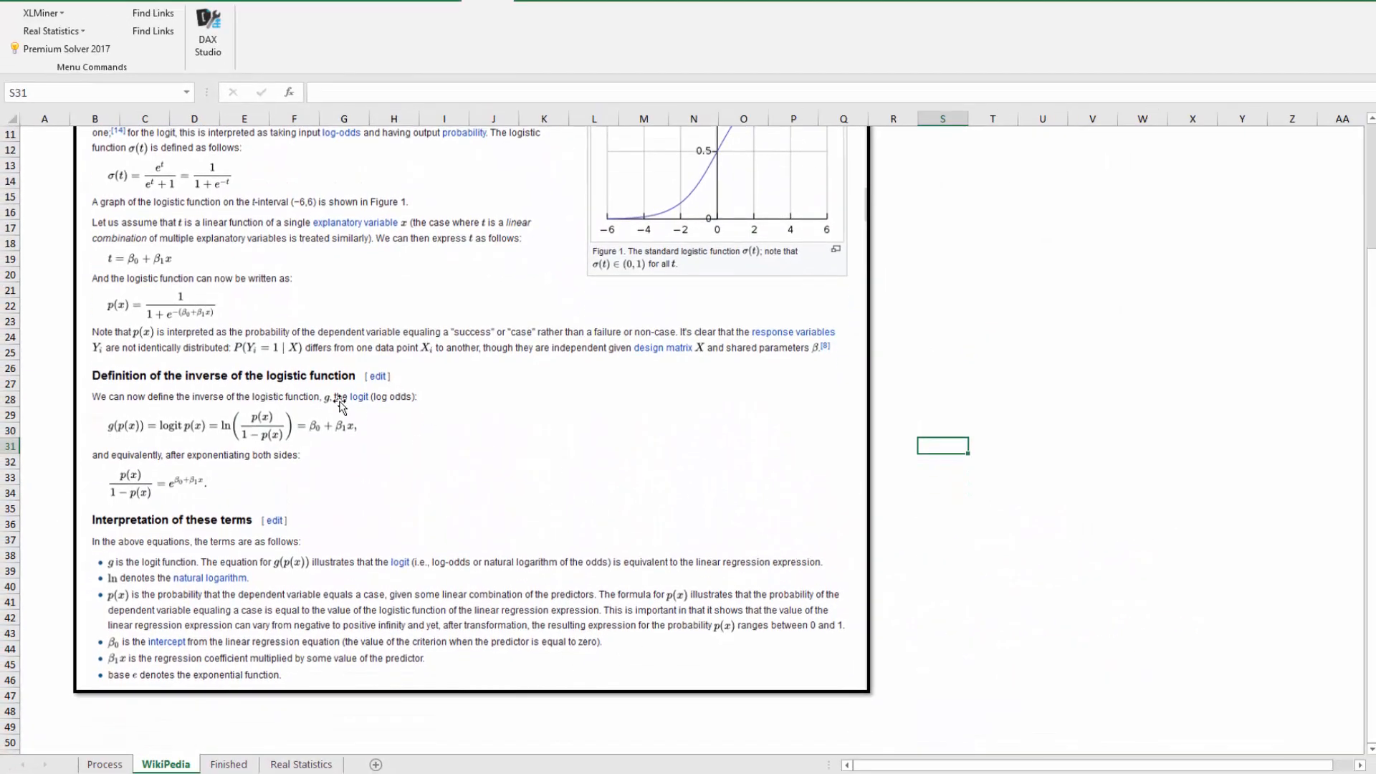
{"action": "mouse_move", "coordinate": [403, 439]}
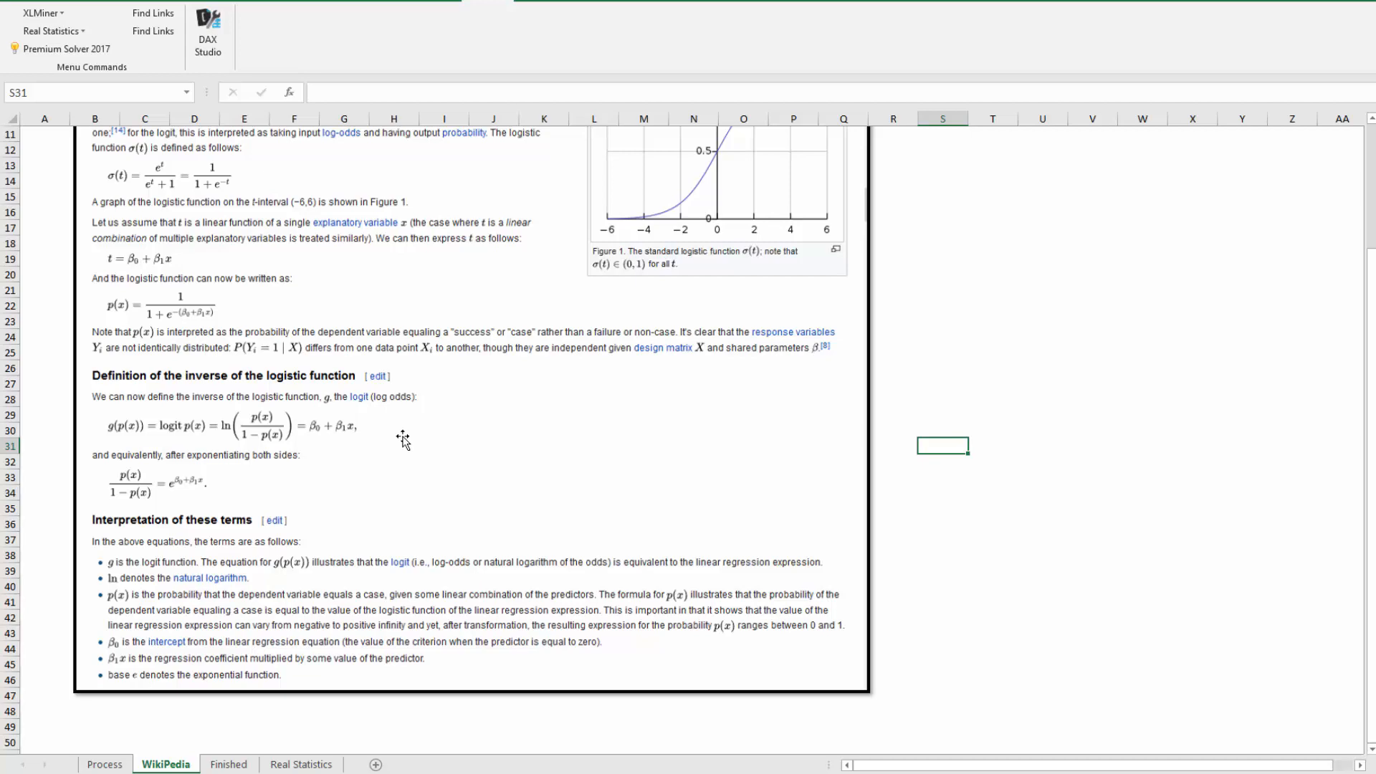
{"action": "left_click", "coordinate": [105, 763]}
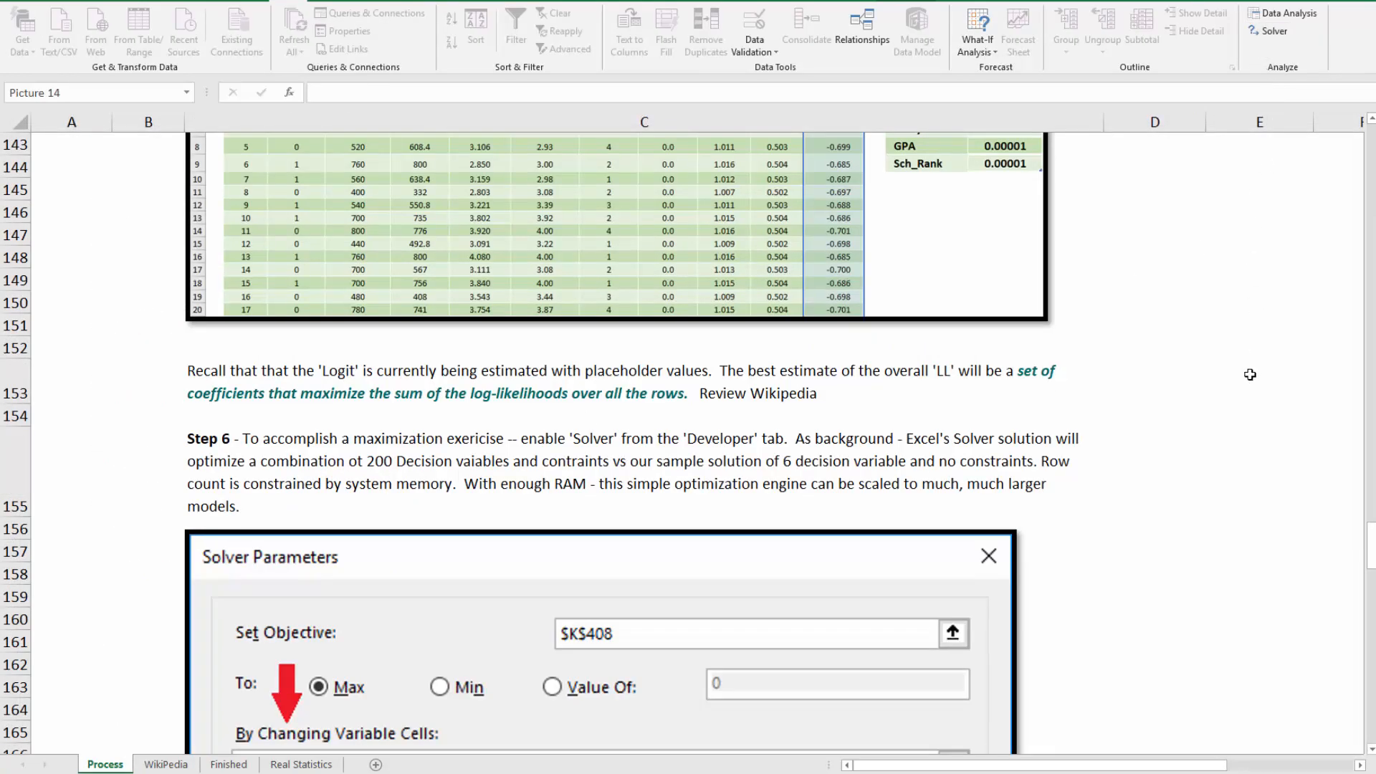
Scroll past the Step 6 Solver screenshots to the model with log-likelihood -277.923.
{"action": "scroll", "scroll_direction": "down", "scroll_amount": 3}
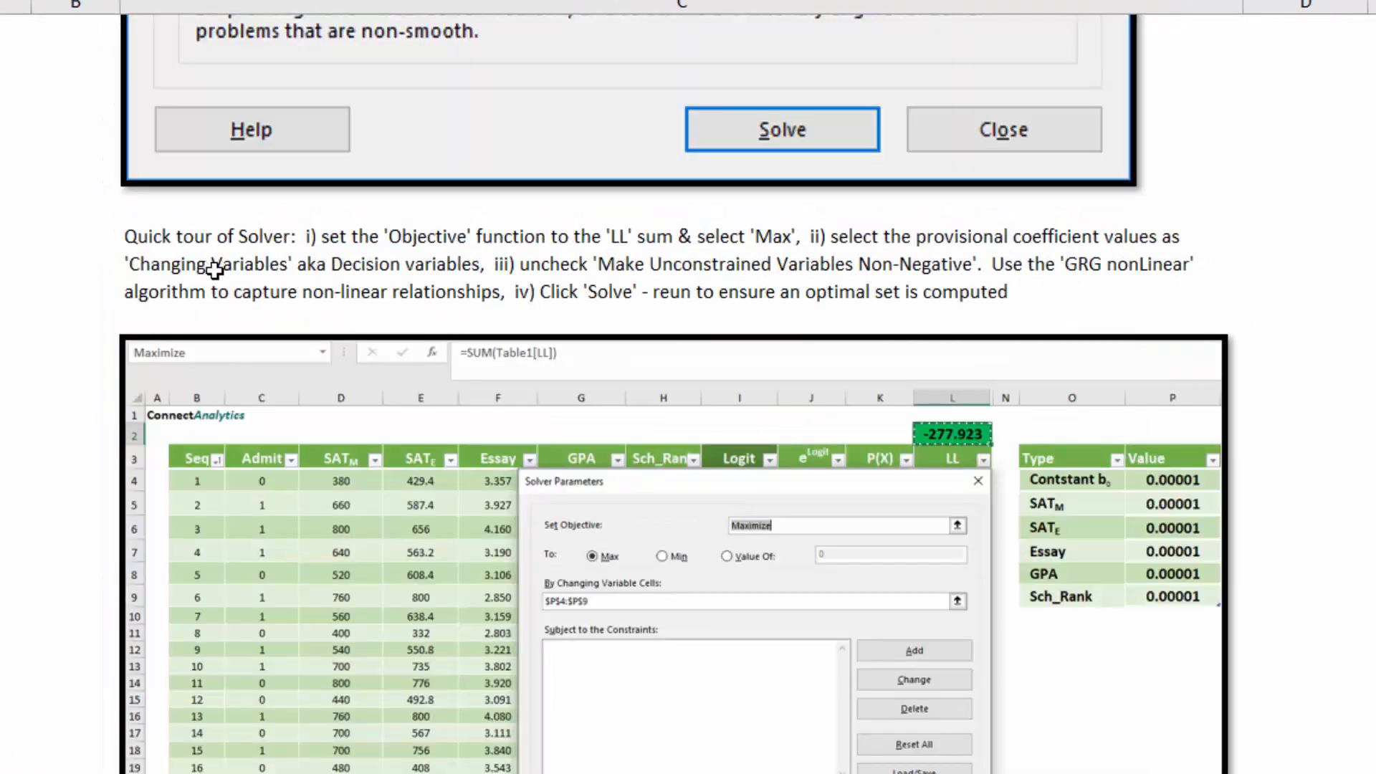
{"action": "mouse_move", "coordinate": [1275, 651]}
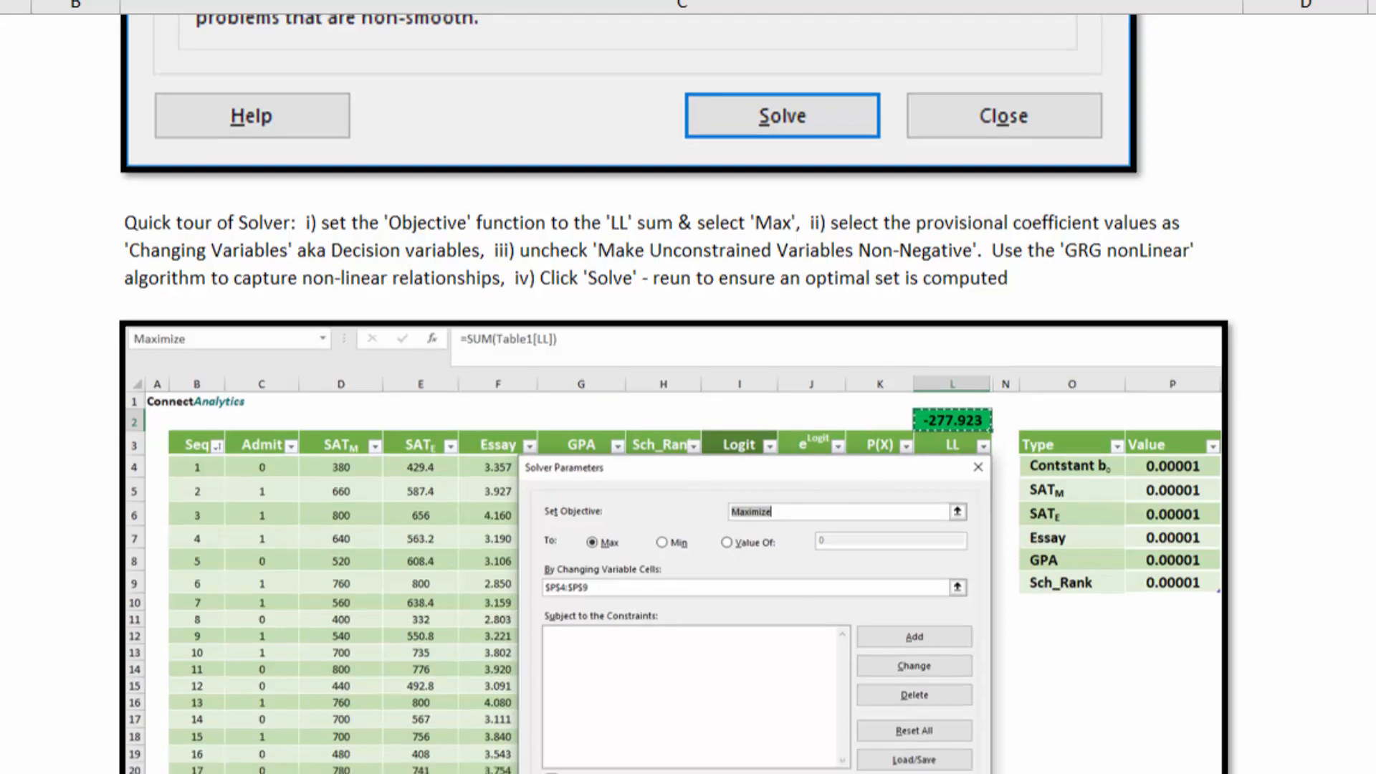
{"action": "scroll", "scroll_direction": "down", "scroll_amount": 3}
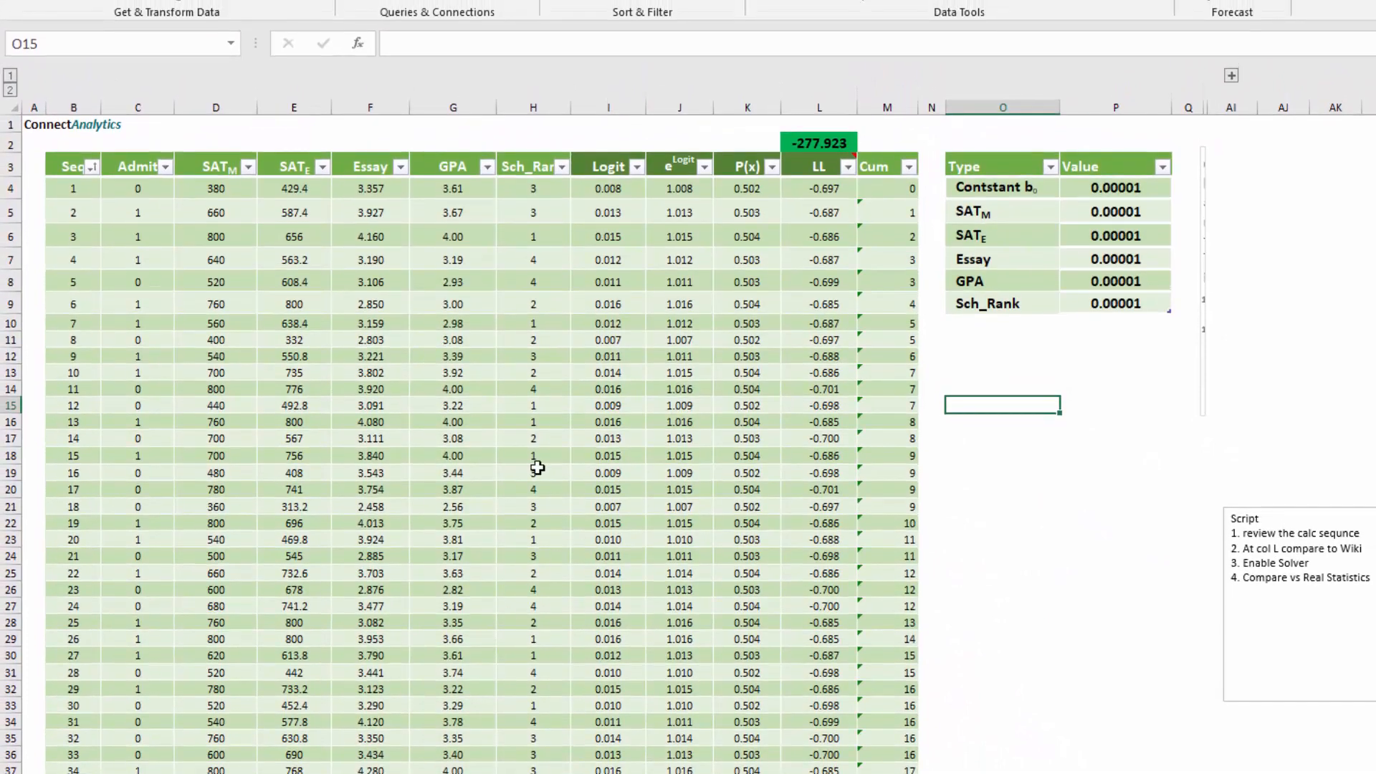
{"action": "mouse_move", "coordinate": [576, 256]}
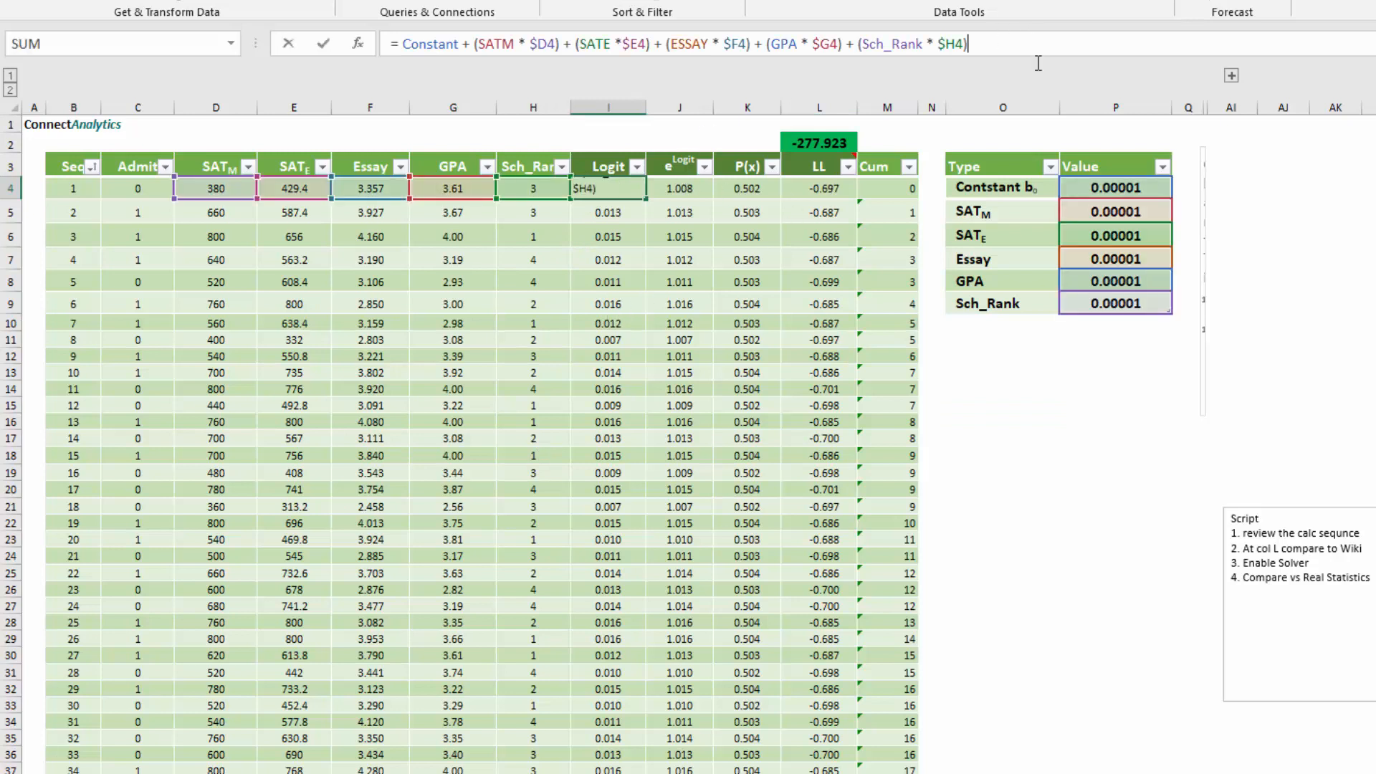
{"action": "mouse_move", "coordinate": [499, 48]}
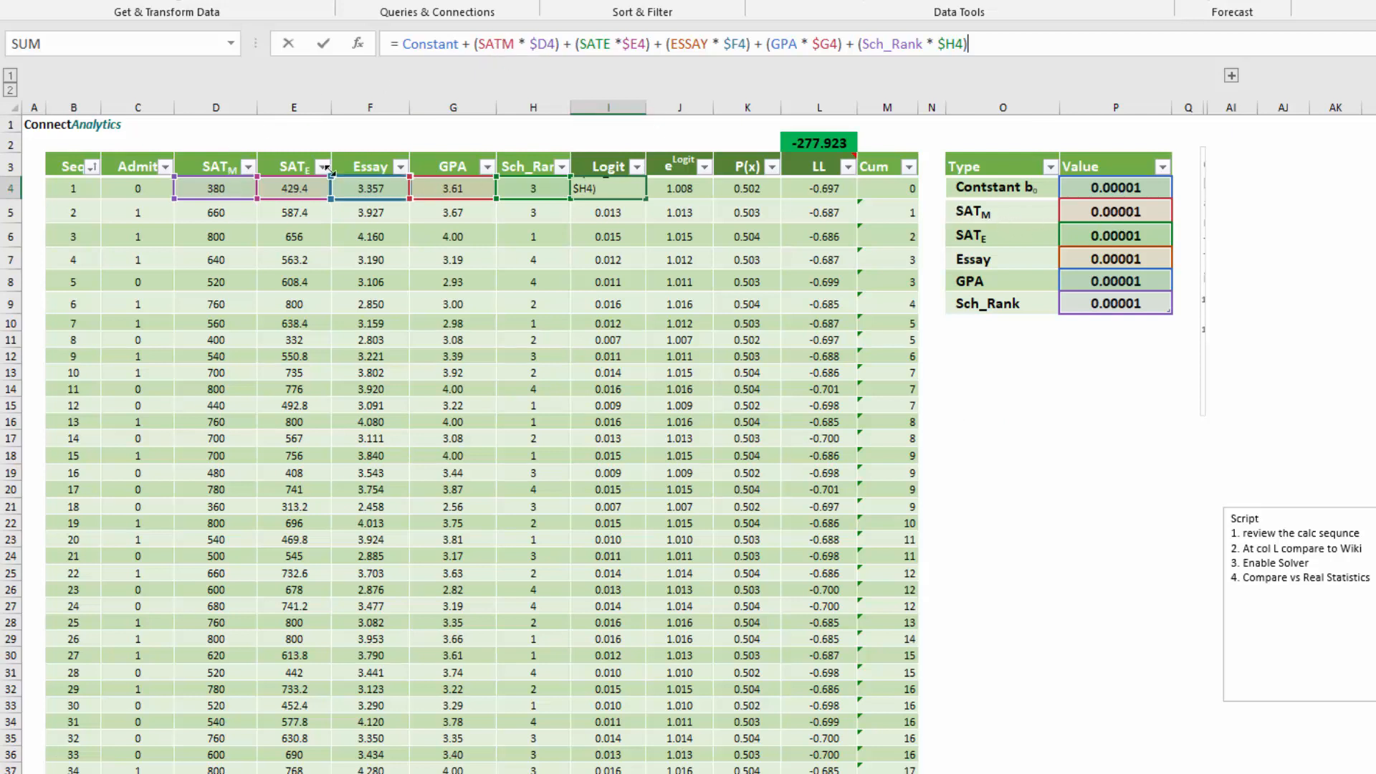
{"action": "mouse_move", "coordinate": [562, 55]}
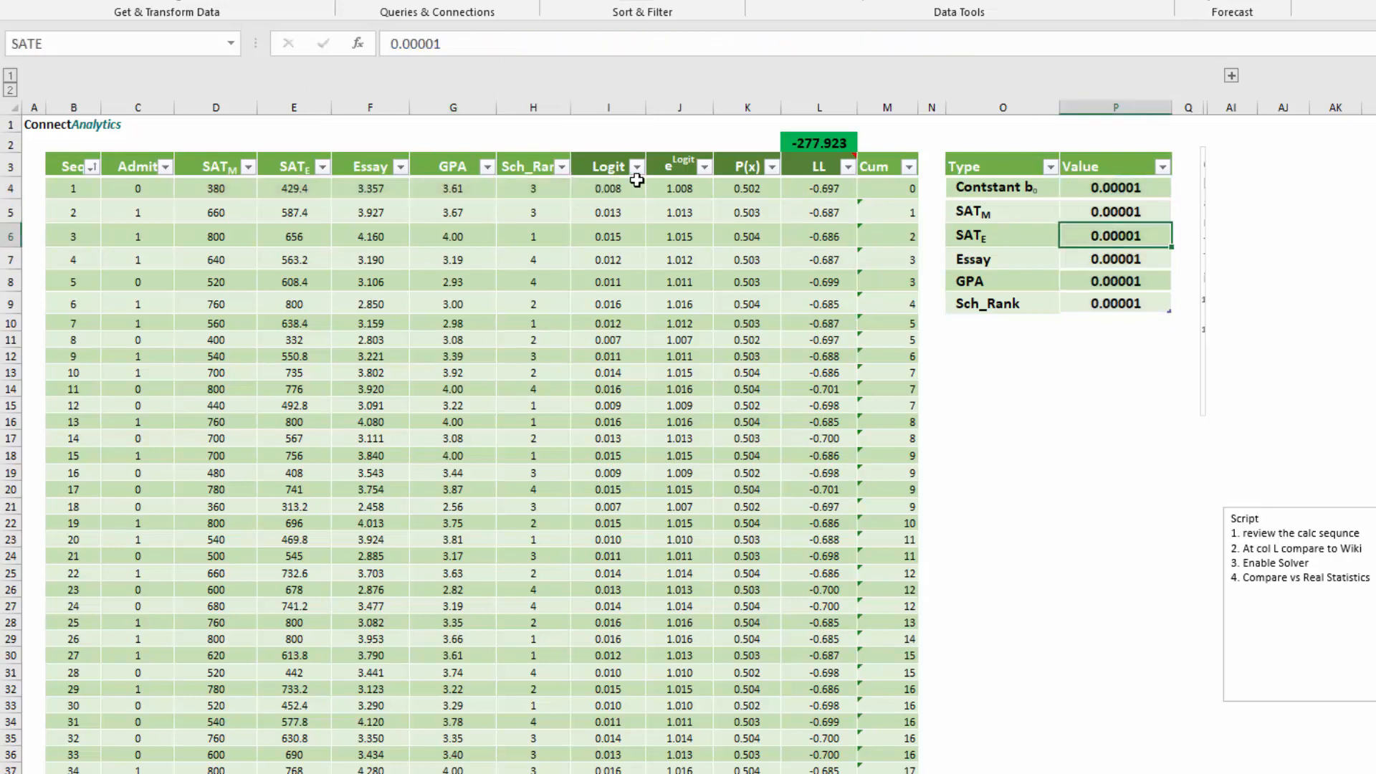
{"action": "left_click", "coordinate": [608, 212]}
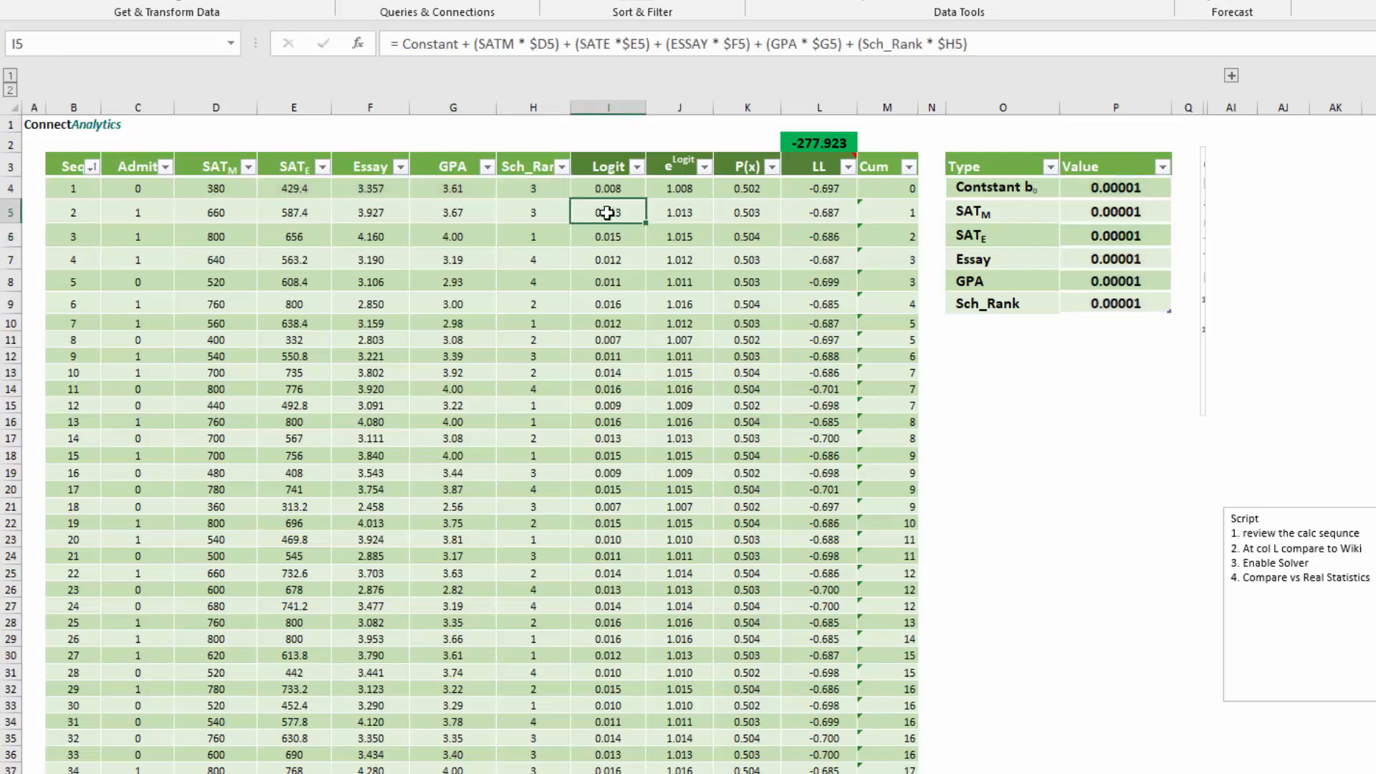
{"action": "left_click", "coordinate": [678, 188]}
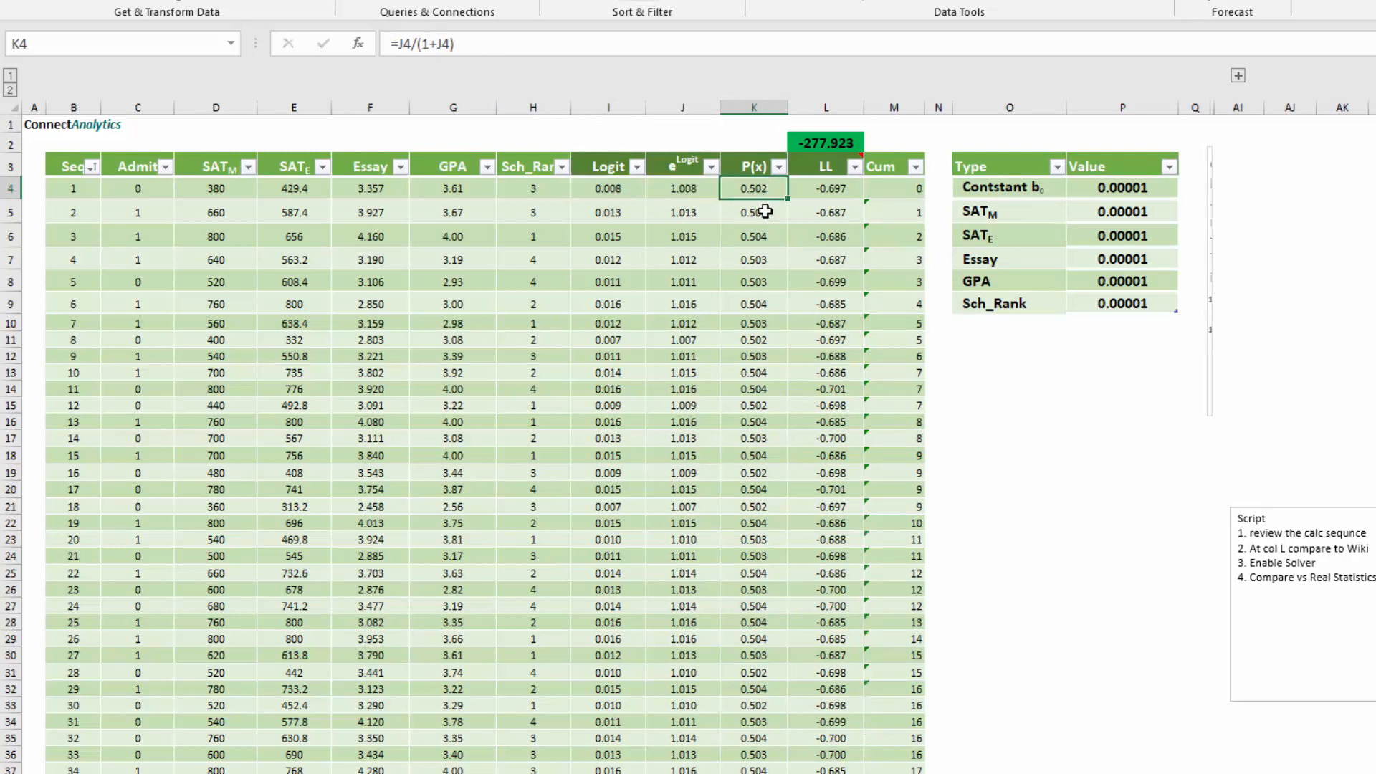
{"action": "mouse_move", "coordinate": [574, 47]}
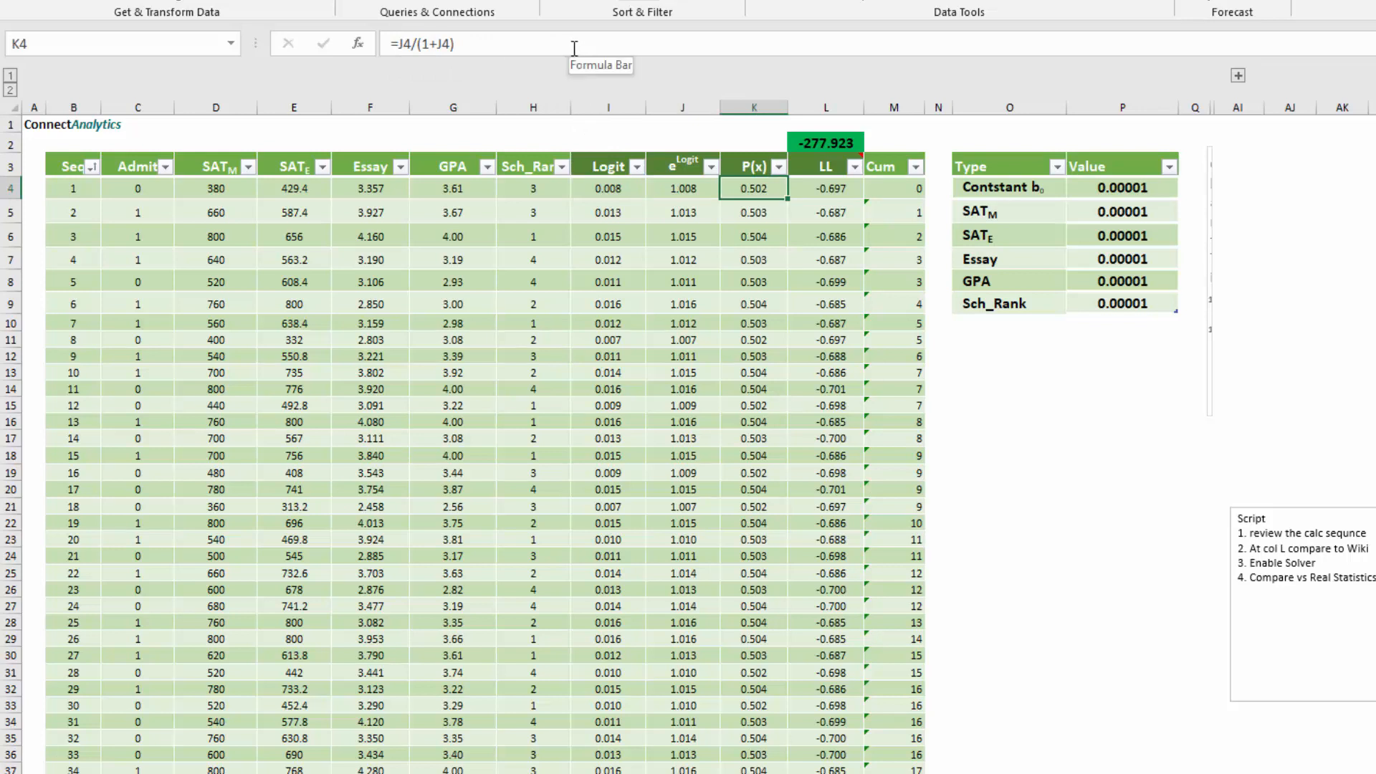
{"action": "left_click", "coordinate": [683, 188]}
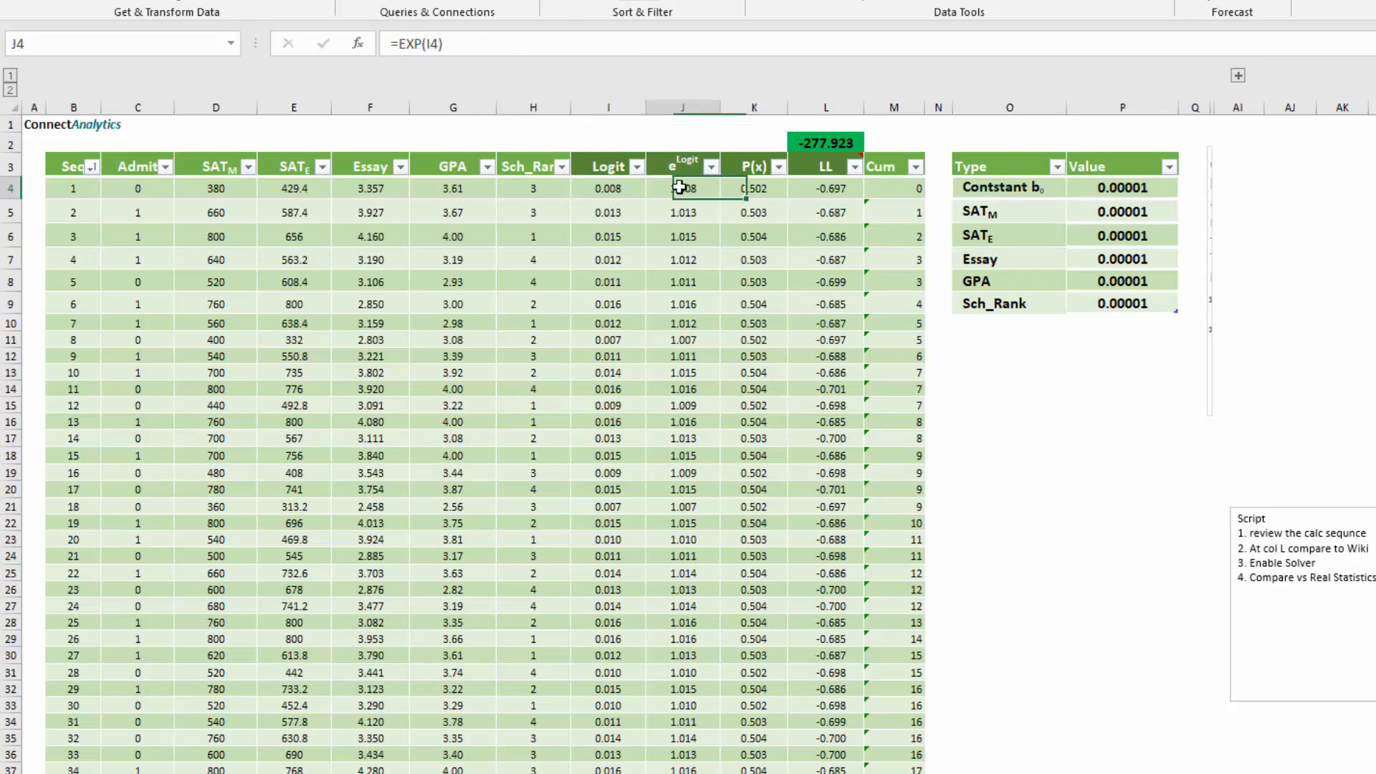
{"action": "left_click", "coordinate": [753, 188]}
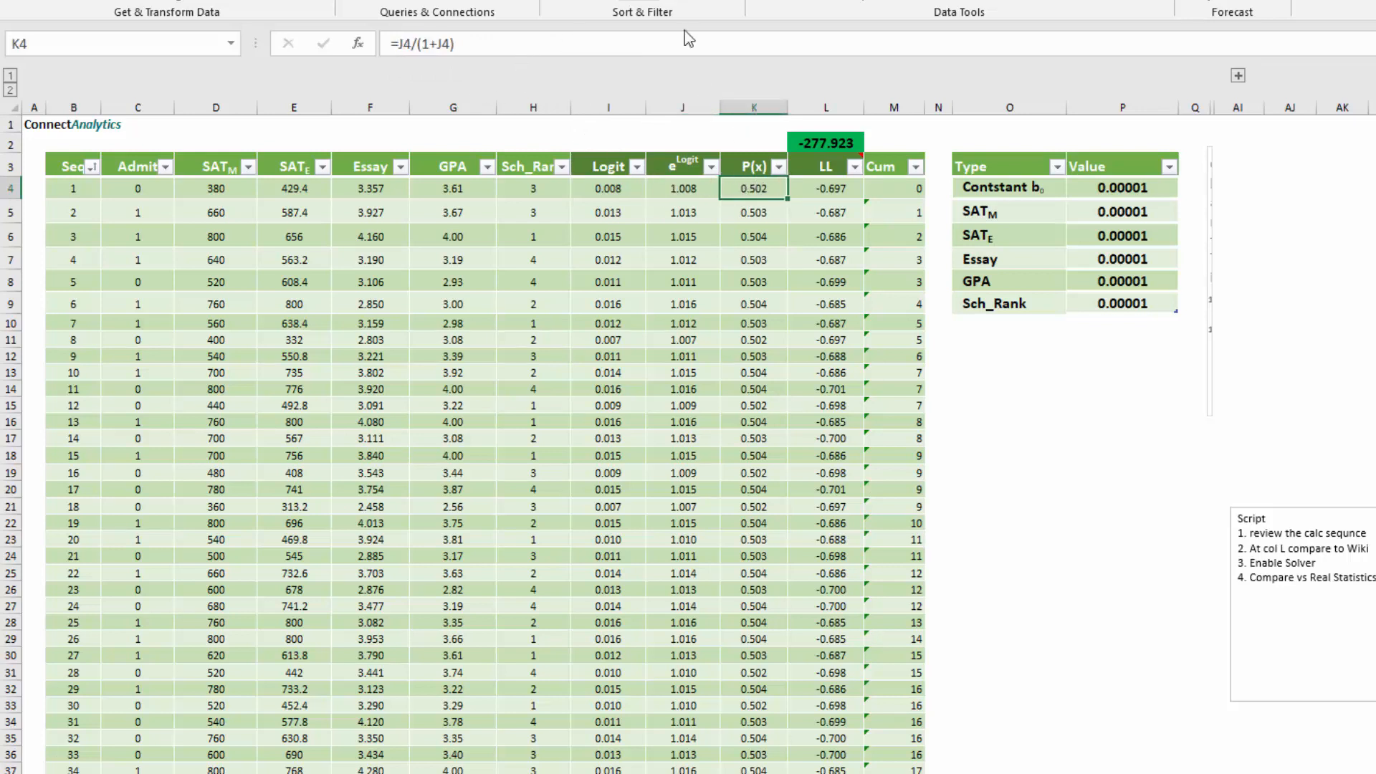
{"action": "double_click", "coordinate": [753, 188]}
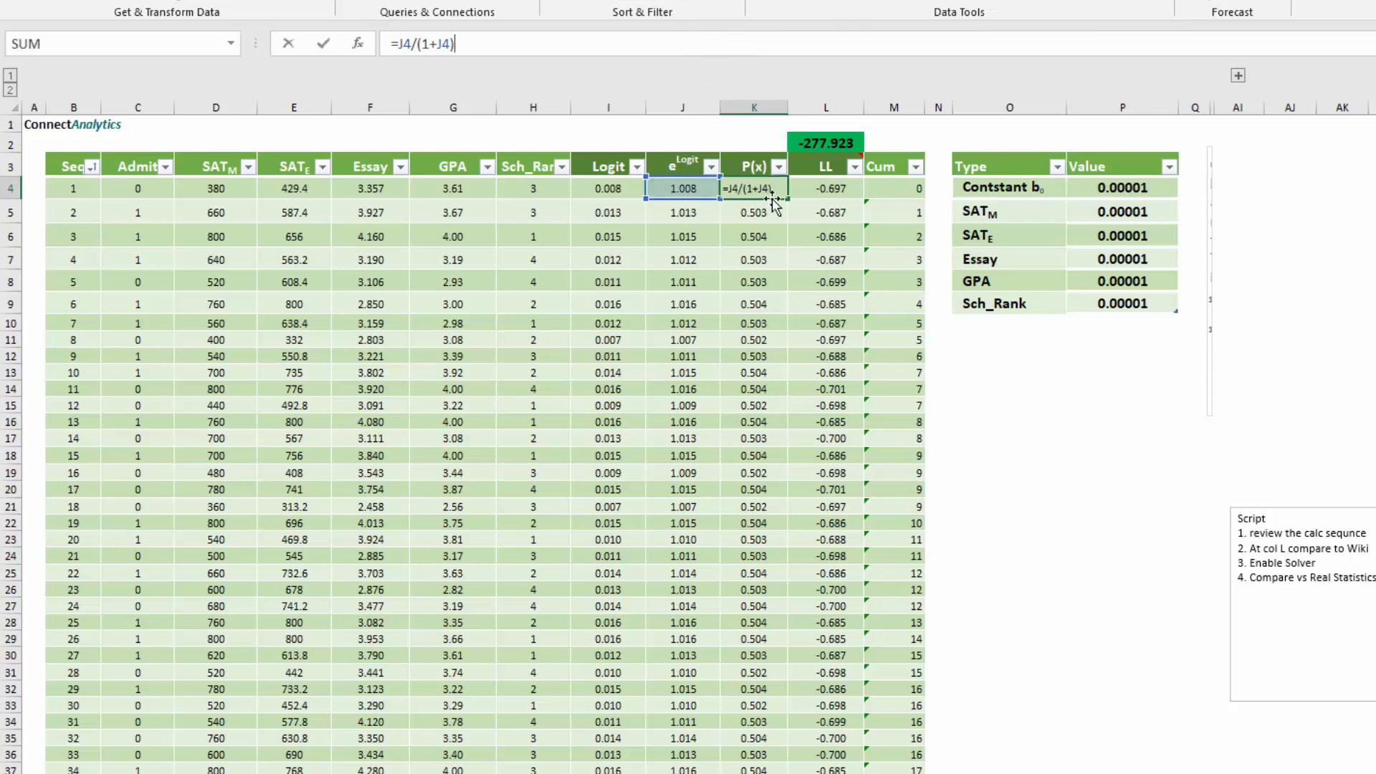
{"action": "left_click", "coordinate": [776, 167]}
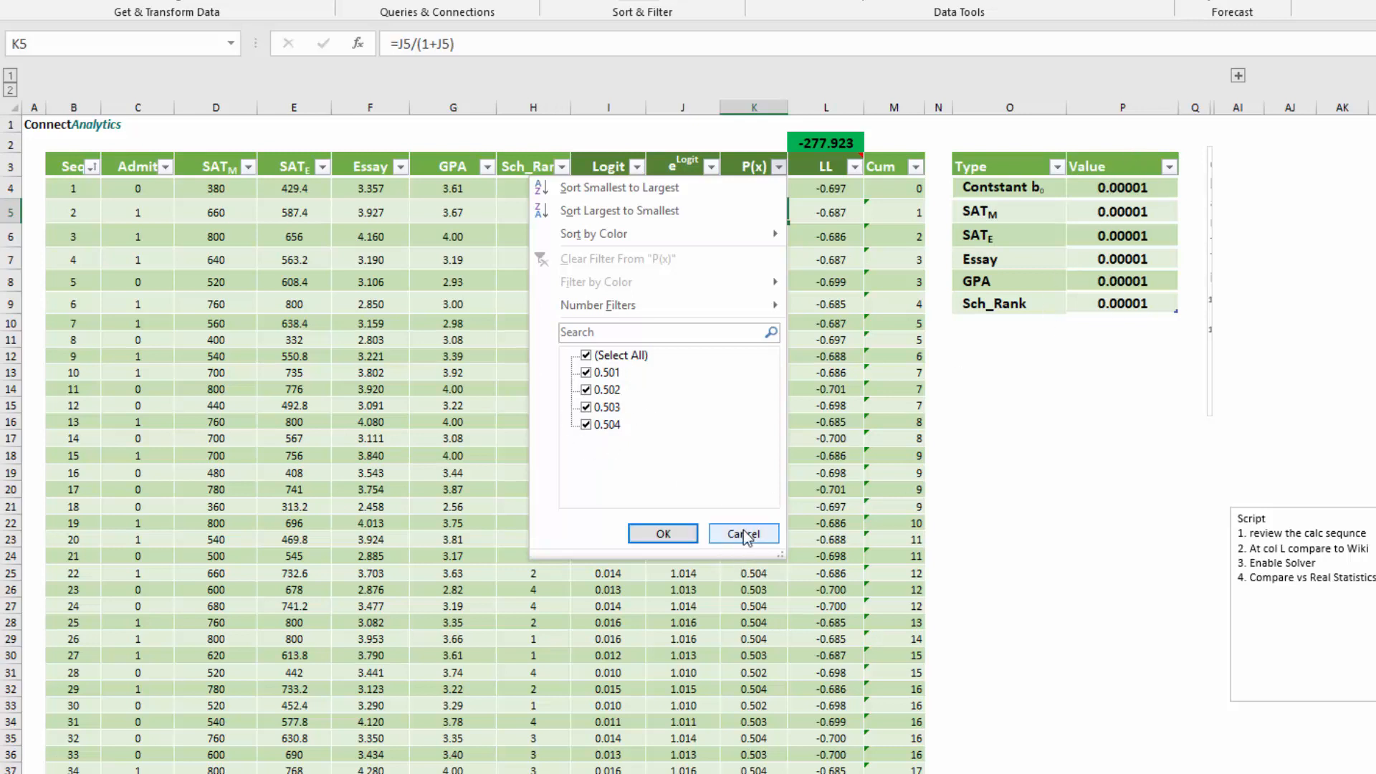
{"action": "left_click", "coordinate": [742, 534]}
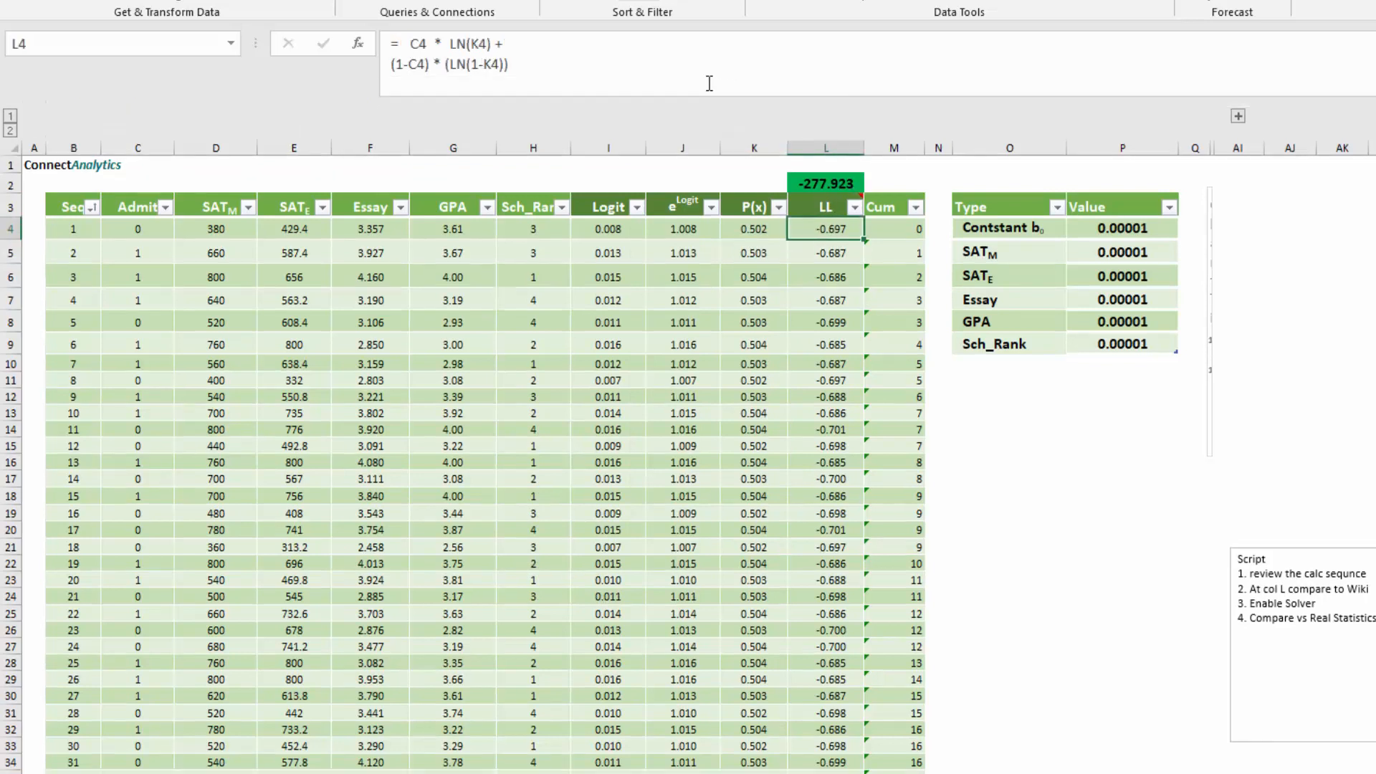
{"action": "mouse_move", "coordinate": [829, 205]}
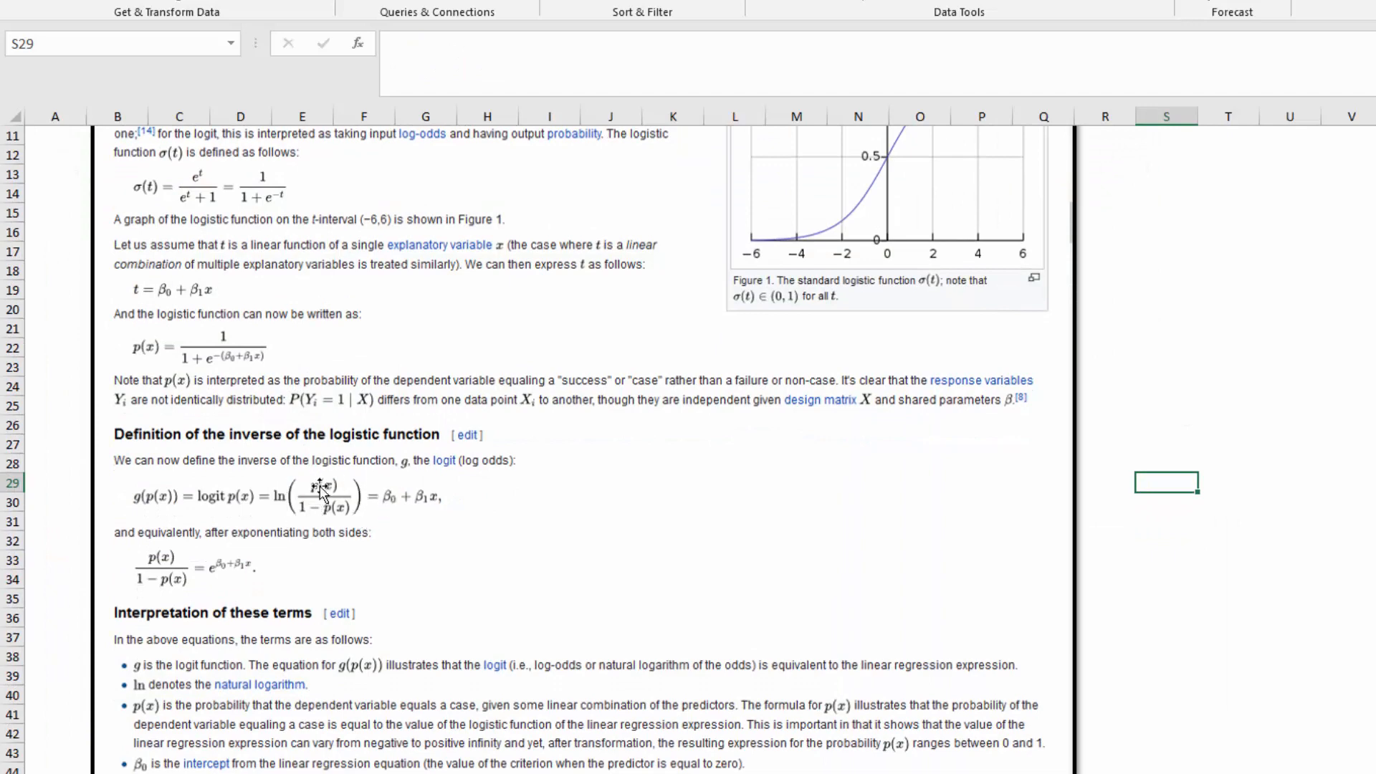
{"action": "mouse_move", "coordinate": [402, 507]}
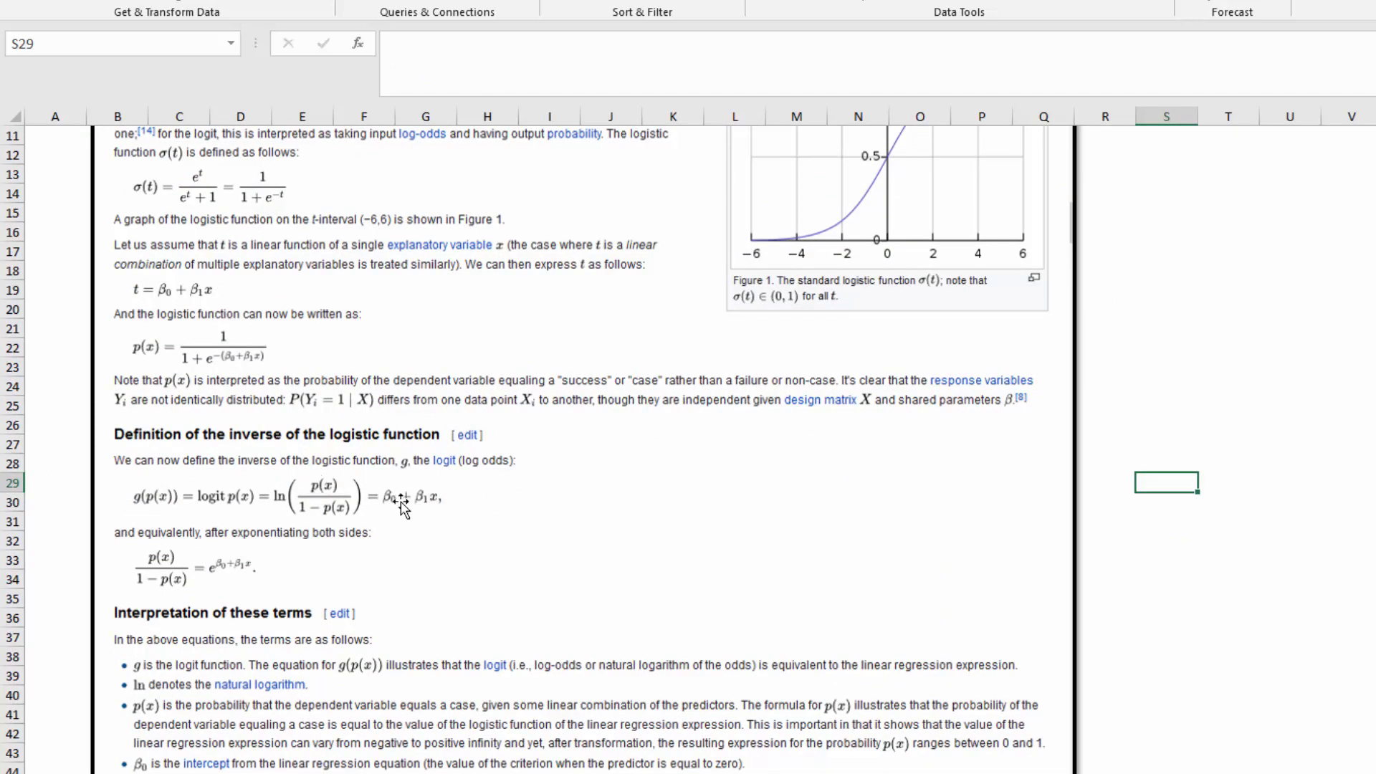
{"action": "mouse_move", "coordinate": [219, 540]}
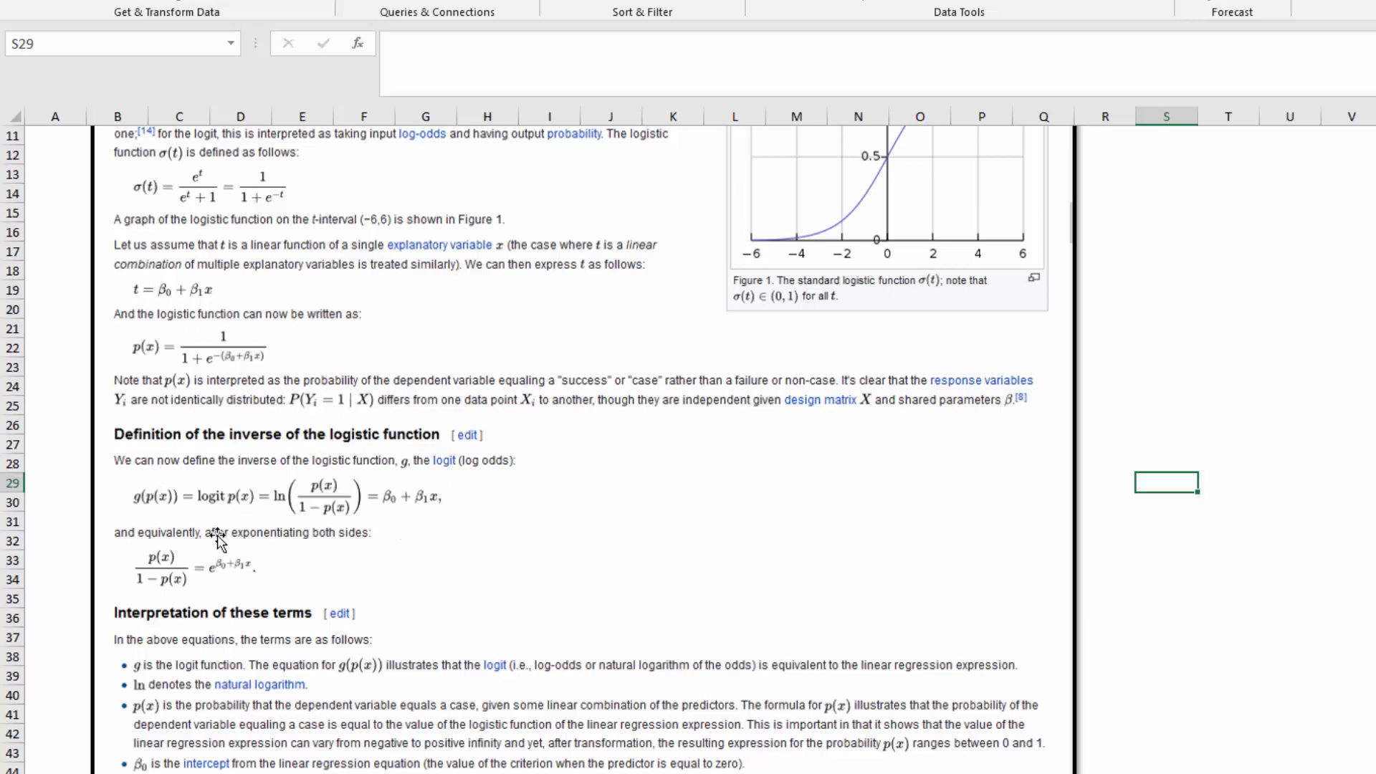
{"action": "mouse_move", "coordinate": [218, 542]}
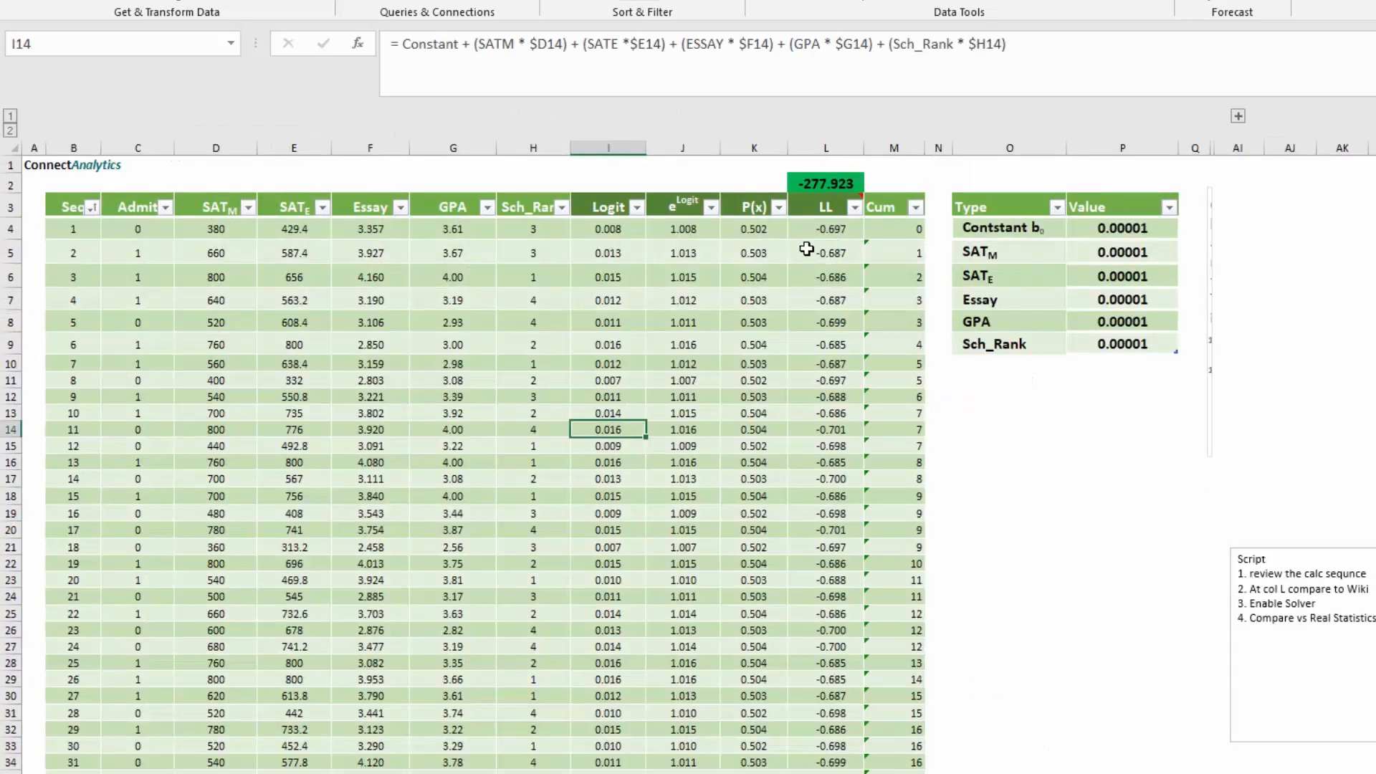
Configure Solver to maximise $L$2 by changing $P$4:$P$9 using GRG Nonlinear, reviewing its options.
{"action": "left_click", "coordinate": [825, 228]}
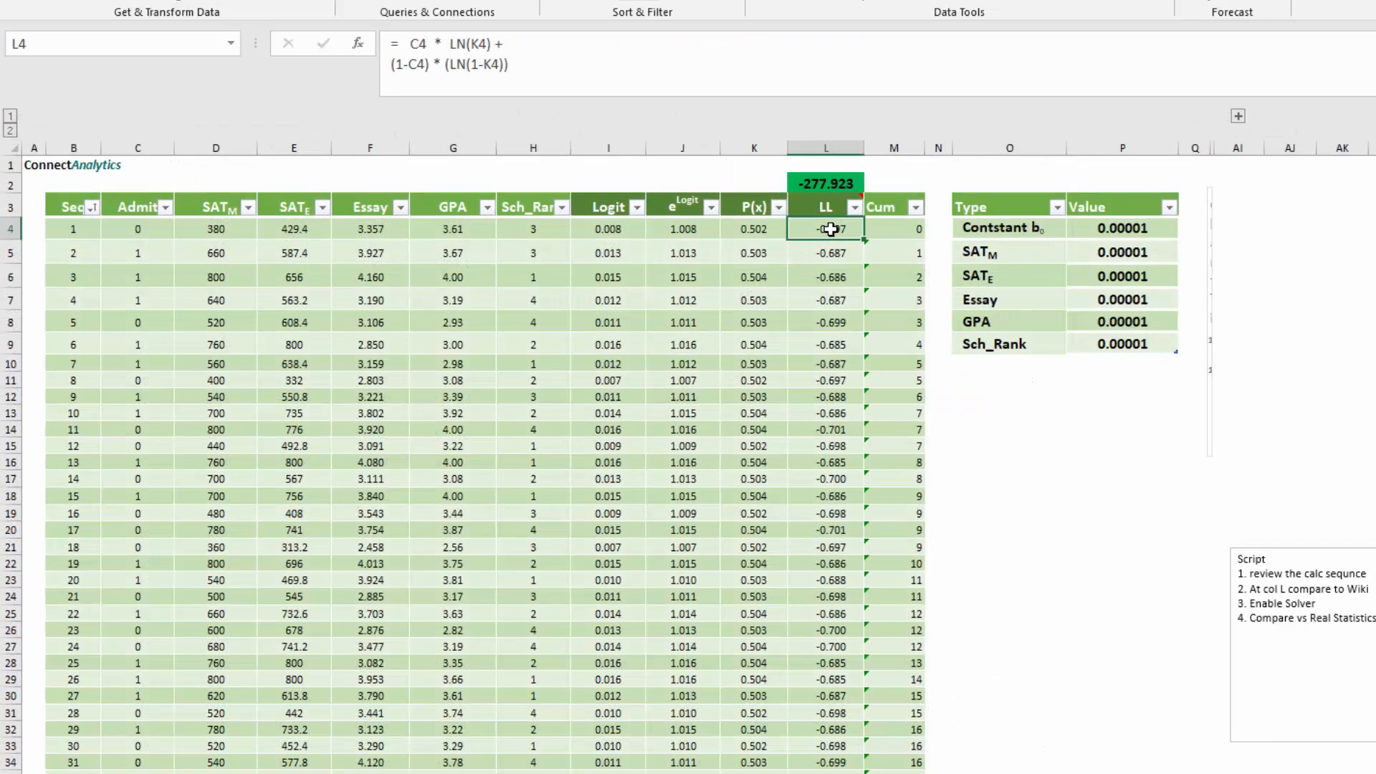
{"action": "mouse_move", "coordinate": [857, 378]}
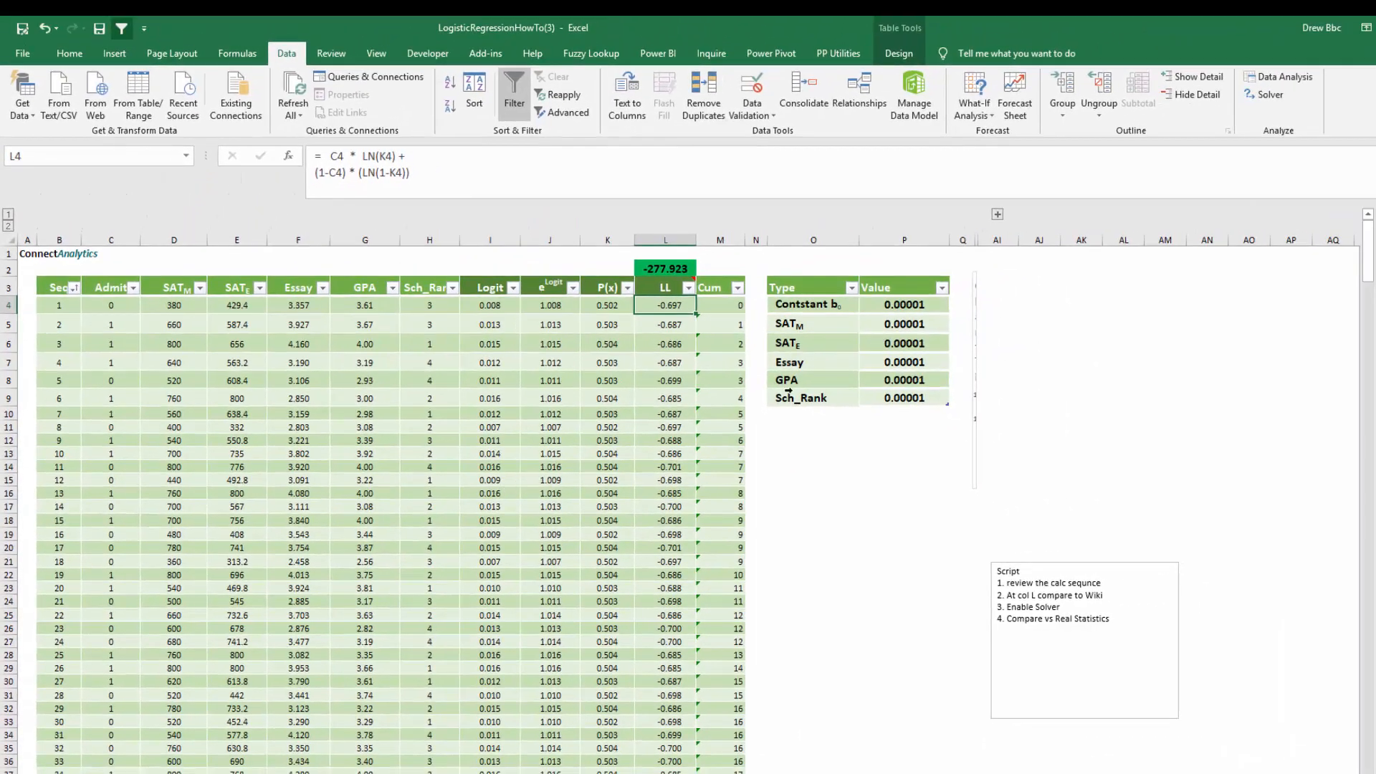
{"action": "left_click", "coordinate": [1269, 94]}
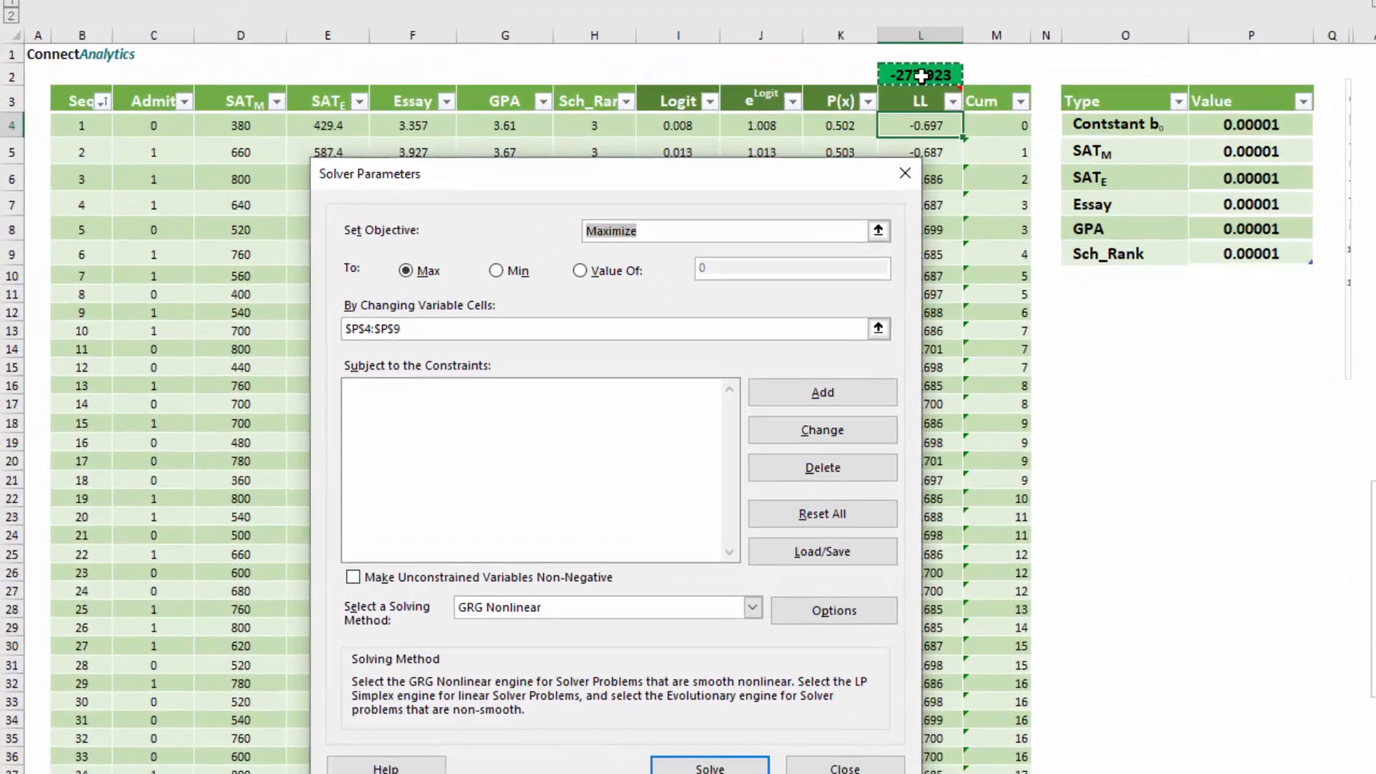
{"action": "left_click", "coordinate": [728, 230]}
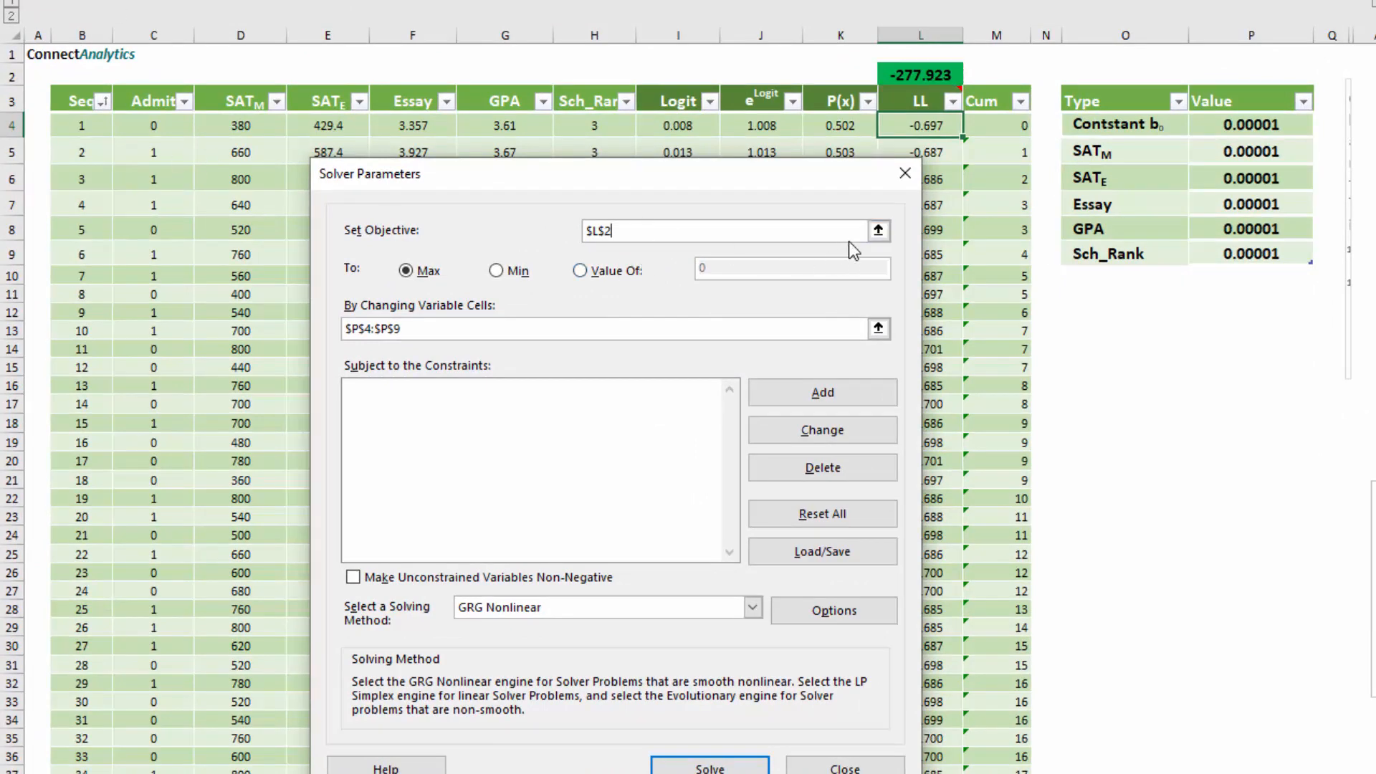
{"action": "mouse_move", "coordinate": [667, 186]}
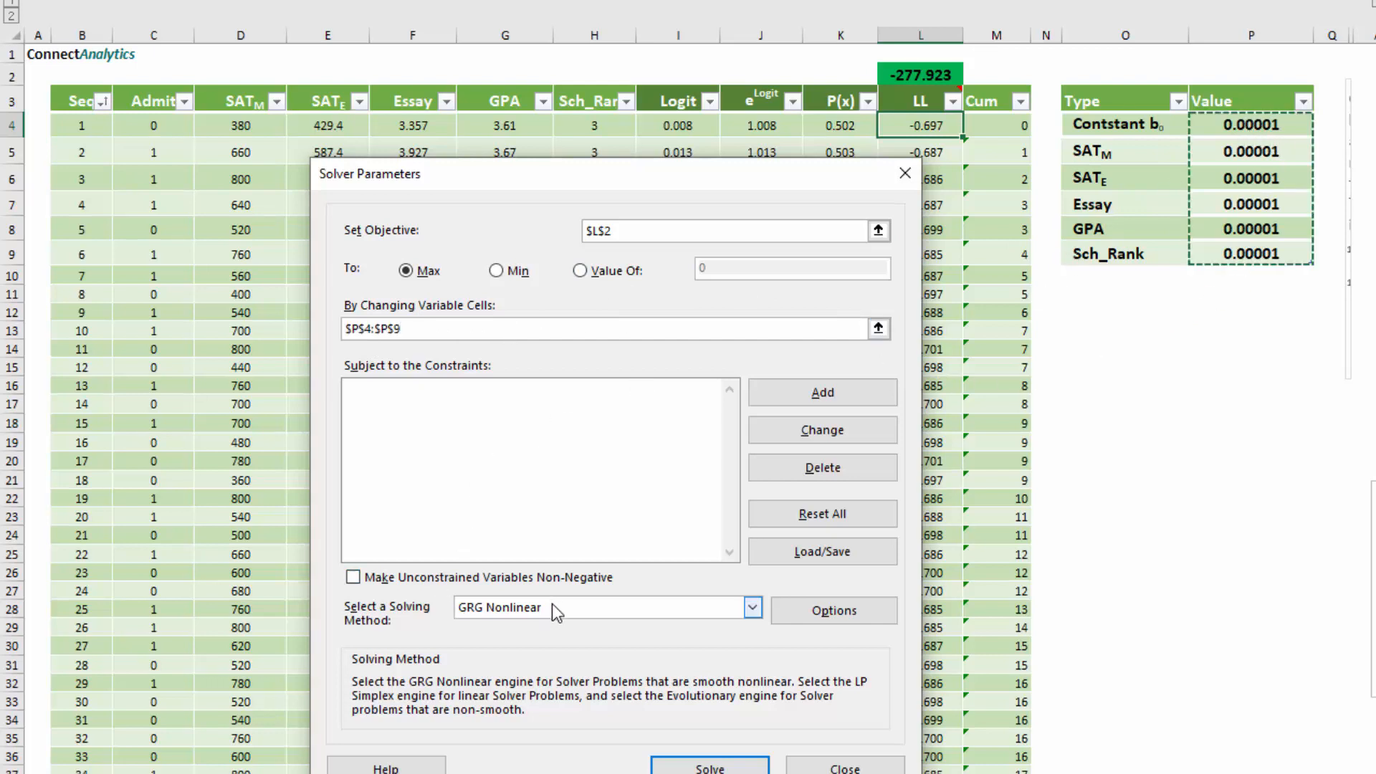
{"action": "left_click", "coordinate": [708, 766]}
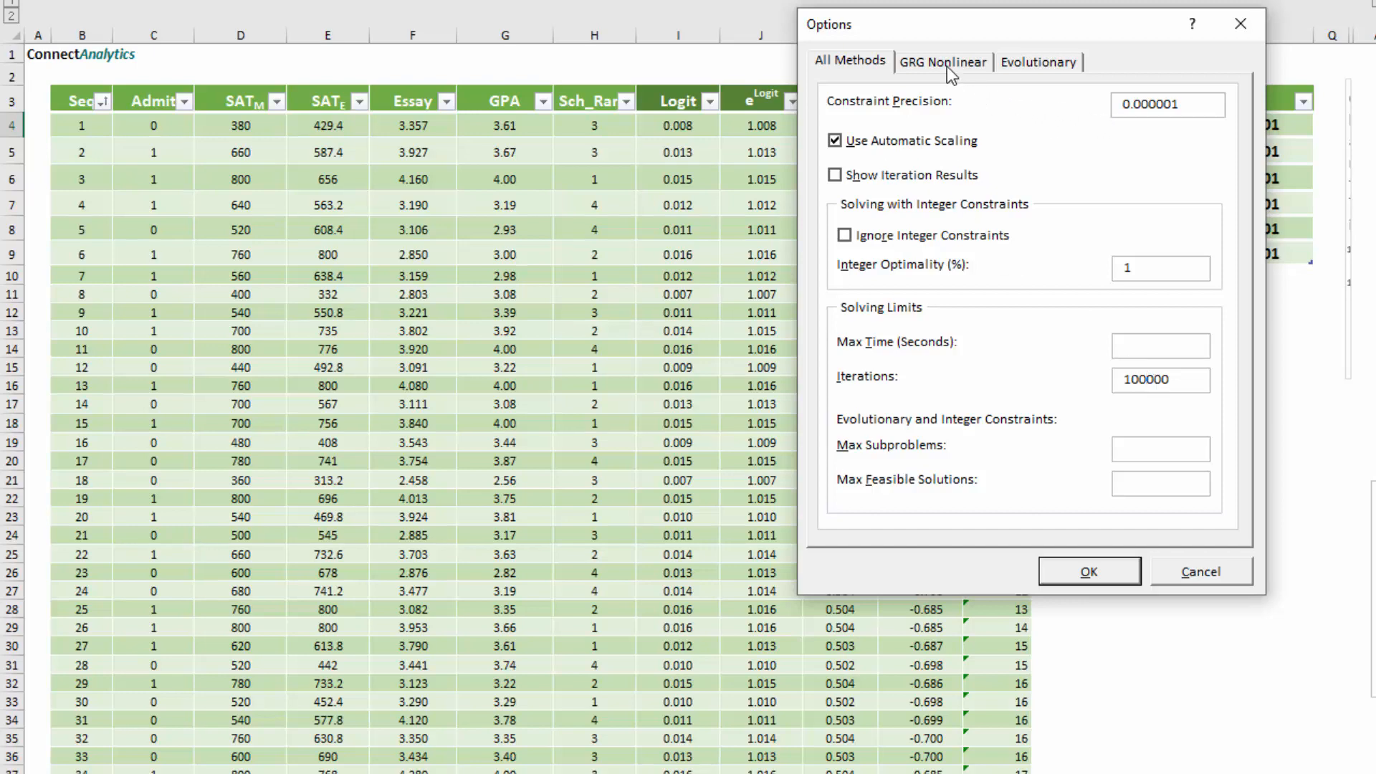
{"action": "left_click", "coordinate": [941, 62]}
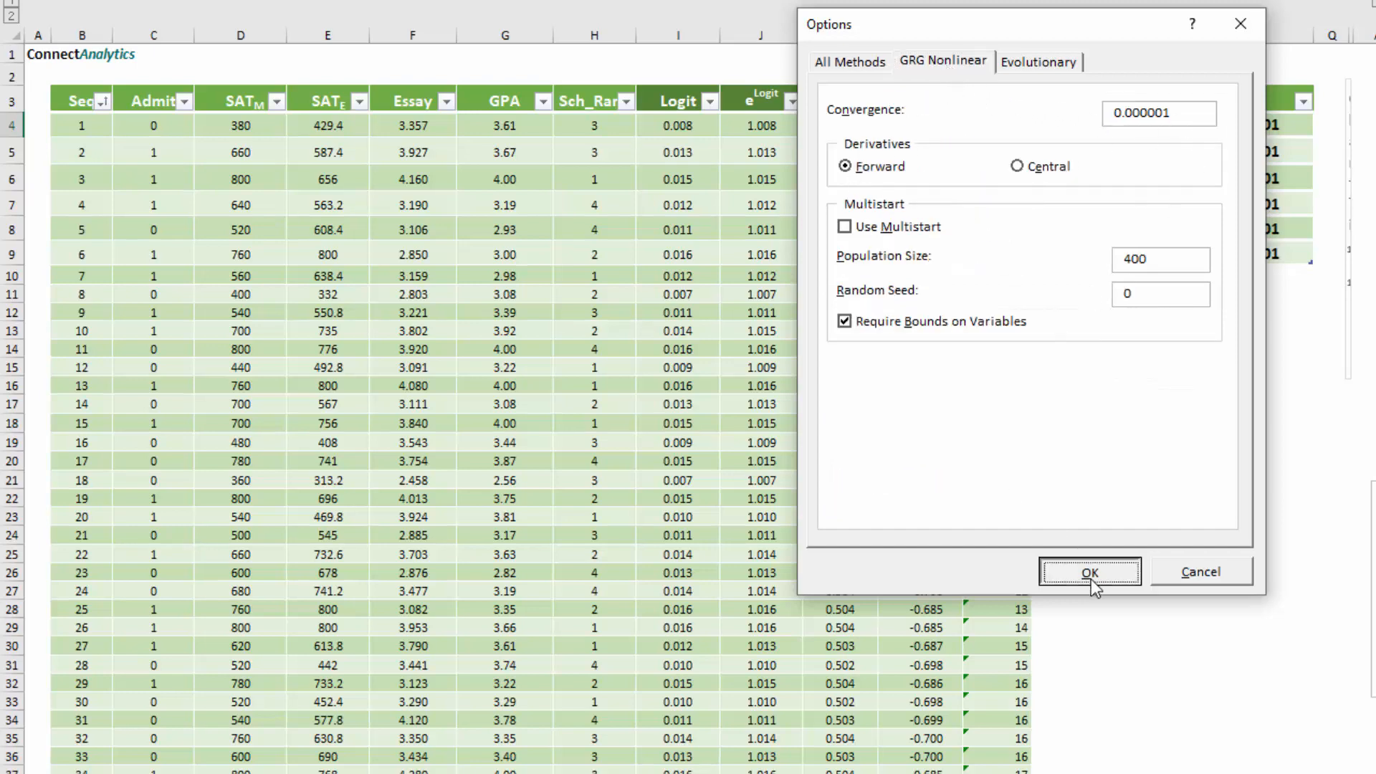
{"action": "left_click", "coordinate": [1090, 571]}
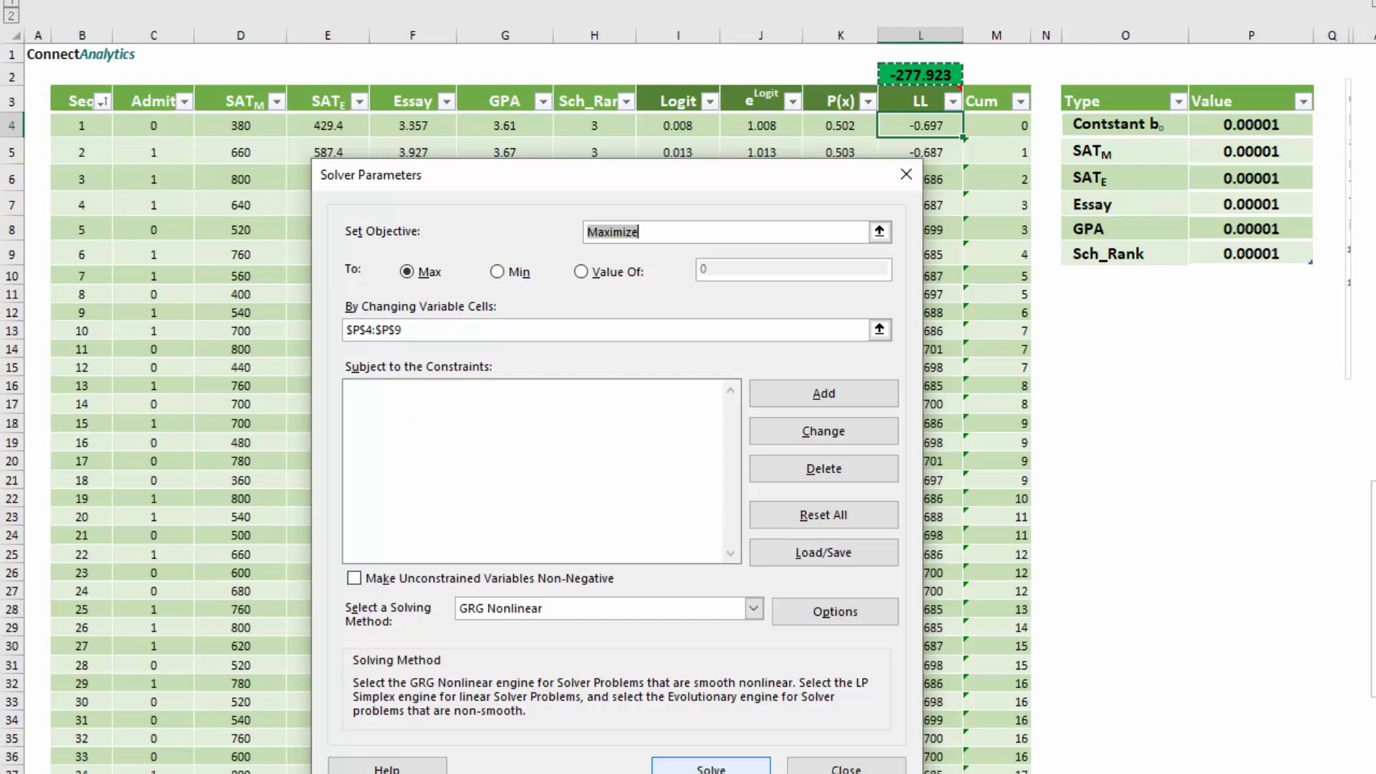
Run Solver to reach log-likelihood -182.507 and paste coefficients P4:P9 as values at O14.
{"action": "left_click", "coordinate": [711, 769]}
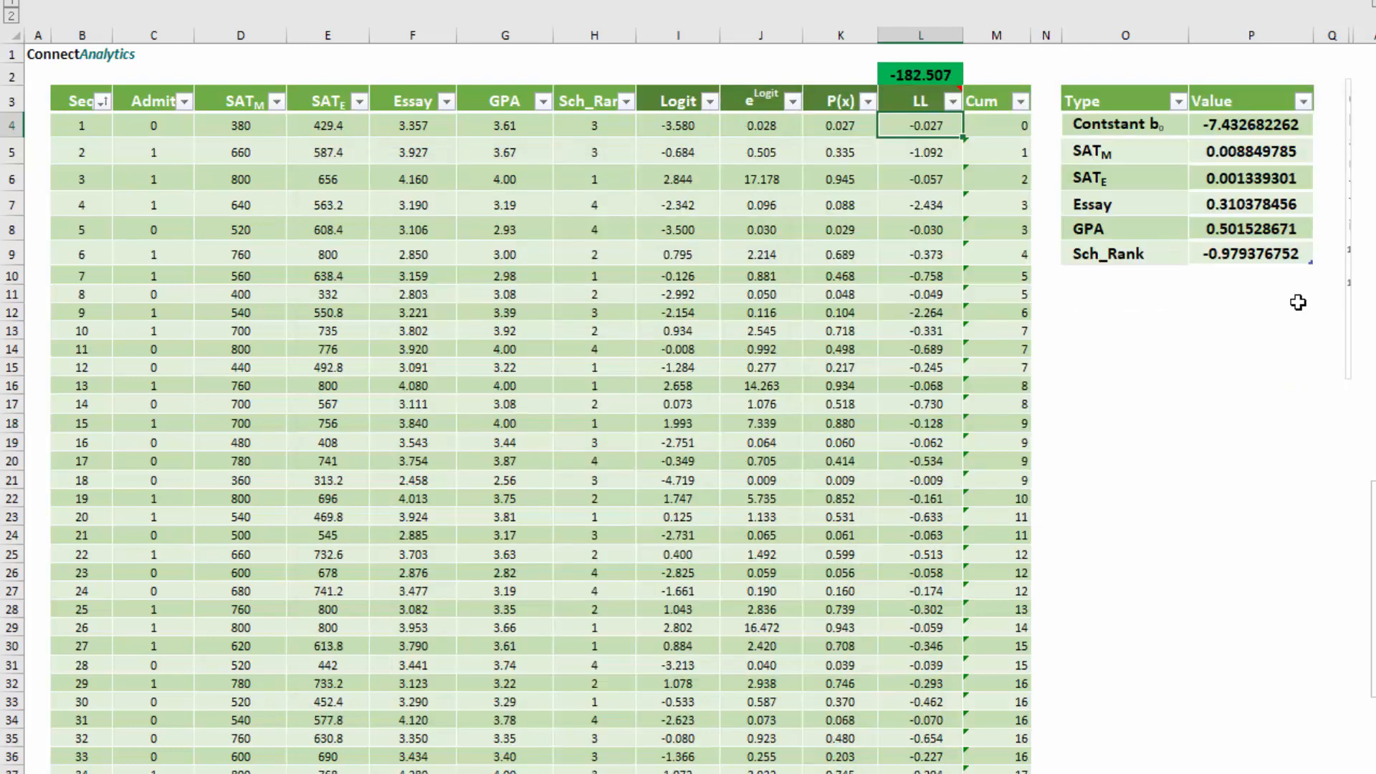
{"action": "left_click", "coordinate": [1250, 311]}
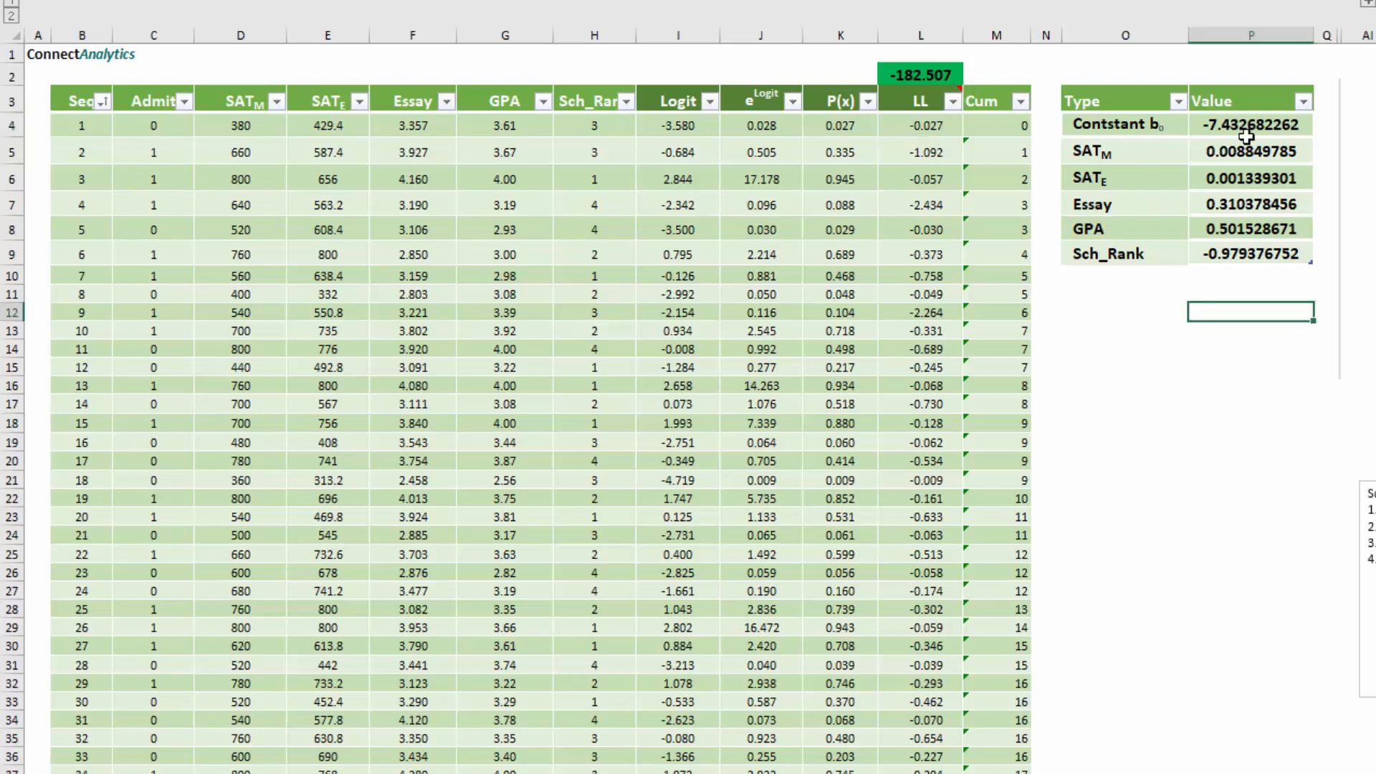
{"action": "right_click", "coordinate": [1086, 348]}
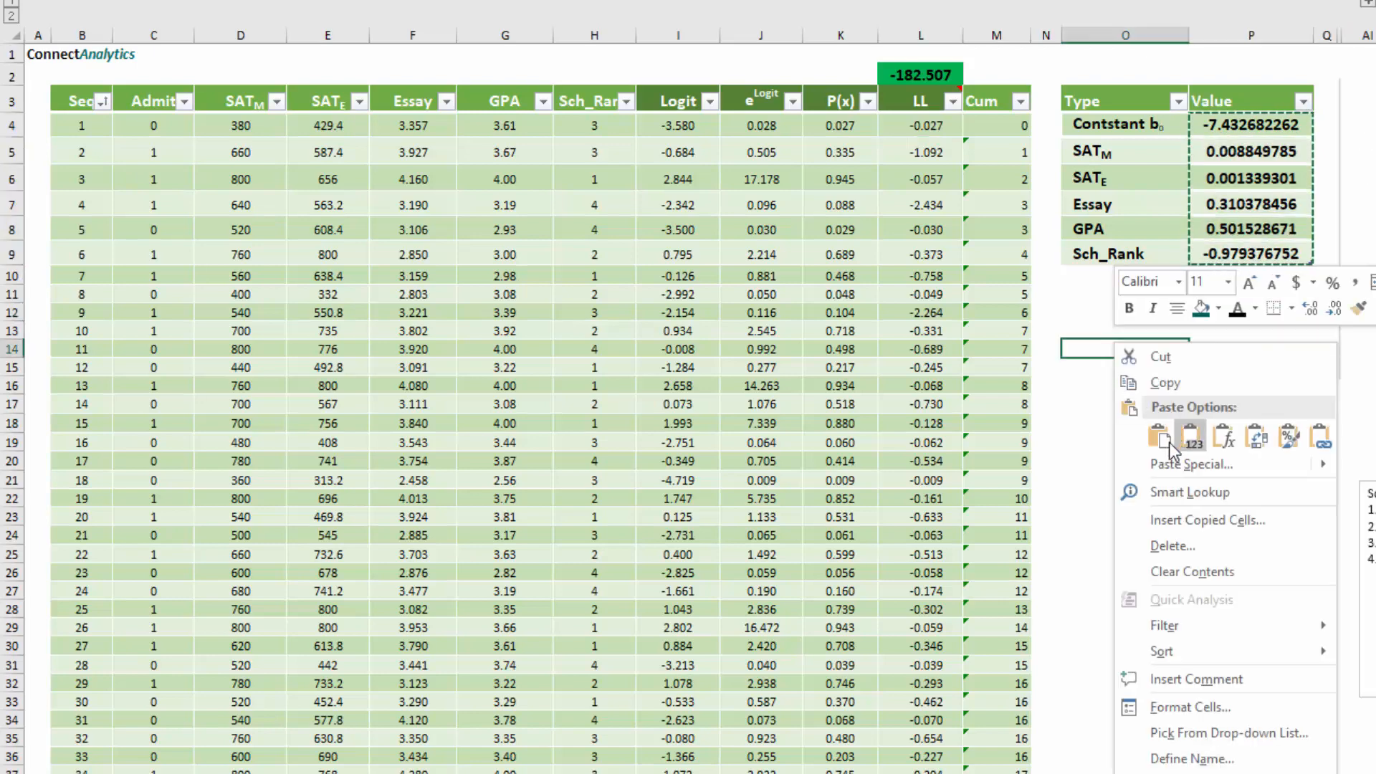
{"action": "left_click", "coordinate": [1191, 435]}
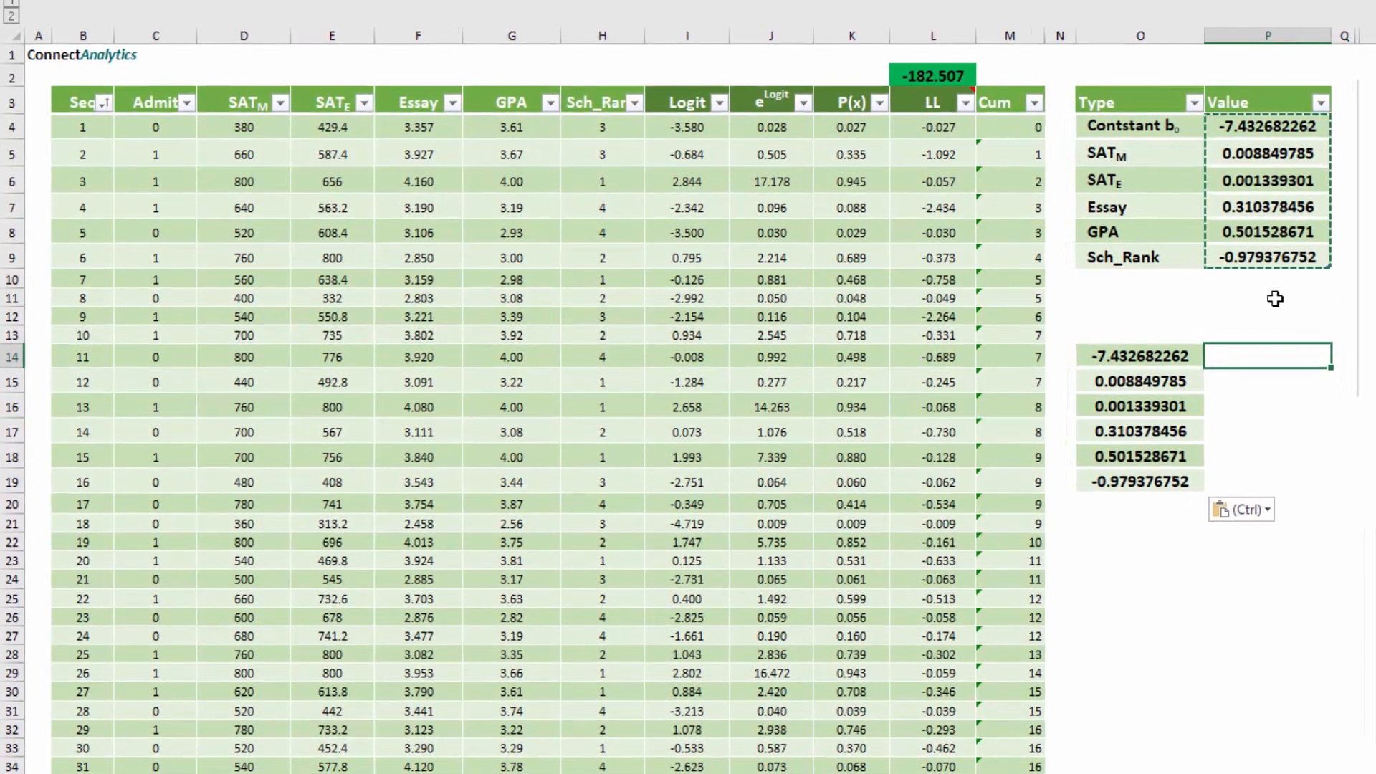
{"action": "left_click", "coordinate": [933, 75]}
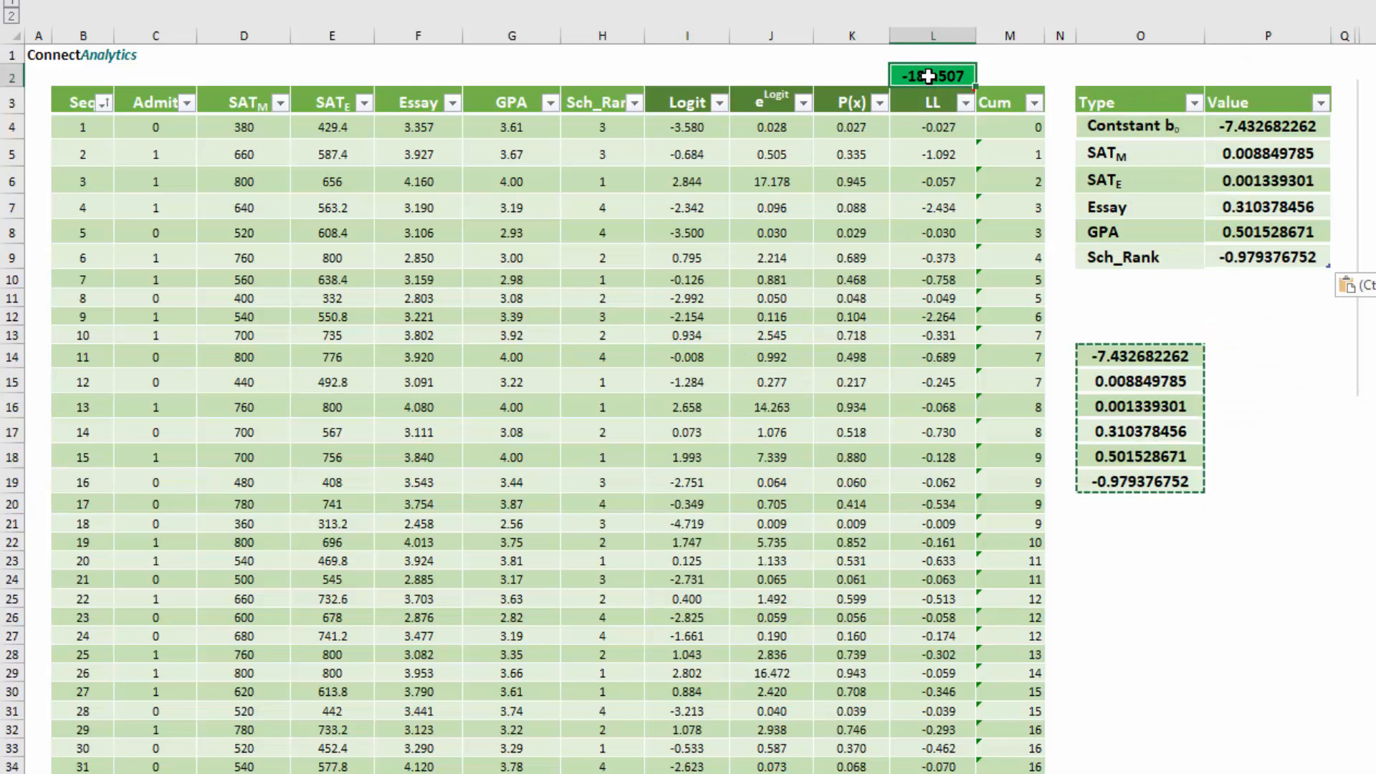
Sort the table by P(x) largest to smallest and select the cumulative chart.
{"action": "scroll", "scroll_direction": "right", "scroll_amount": 3}
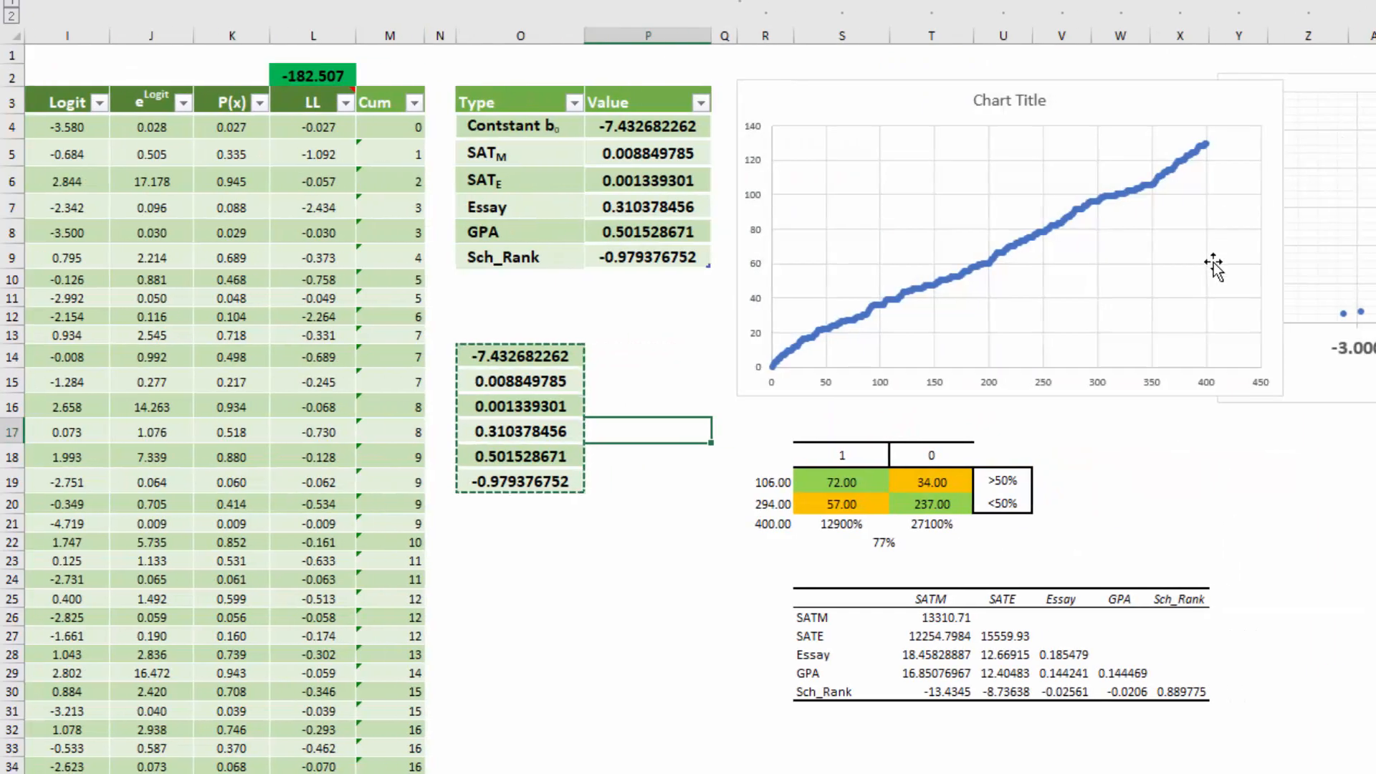
{"action": "scroll", "scroll_direction": "left", "scroll_amount": 3}
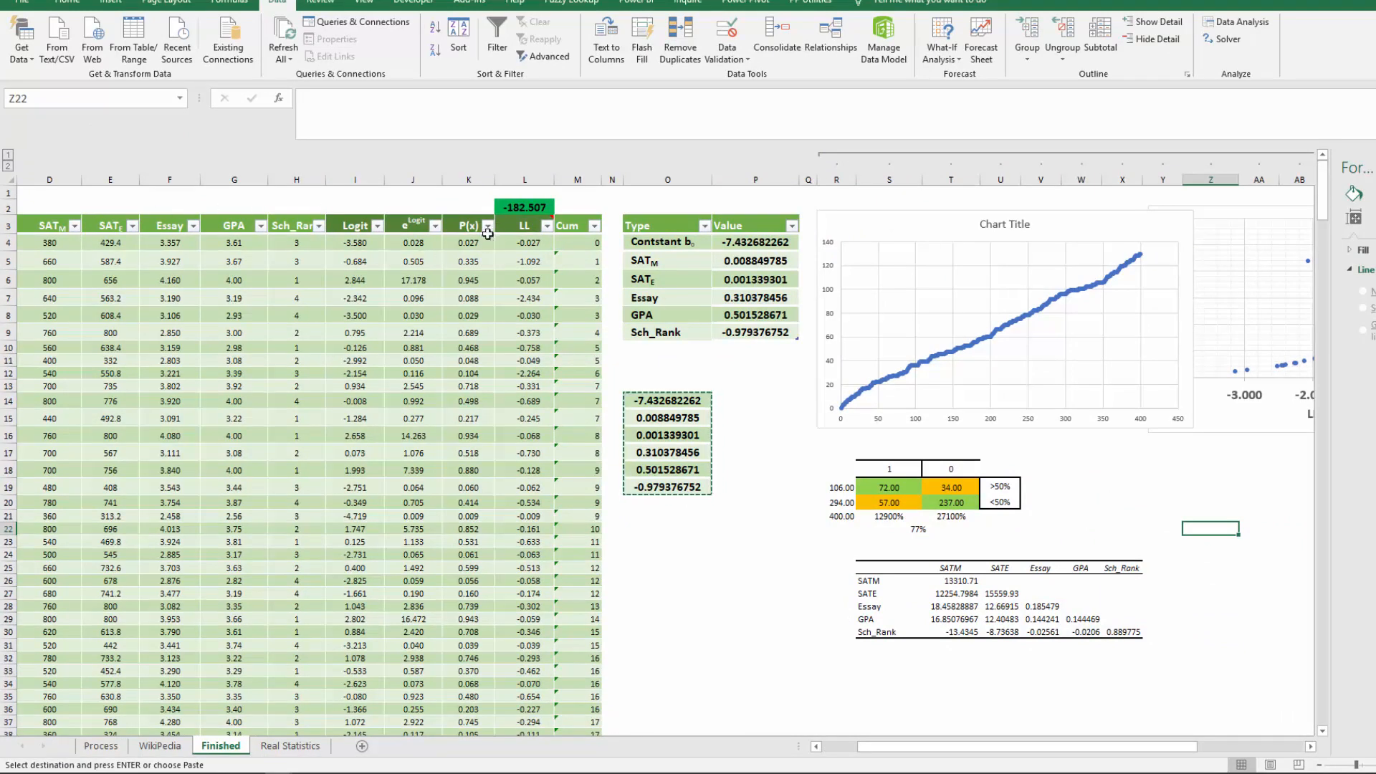
{"action": "left_click", "coordinate": [488, 226]}
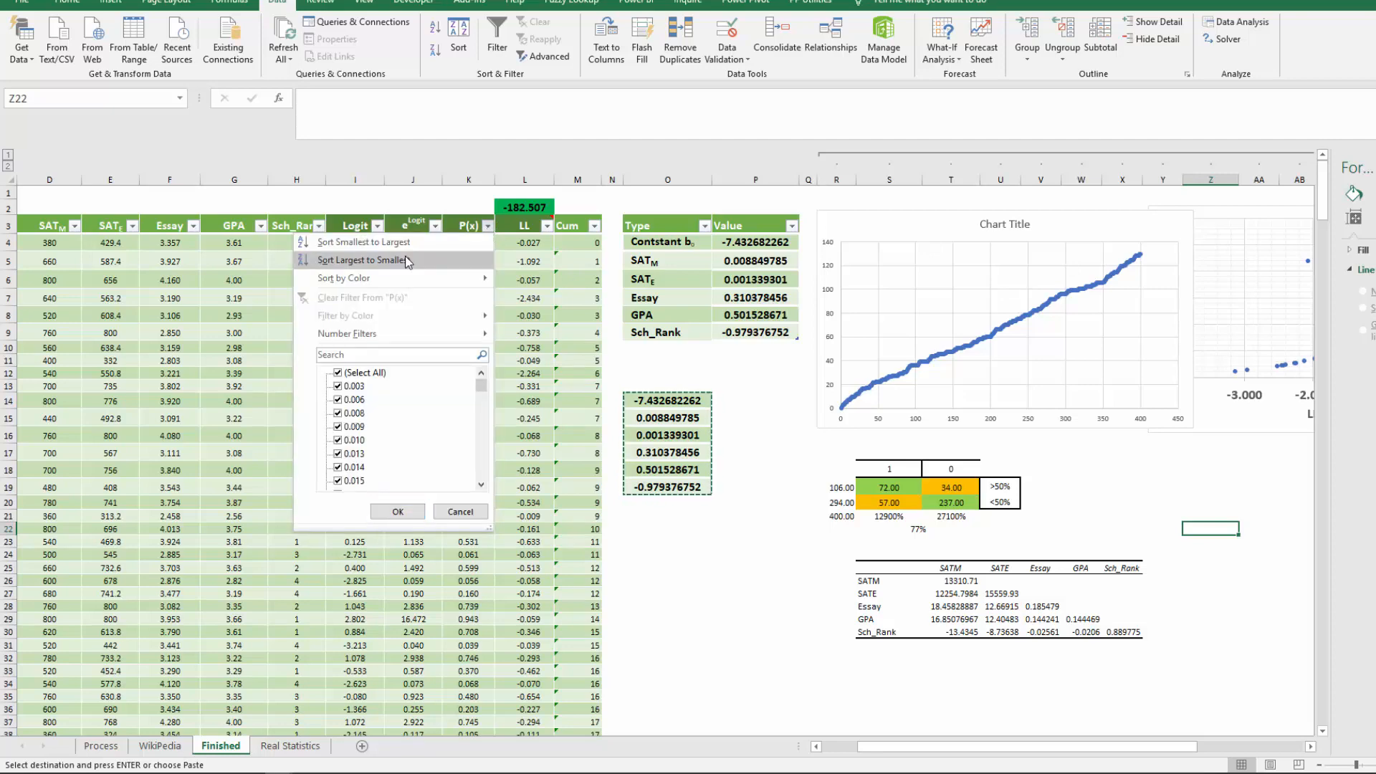
{"action": "left_click", "coordinate": [360, 260]}
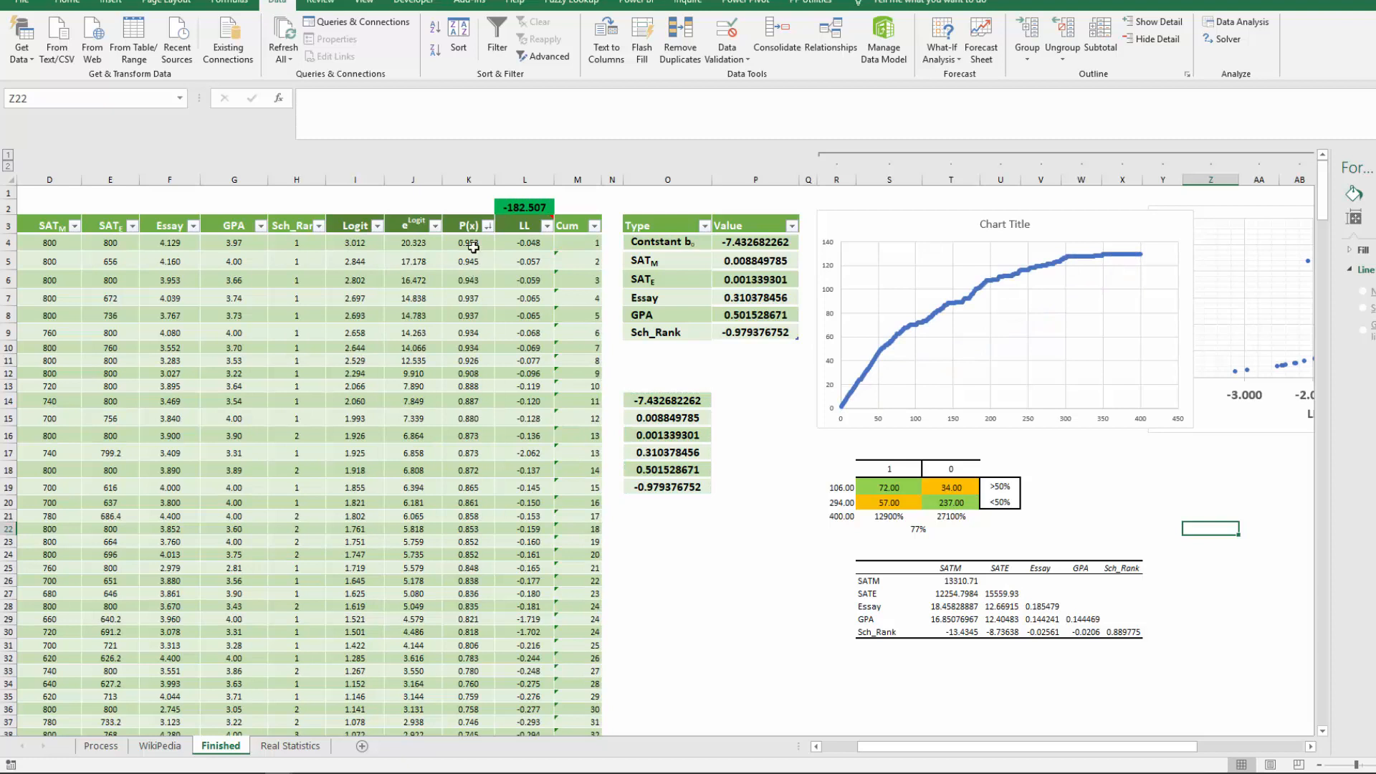
{"action": "mouse_move", "coordinate": [987, 355]}
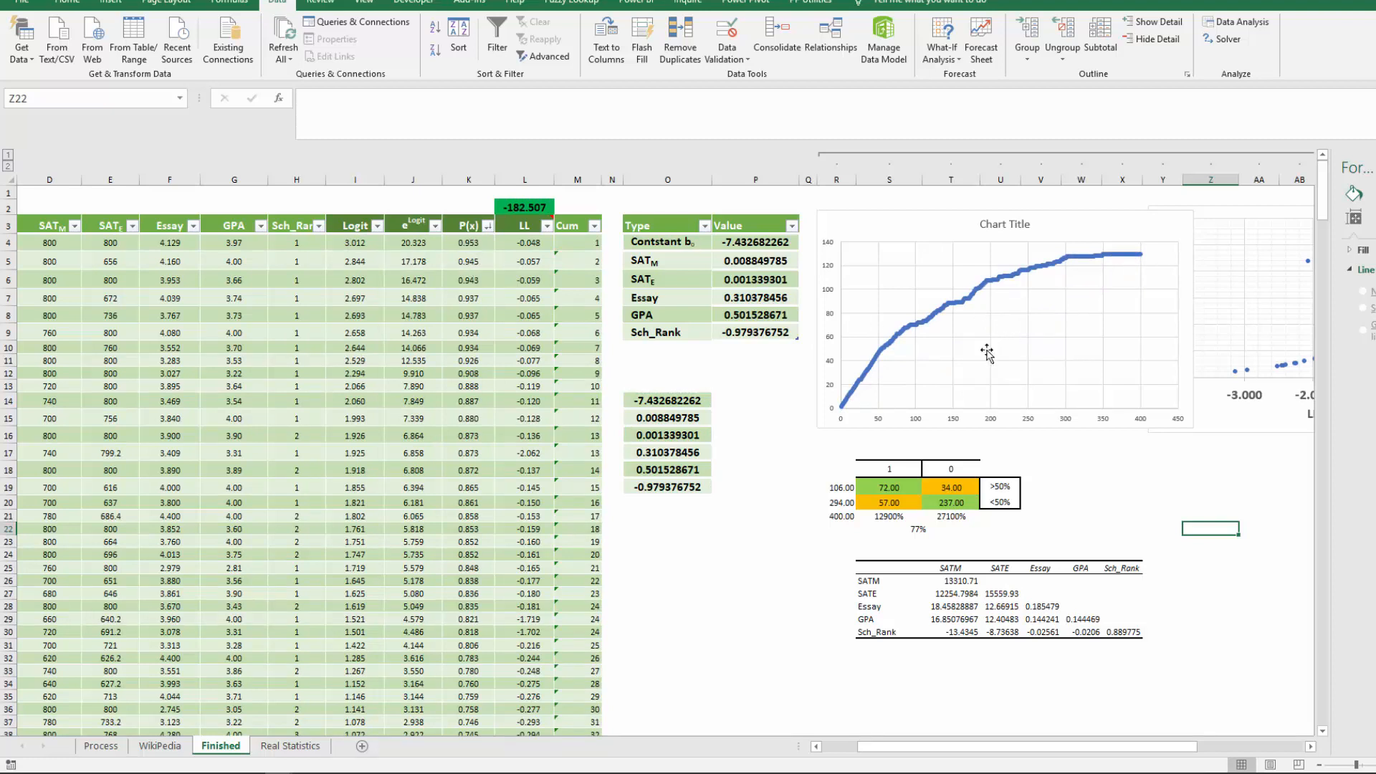
{"action": "left_click", "coordinate": [974, 328]}
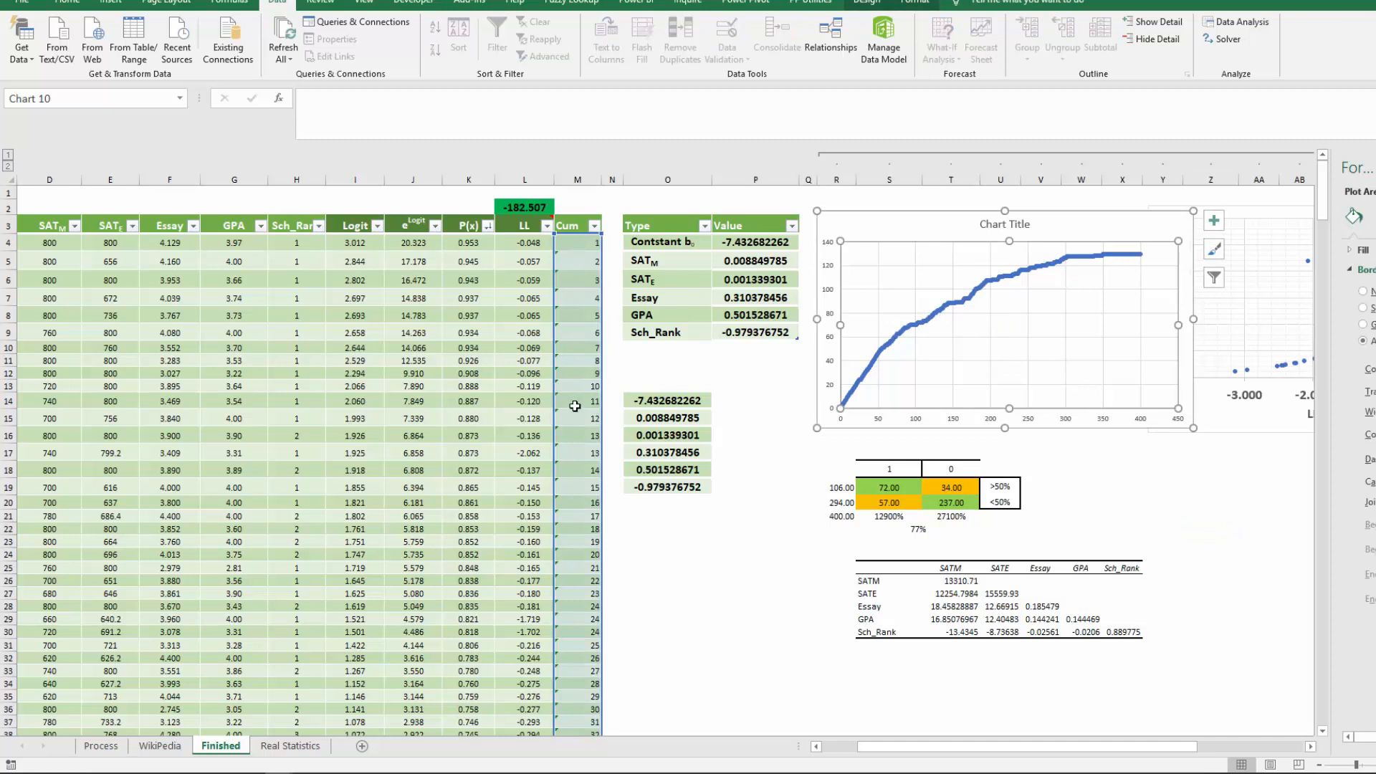
{"action": "mouse_move", "coordinate": [583, 243]}
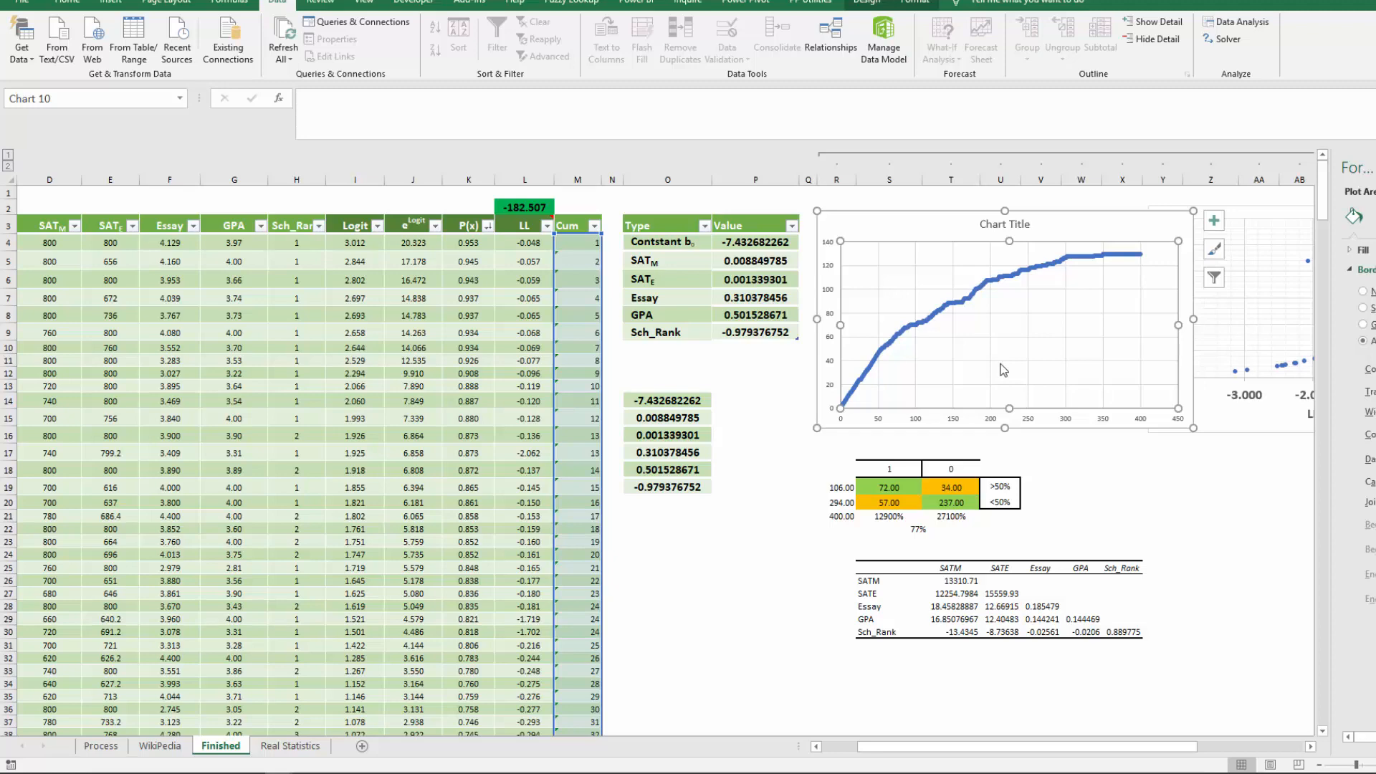
{"action": "scroll", "scroll_direction": "right", "scroll_amount": 3}
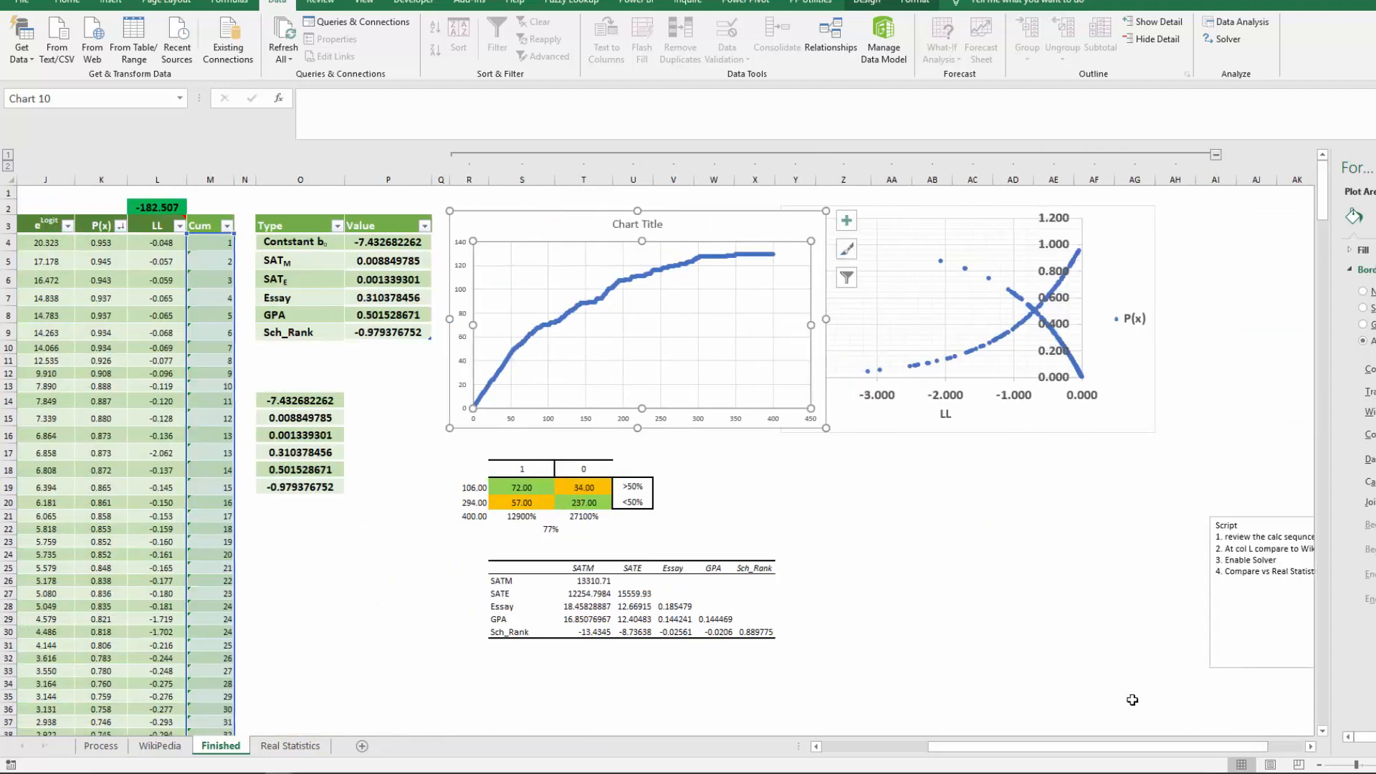
{"action": "mouse_move", "coordinate": [792, 239]}
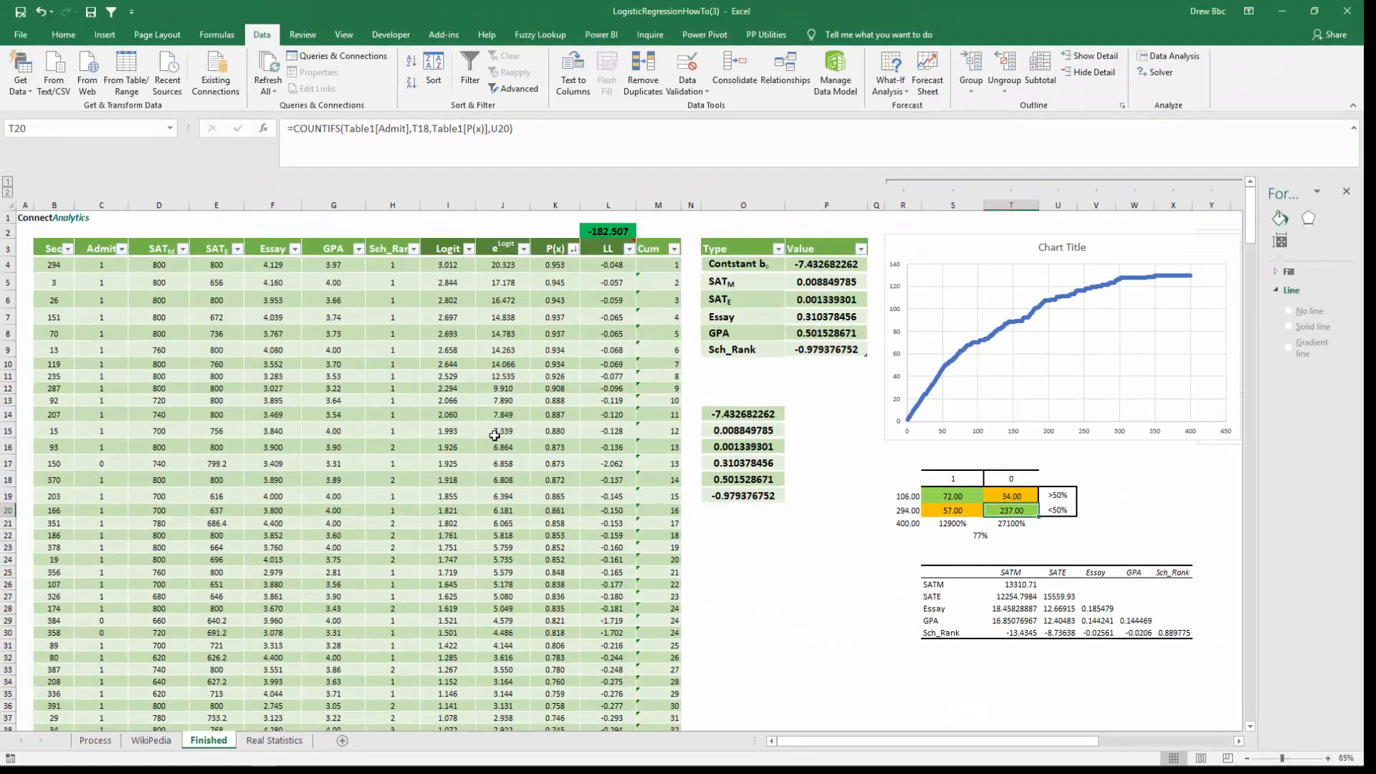
{"action": "mouse_move", "coordinate": [550, 261]}
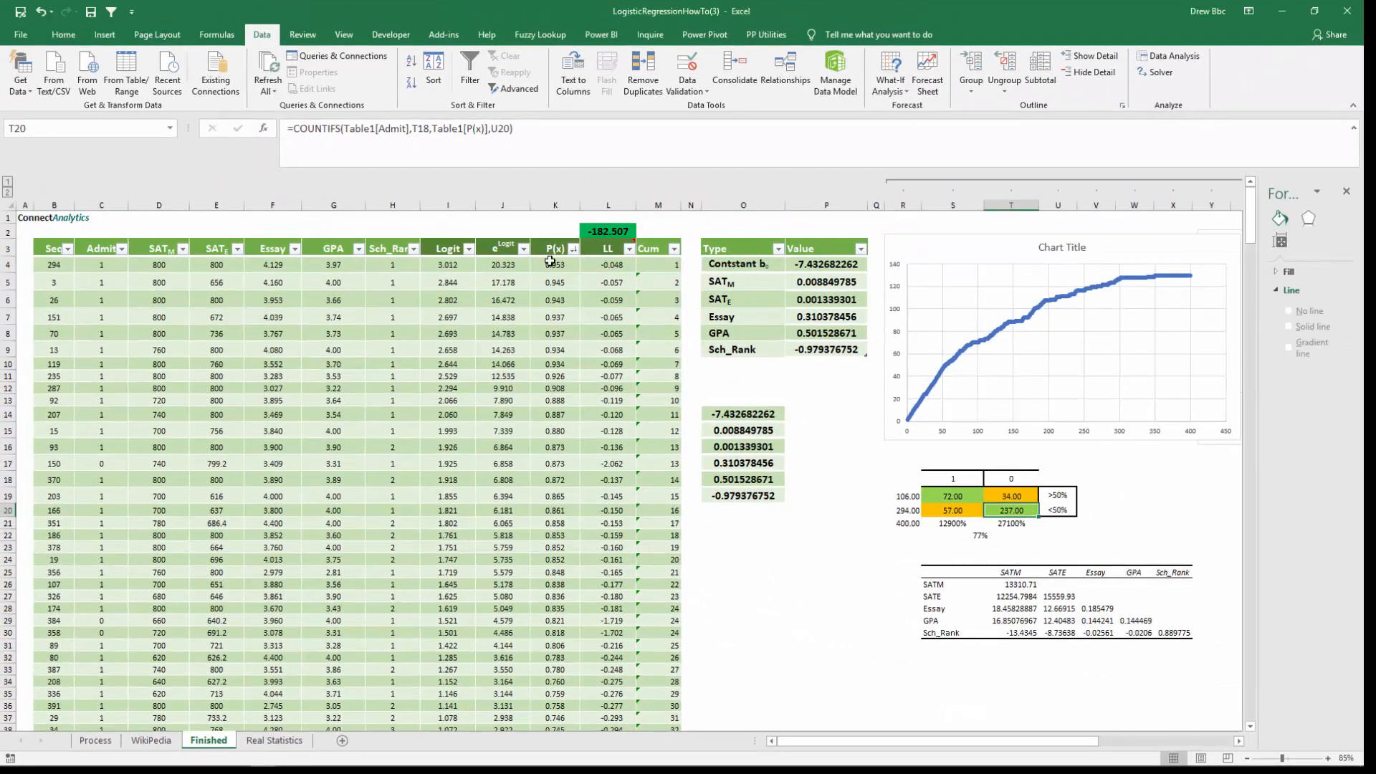
{"action": "left_click", "coordinate": [607, 264]}
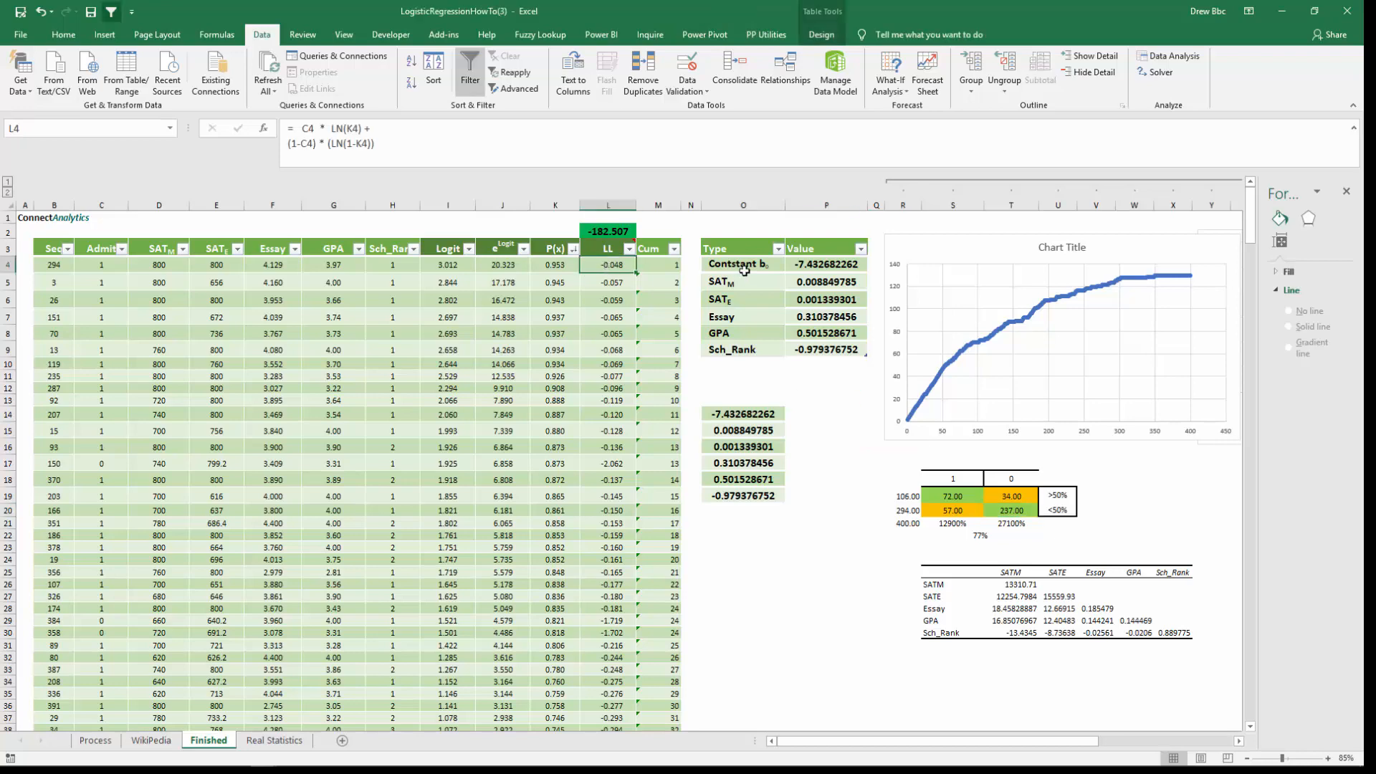
{"action": "left_click", "coordinate": [274, 740]}
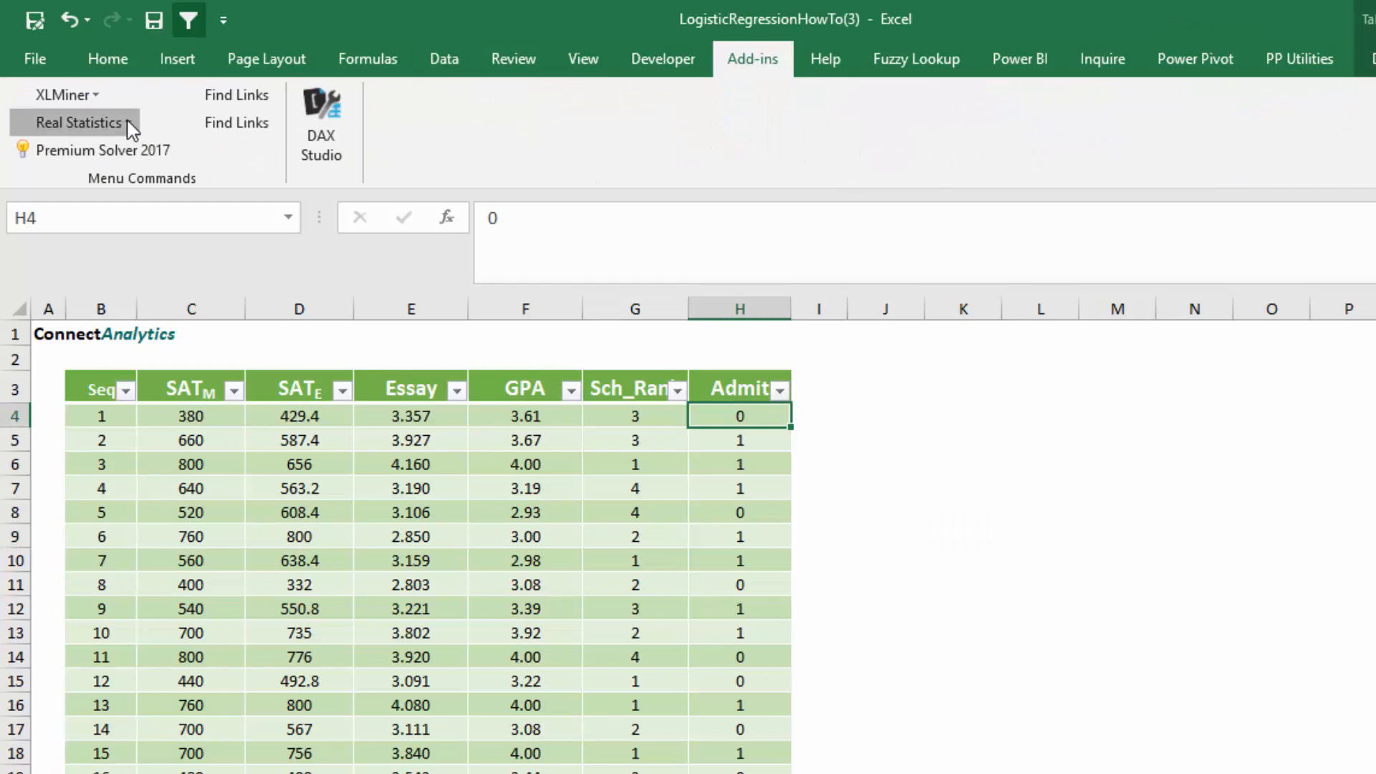
Open Real Statistics Logistic/Probit Regression with Solver analysis and output range K1.
{"action": "left_click", "coordinate": [78, 121]}
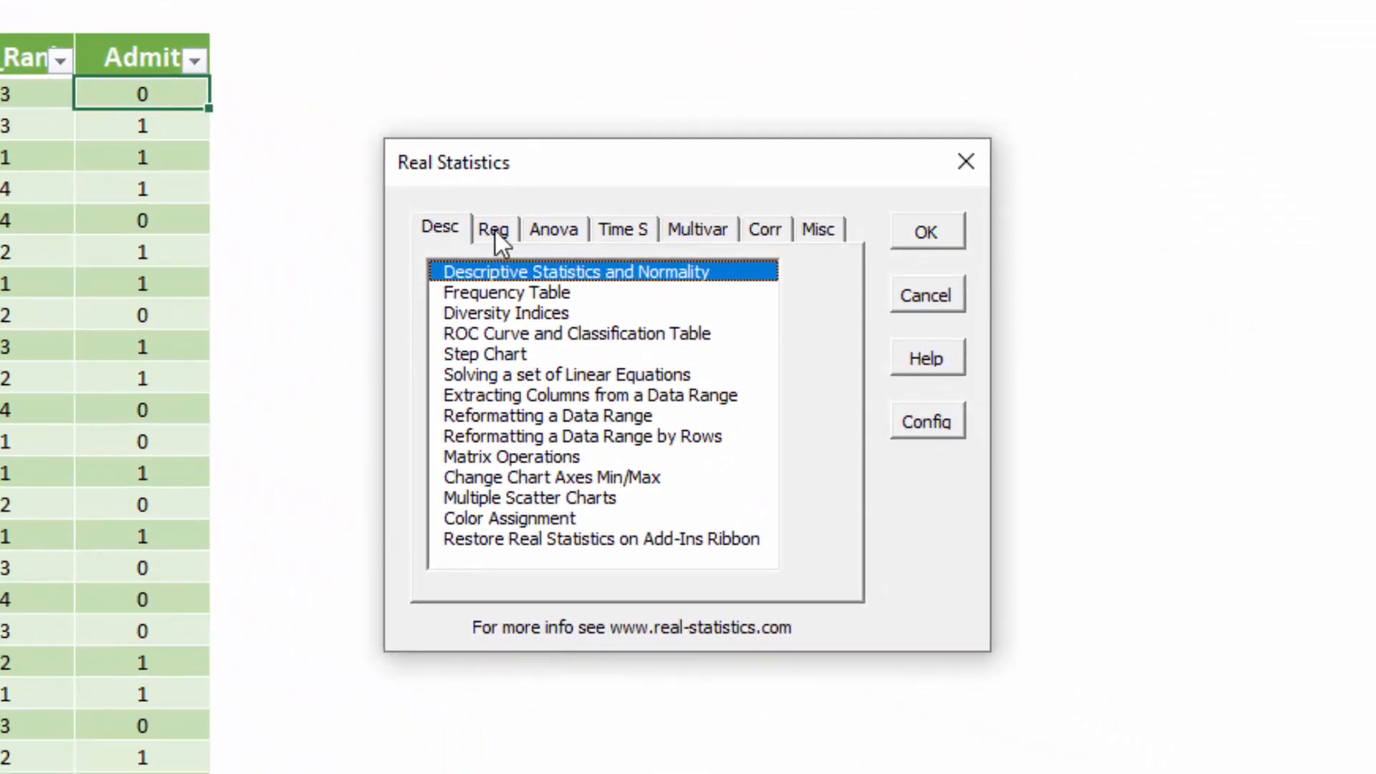
{"action": "left_click", "coordinate": [493, 228]}
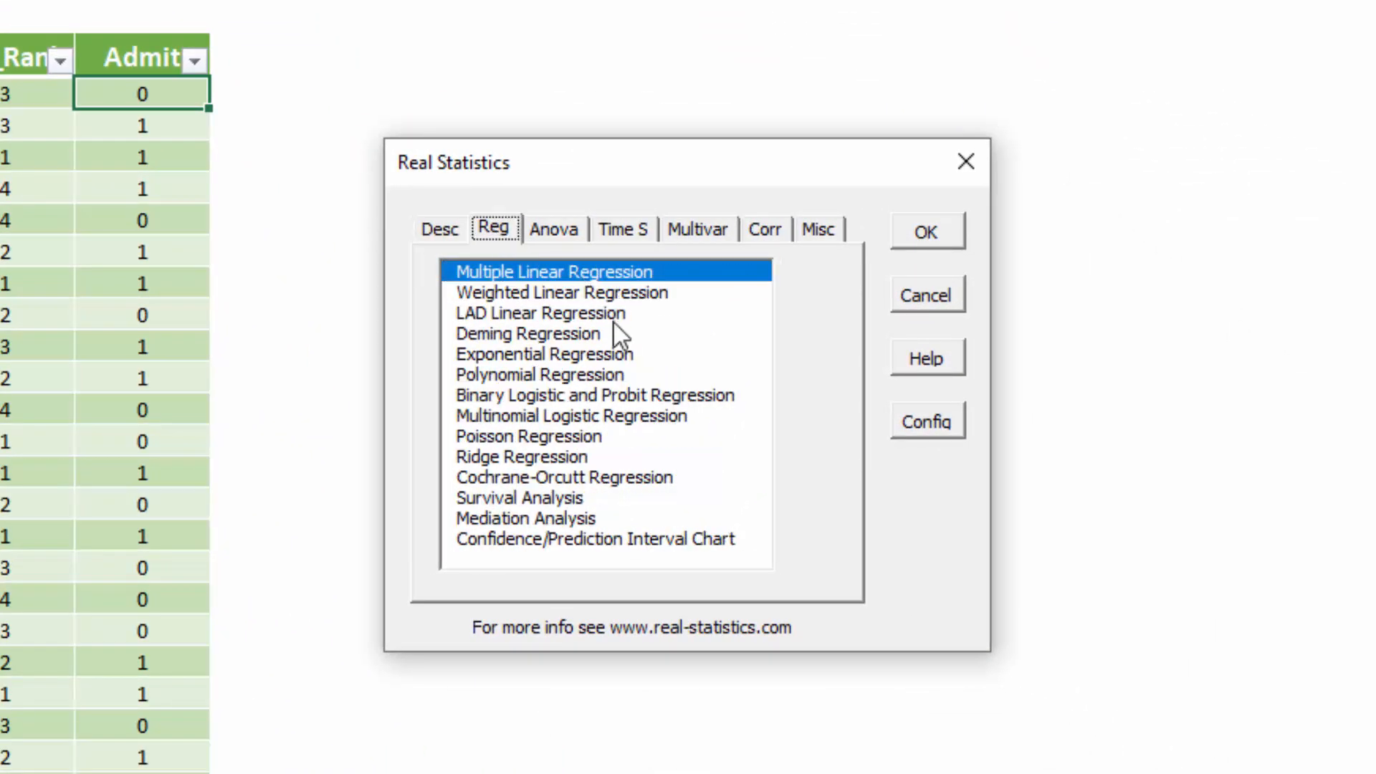
{"action": "mouse_move", "coordinate": [518, 405]}
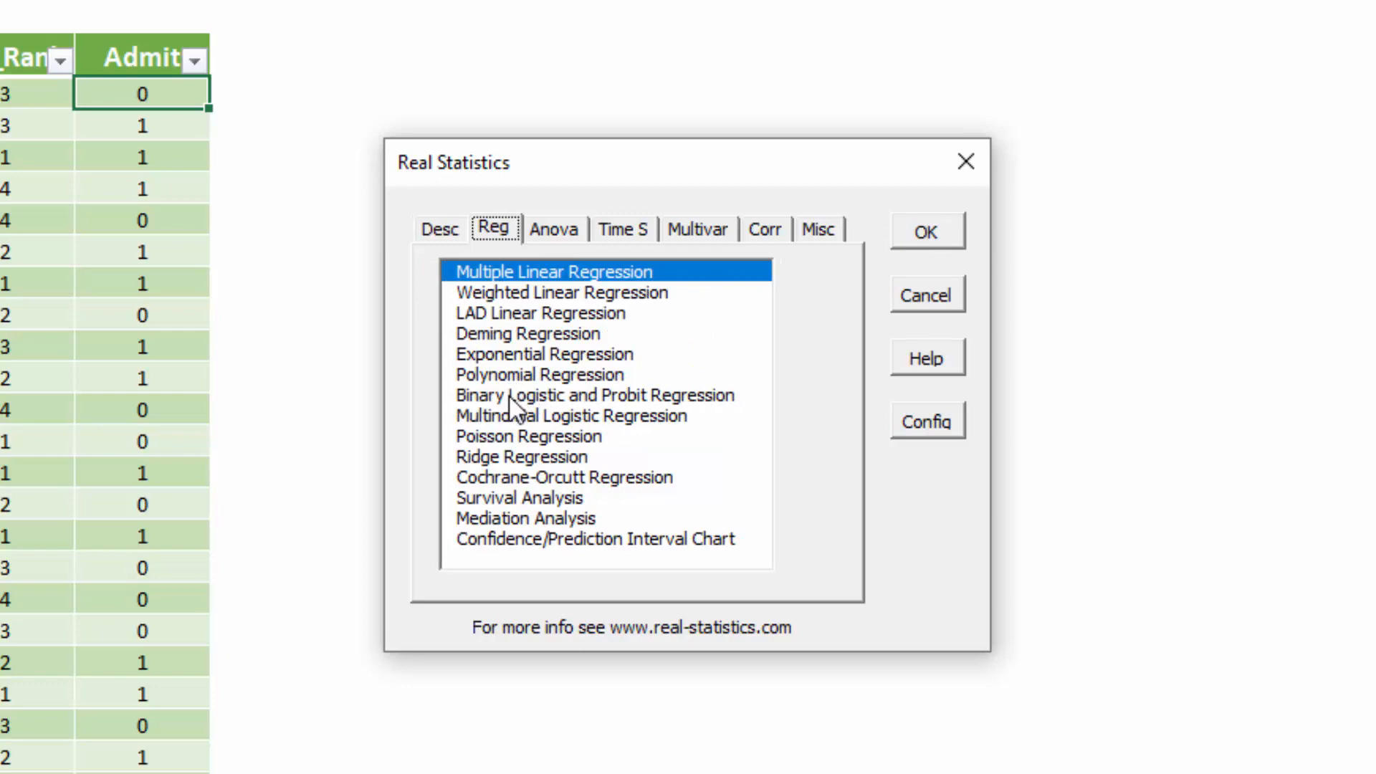
{"action": "left_click", "coordinate": [593, 395]}
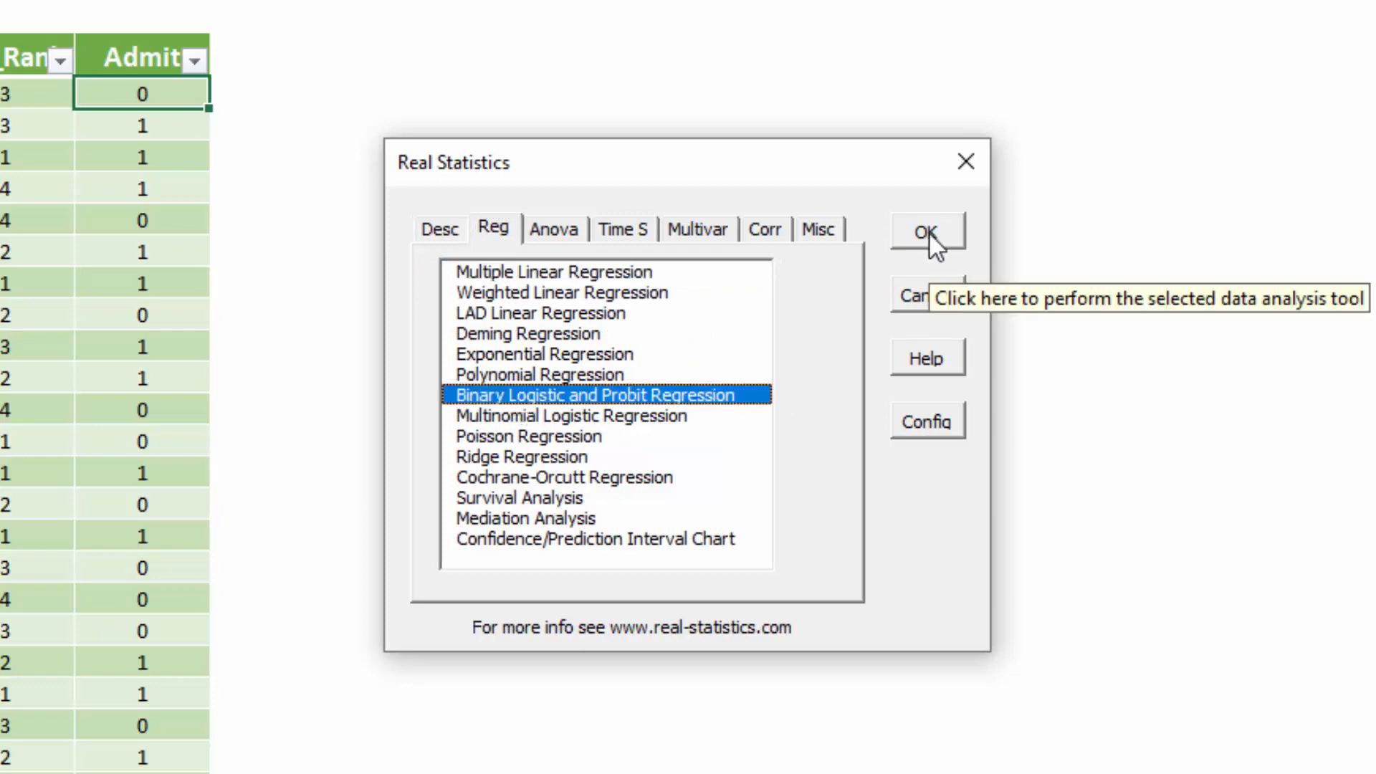
{"action": "left_click", "coordinate": [927, 231]}
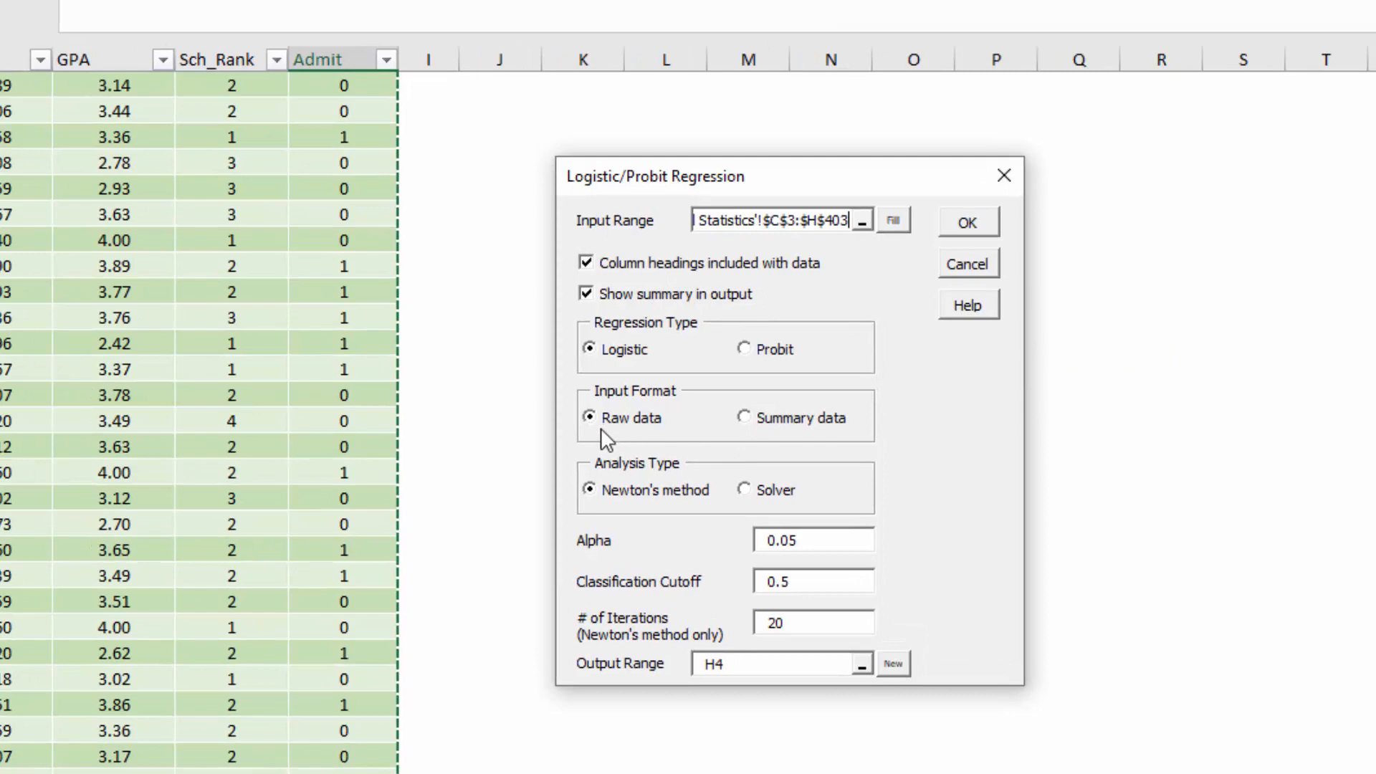
{"action": "left_click", "coordinate": [743, 489]}
{"action": "type", "text": "0.01"}
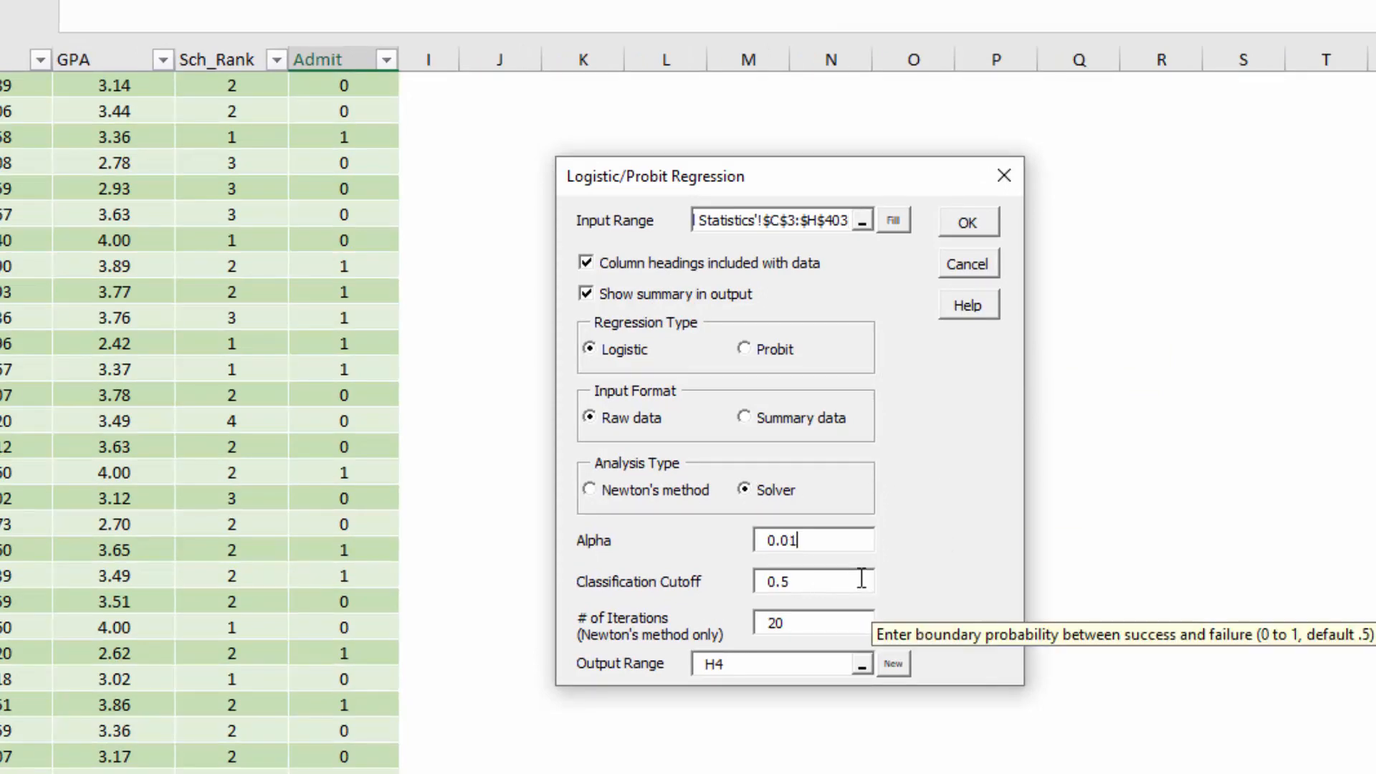
{"action": "mouse_move", "coordinate": [599, 683]}
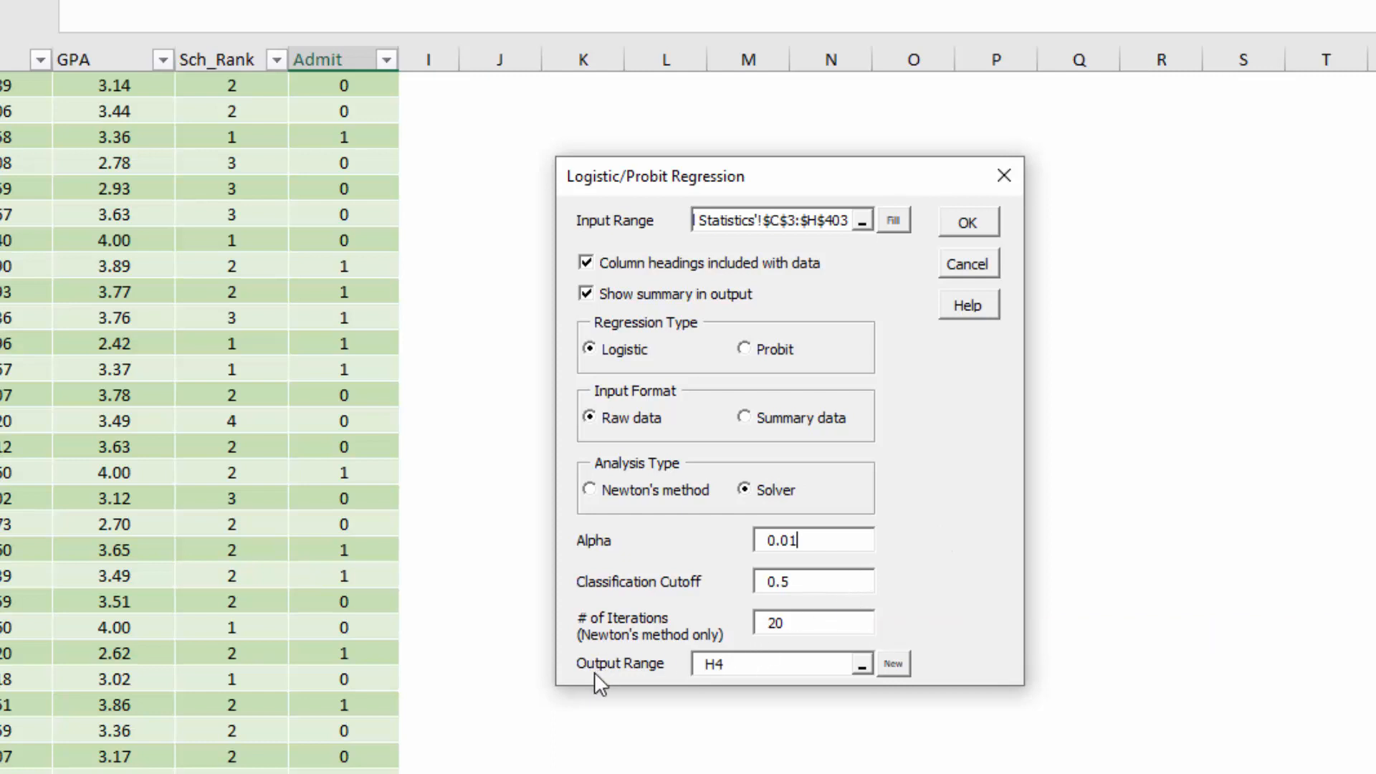
{"action": "left_click", "coordinate": [779, 663]}
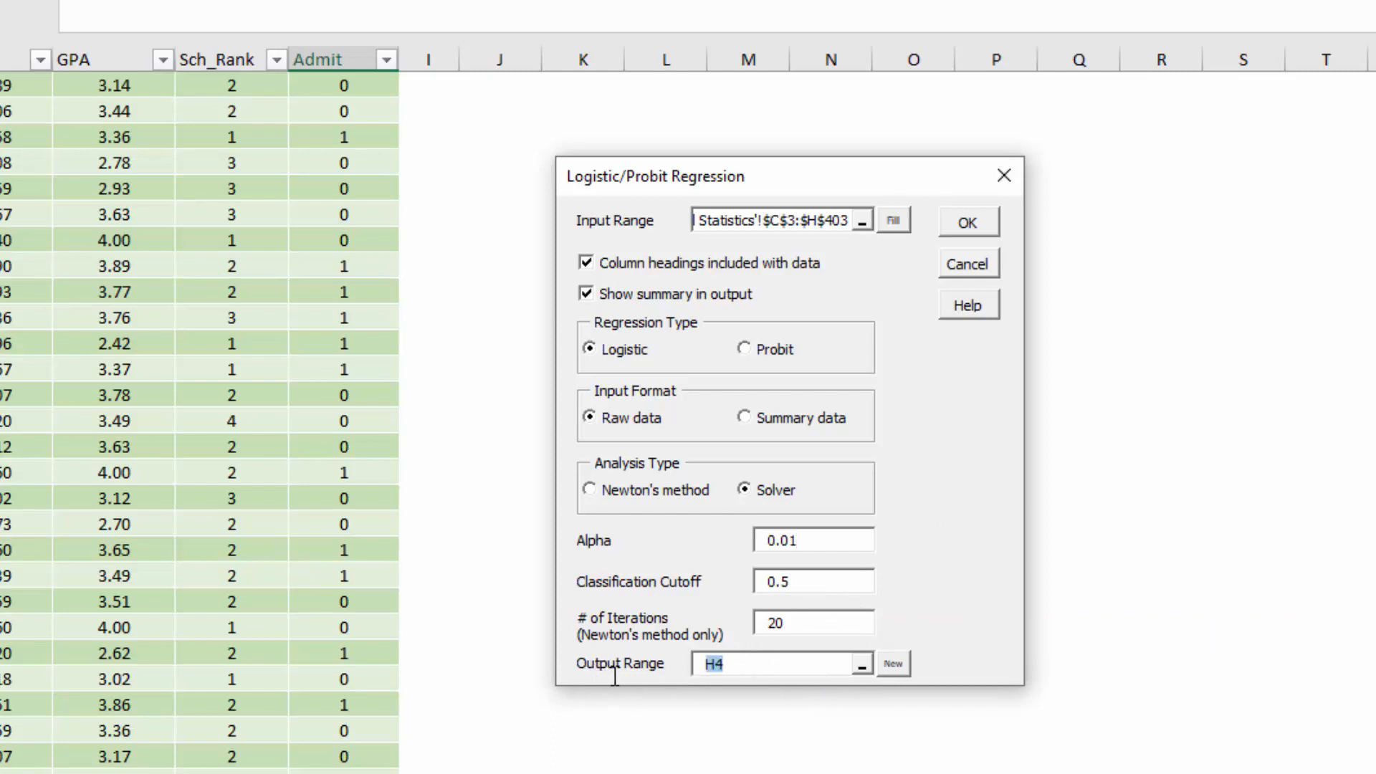
Run the Real Statistics logistic regression with output at K1, producing coefficients and an ROC curve.
{"action": "type", "text": "k1"}
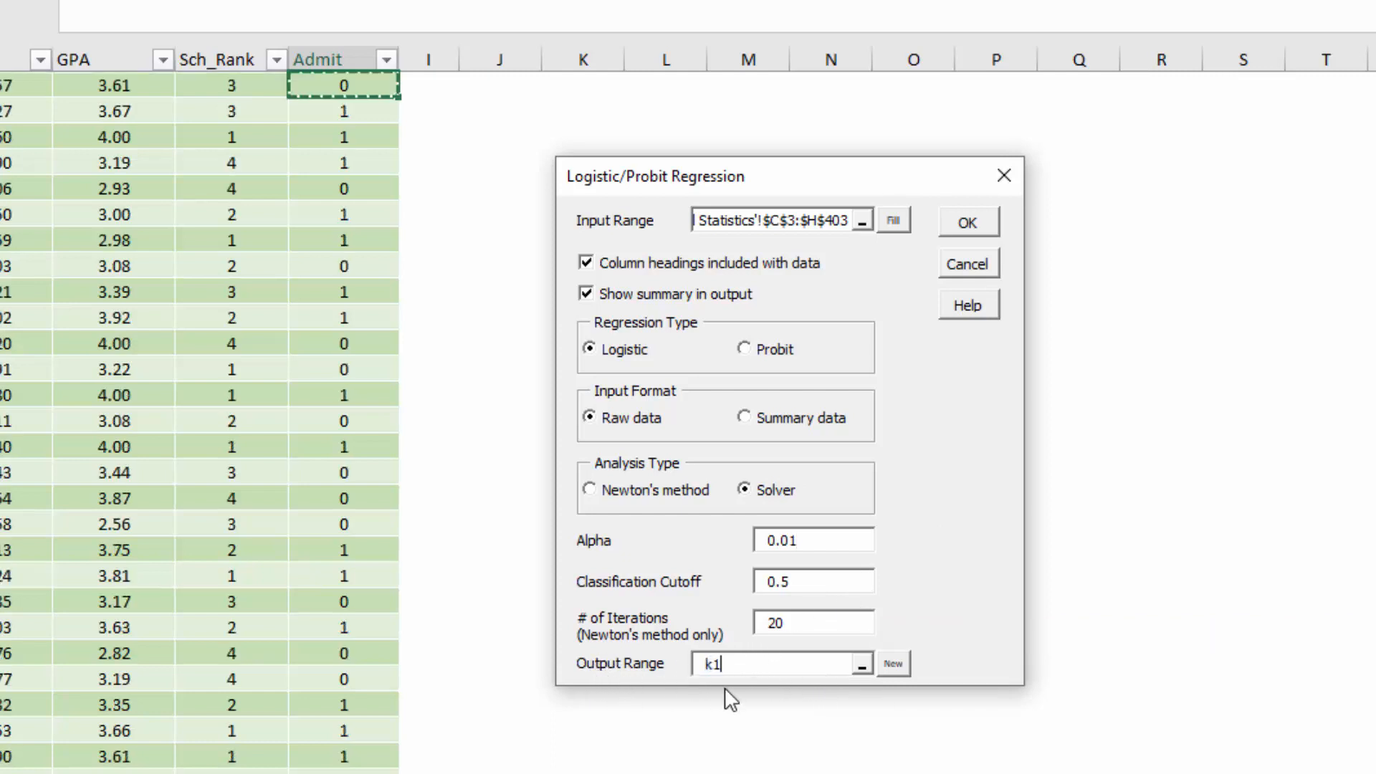
{"action": "left_click", "coordinate": [966, 222]}
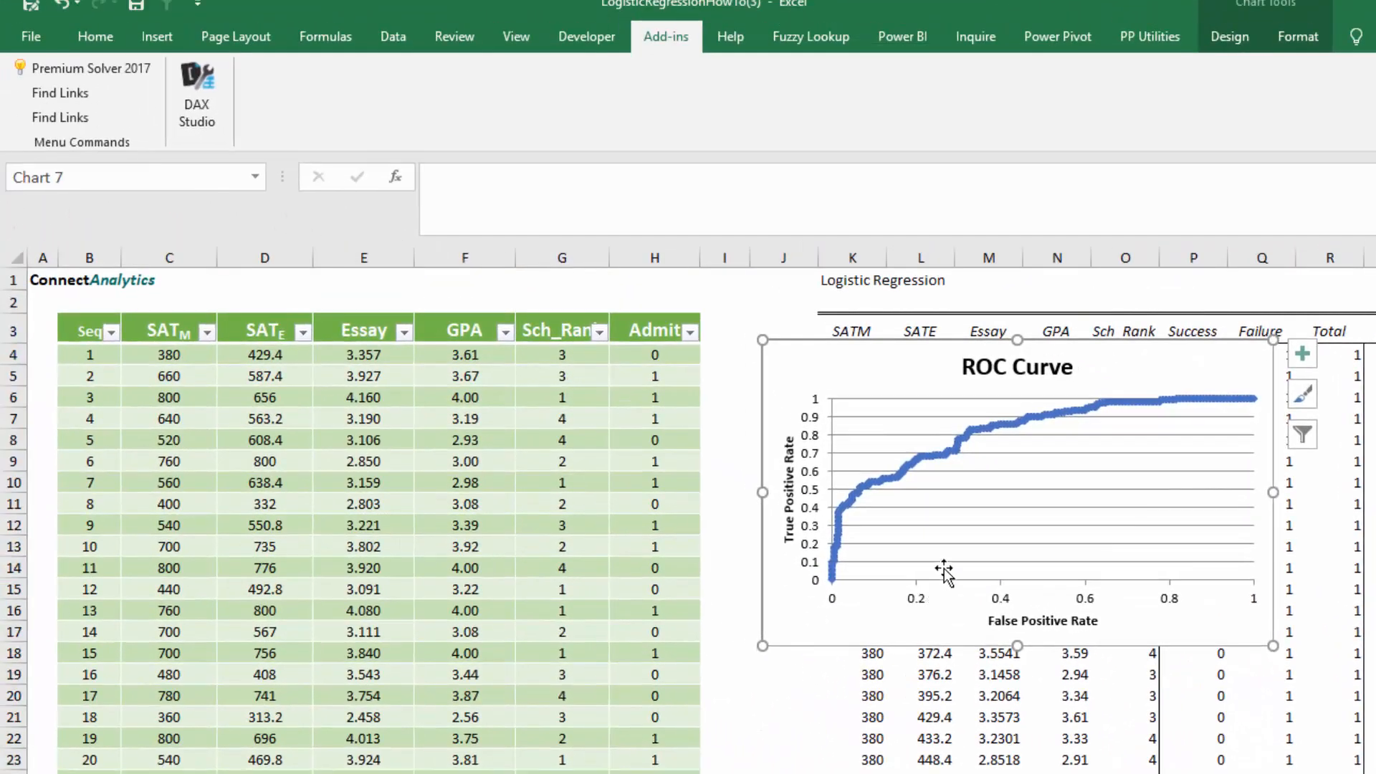
{"action": "mouse_move", "coordinate": [1003, 645]}
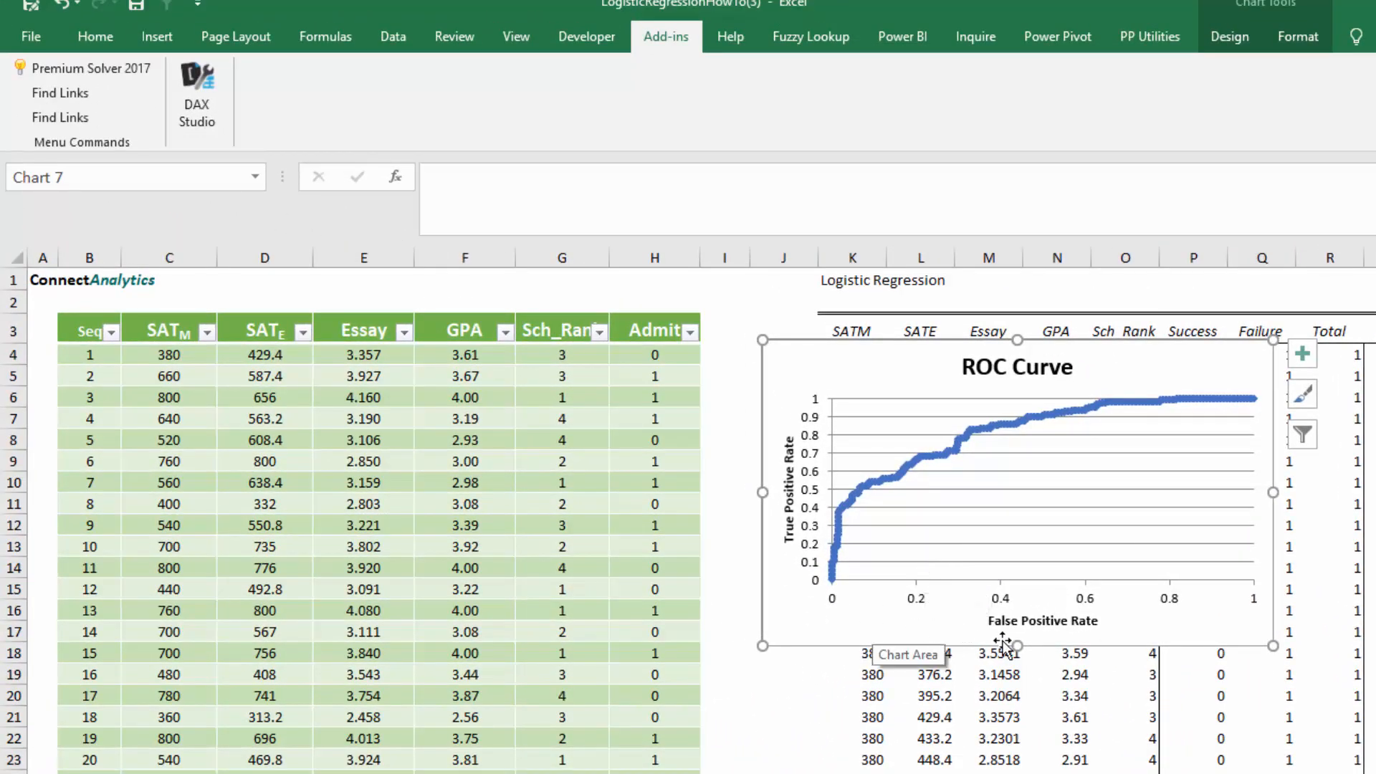
{"action": "mouse_move", "coordinate": [1272, 605]}
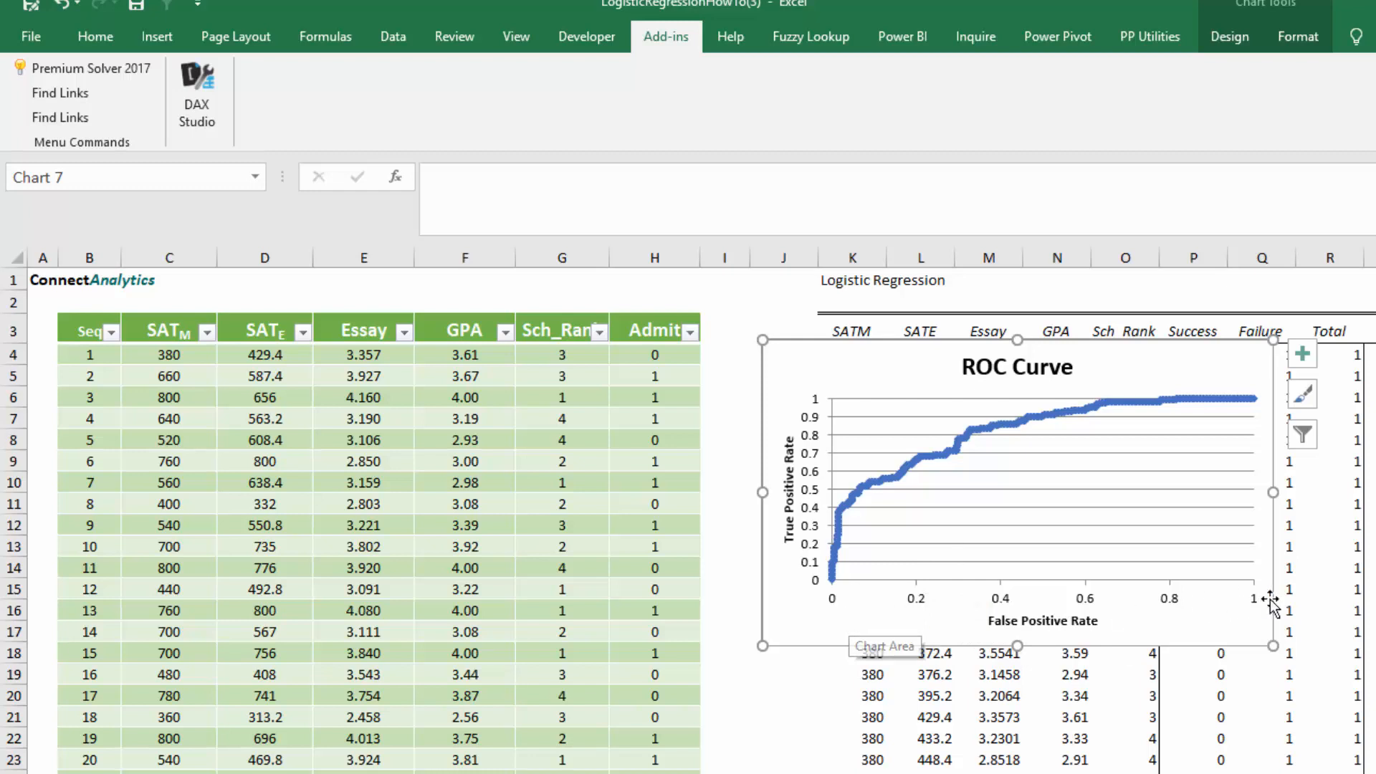
{"action": "mouse_move", "coordinate": [1208, 415]}
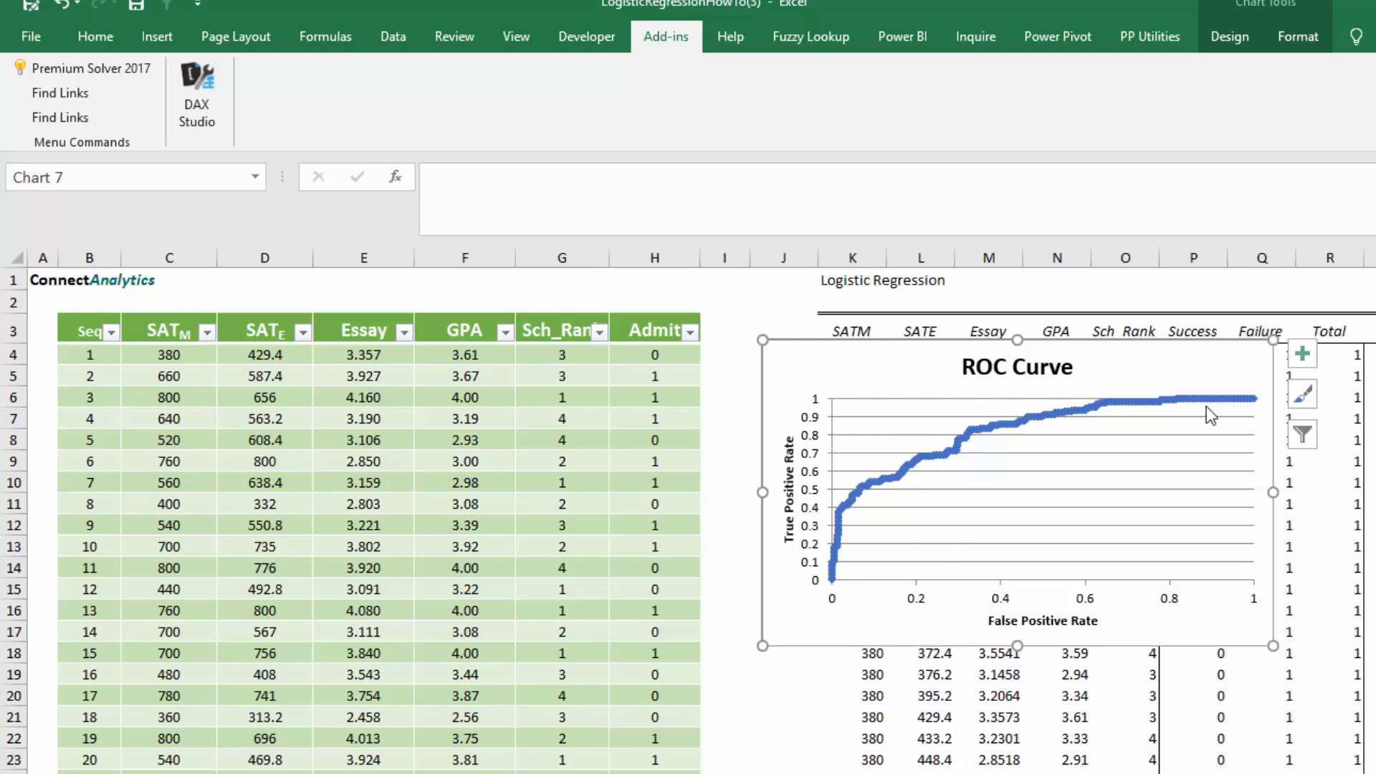
{"action": "mouse_move", "coordinate": [825, 593]}
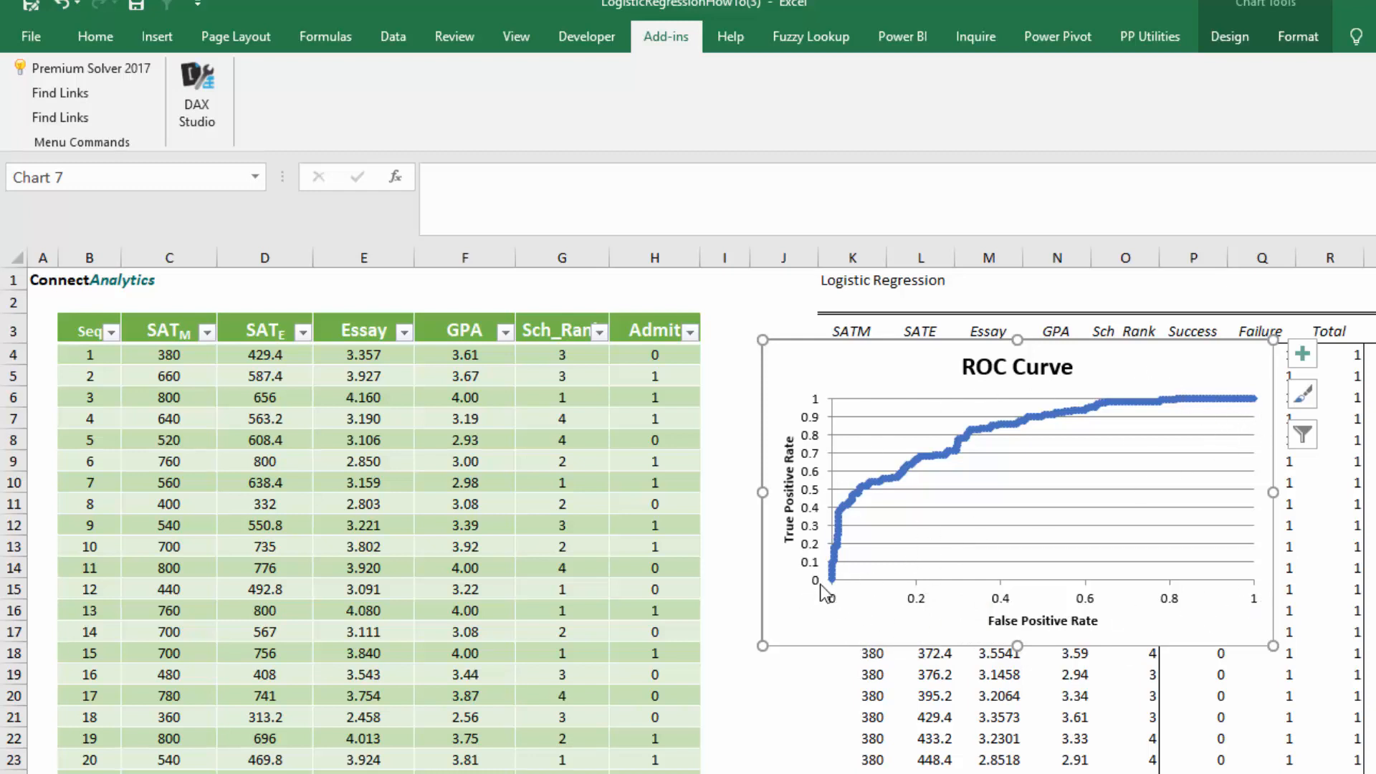
{"action": "mouse_move", "coordinate": [1101, 465]}
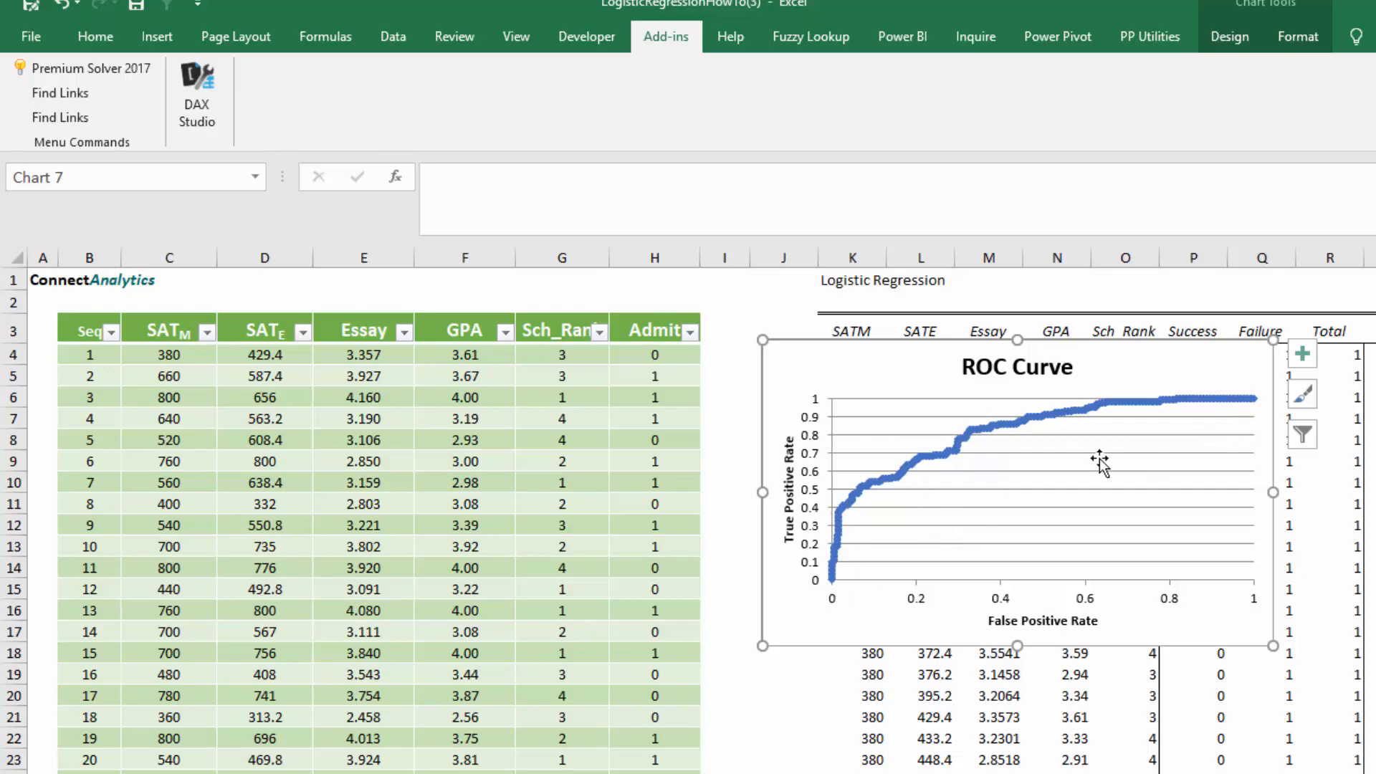
{"action": "mouse_move", "coordinate": [1101, 461]}
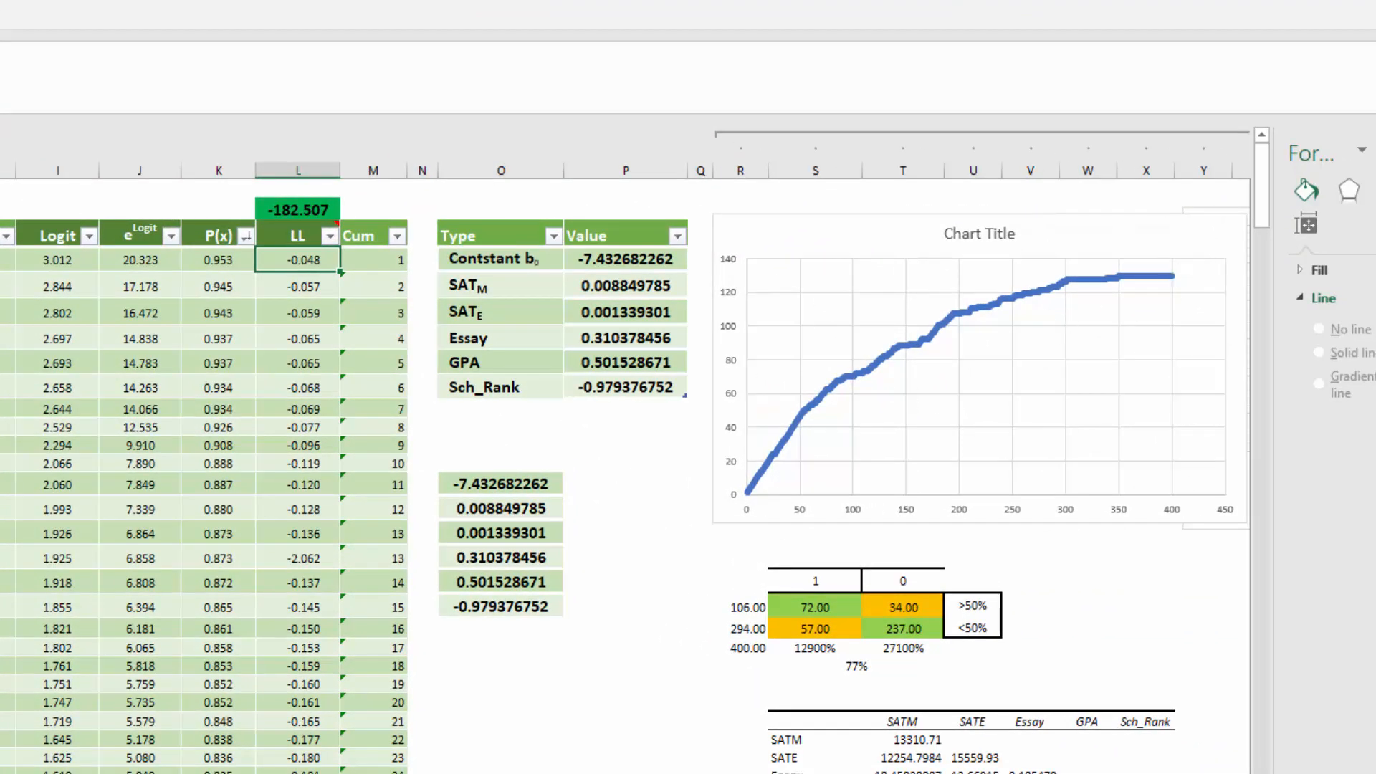
{"action": "scroll", "scroll_direction": "left", "scroll_amount": 3}
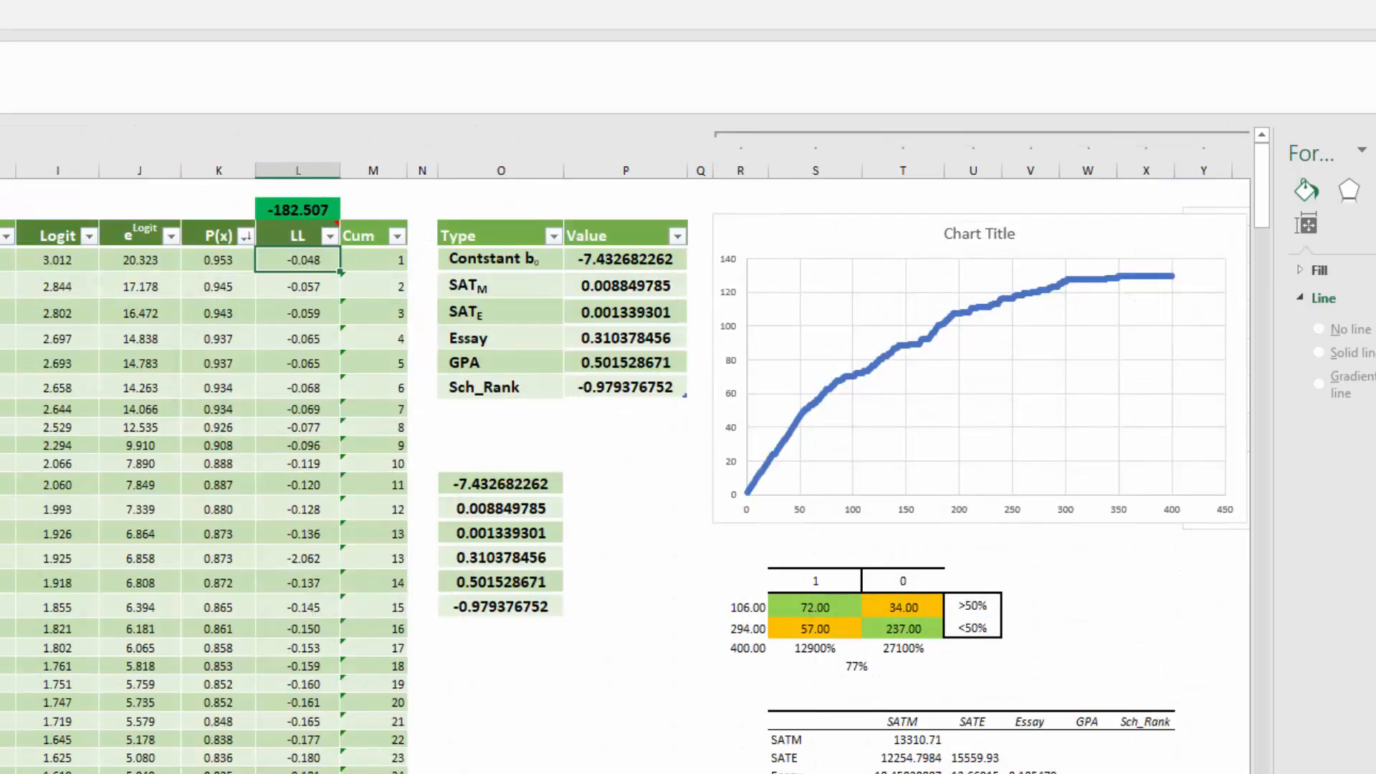
{"action": "scroll", "scroll_direction": "left", "scroll_amount": 3}
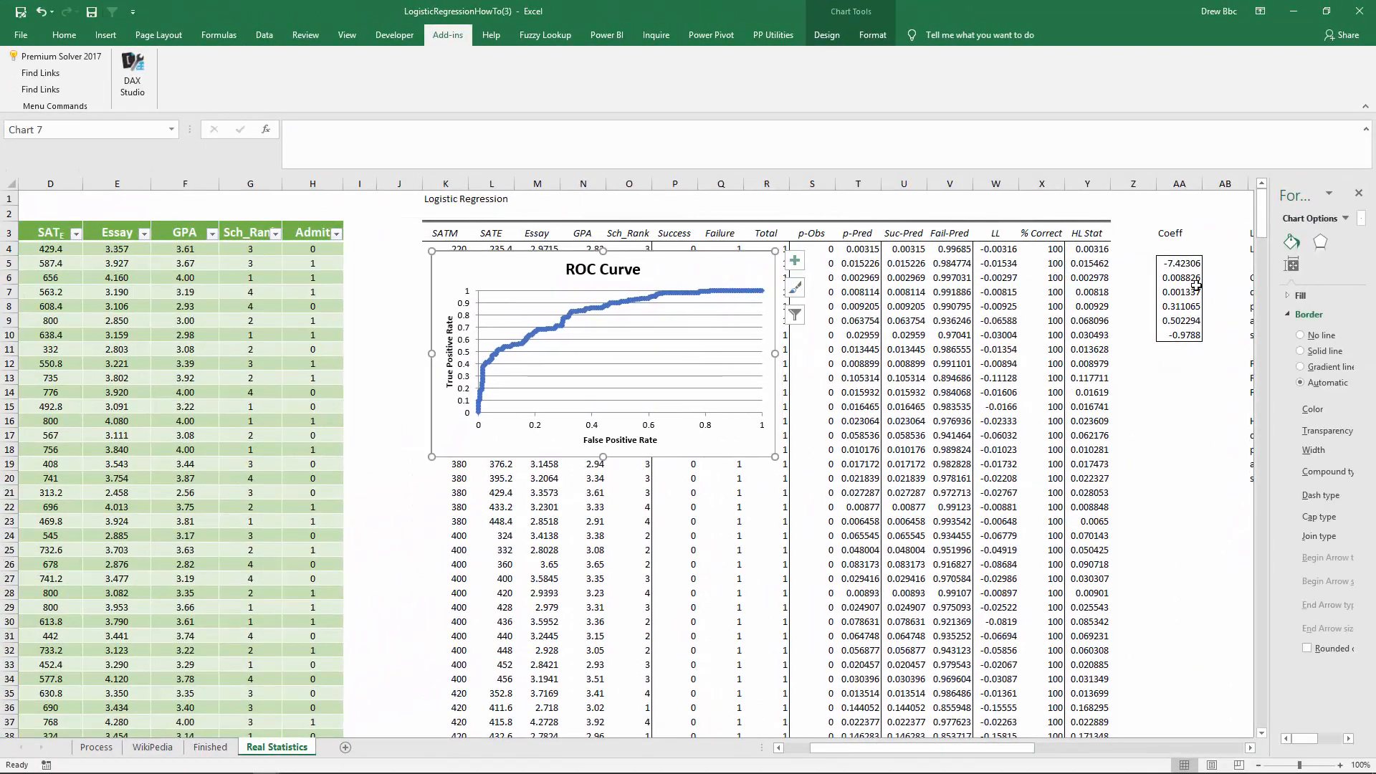
Review Real Statistics coefficients and the 77.25% classification table, then return to the Finished sheet.
{"action": "right_click", "coordinate": [1178, 263]}
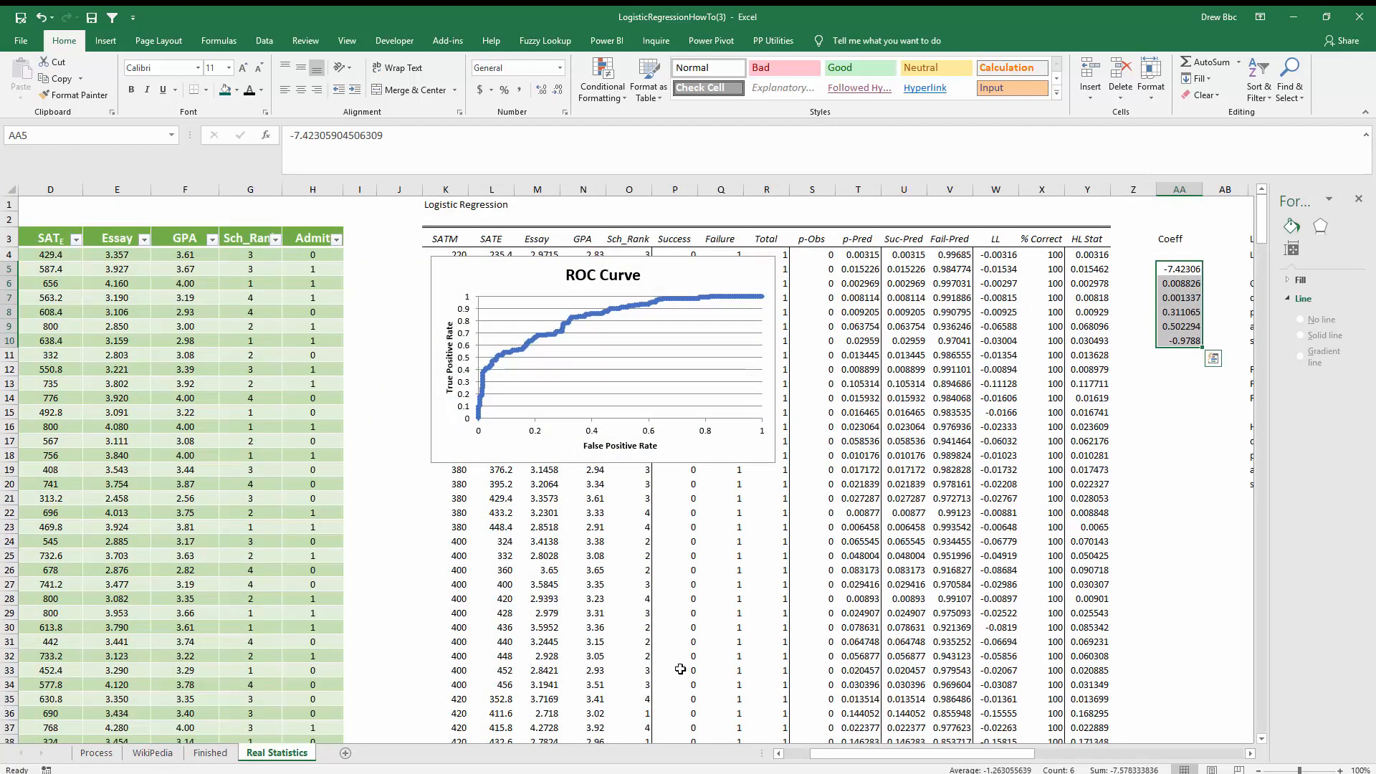
{"action": "scroll", "scroll_direction": "right", "scroll_amount": 3}
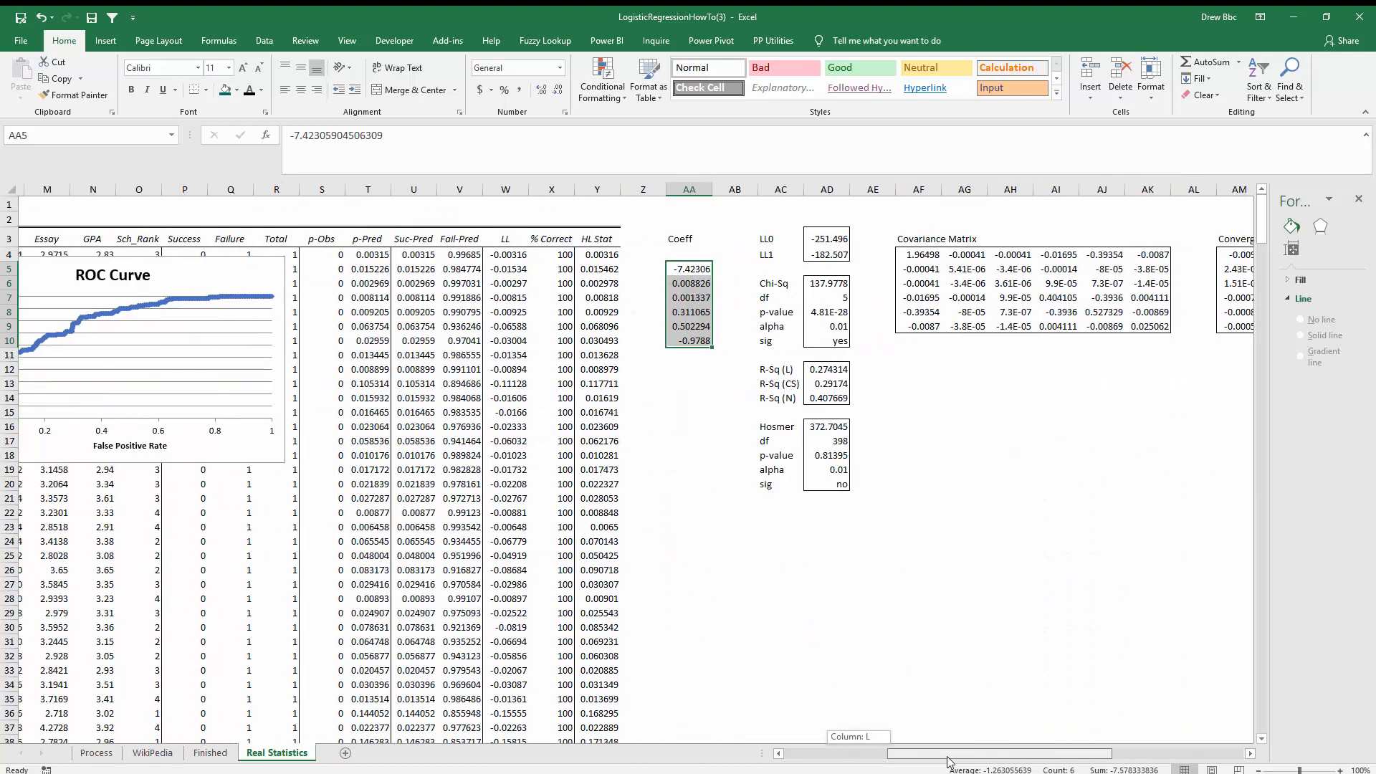
{"action": "scroll", "scroll_direction": "right", "scroll_amount": 3}
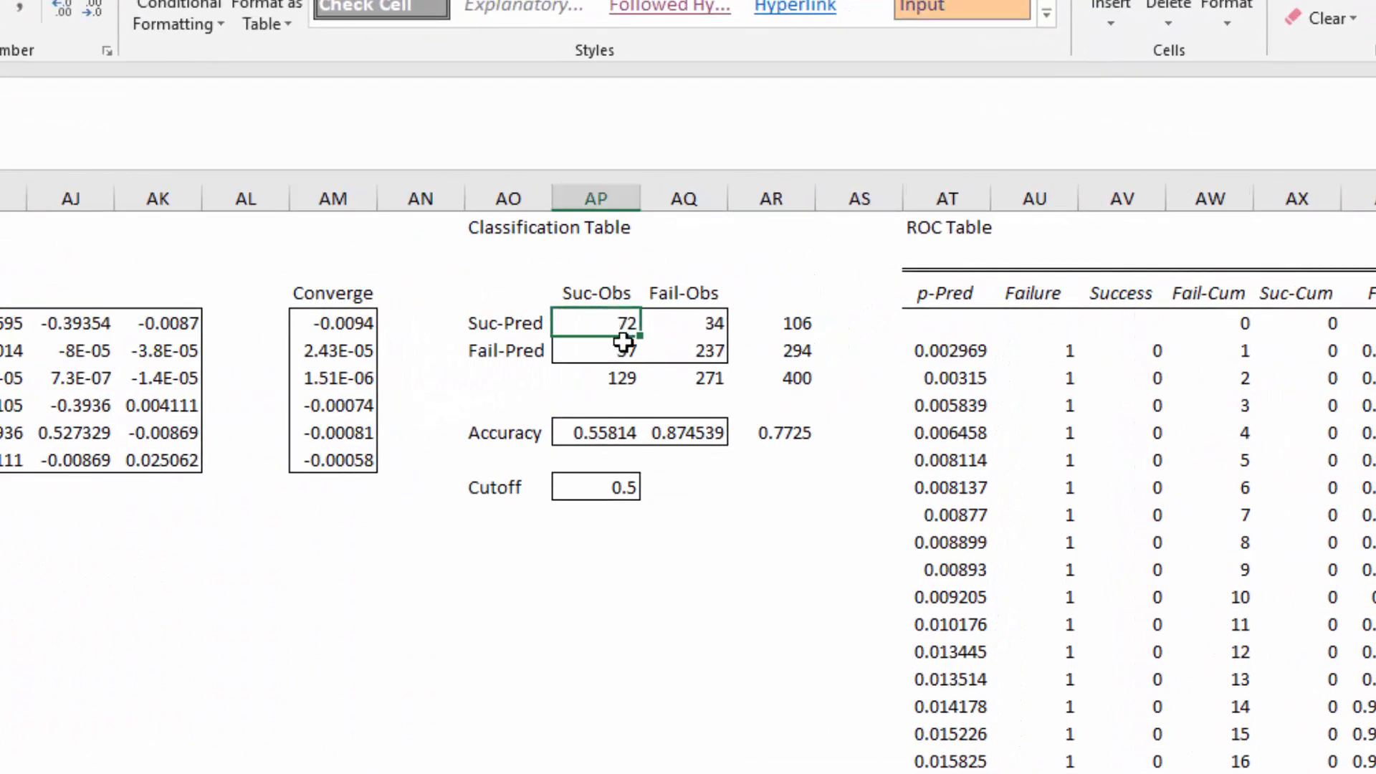
{"action": "left_click", "coordinate": [689, 351]}
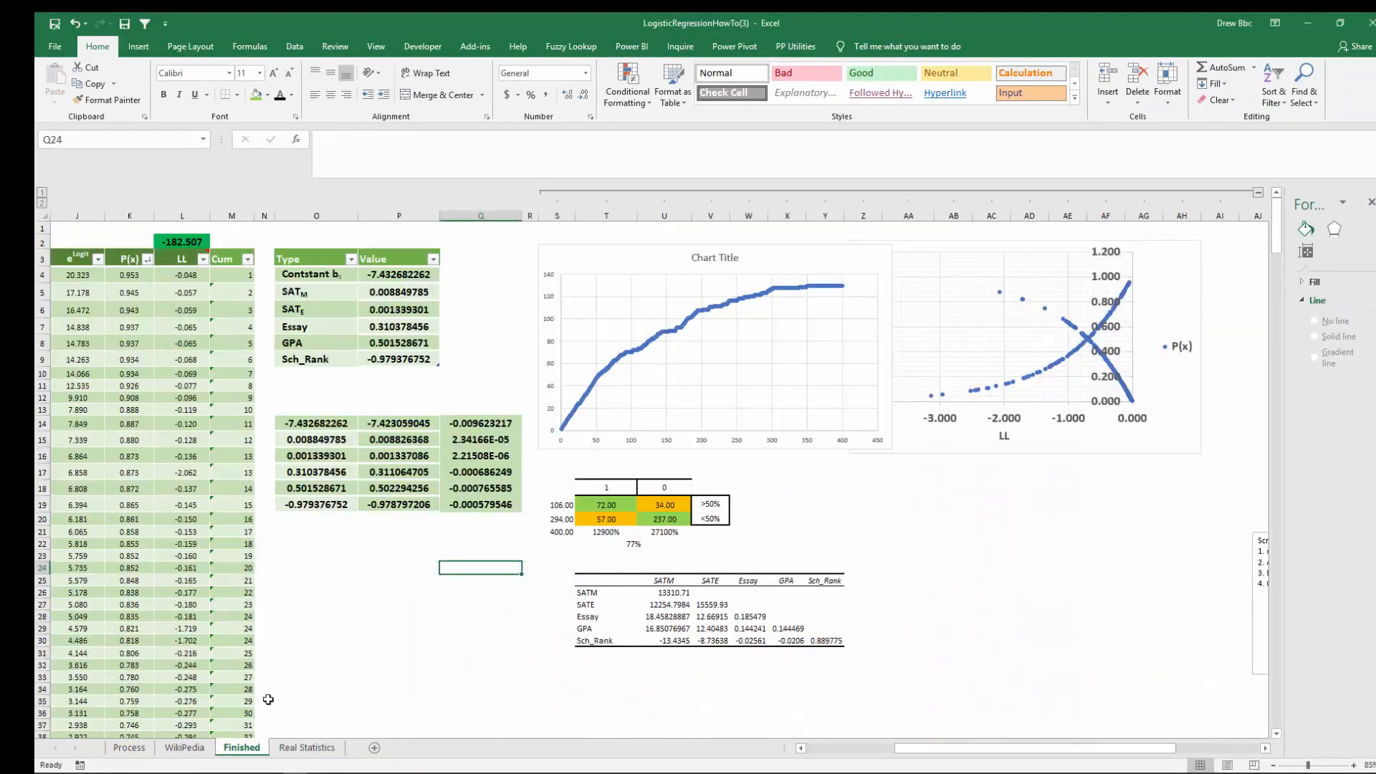
{"action": "left_click", "coordinate": [232, 568]}
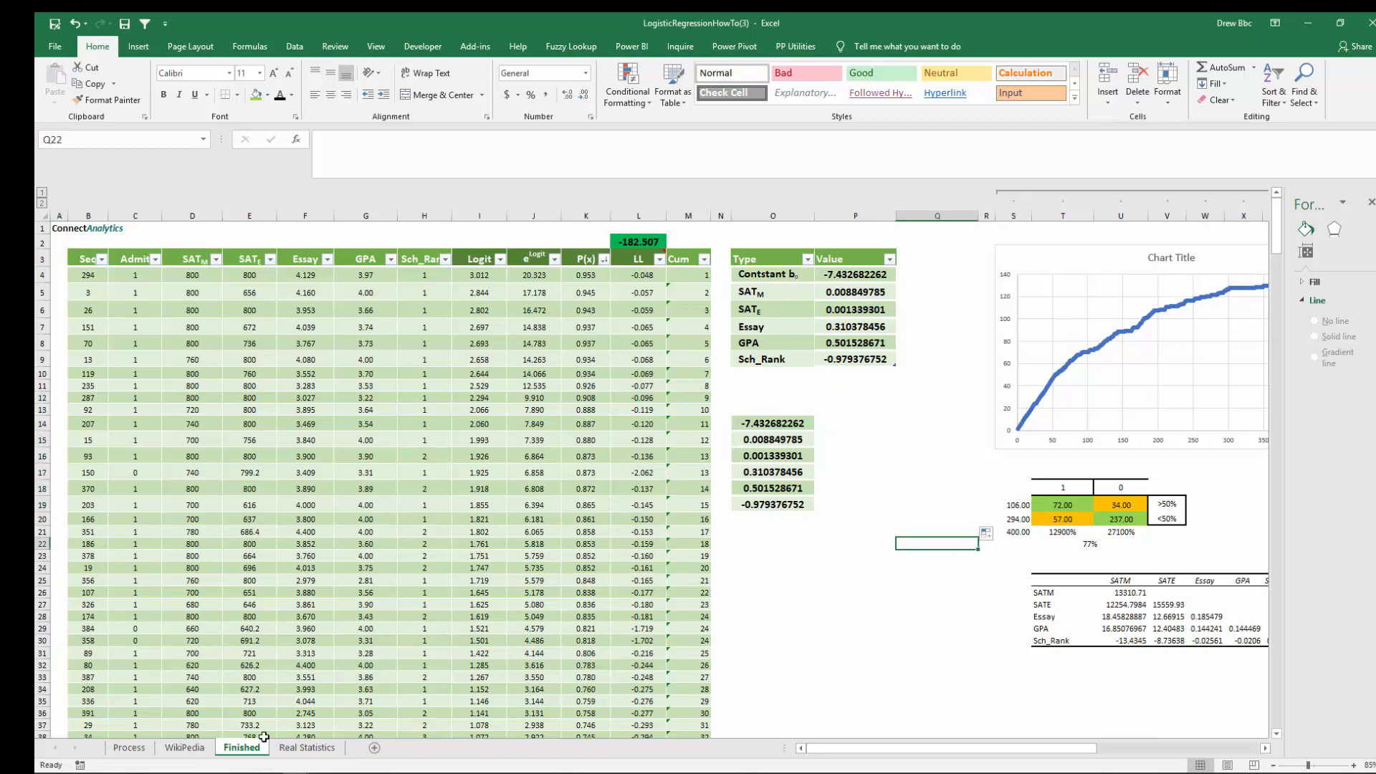
Show the Process sheet's Conclusion notes on ROC, classification matrix and covariance.
{"action": "left_click", "coordinate": [128, 746]}
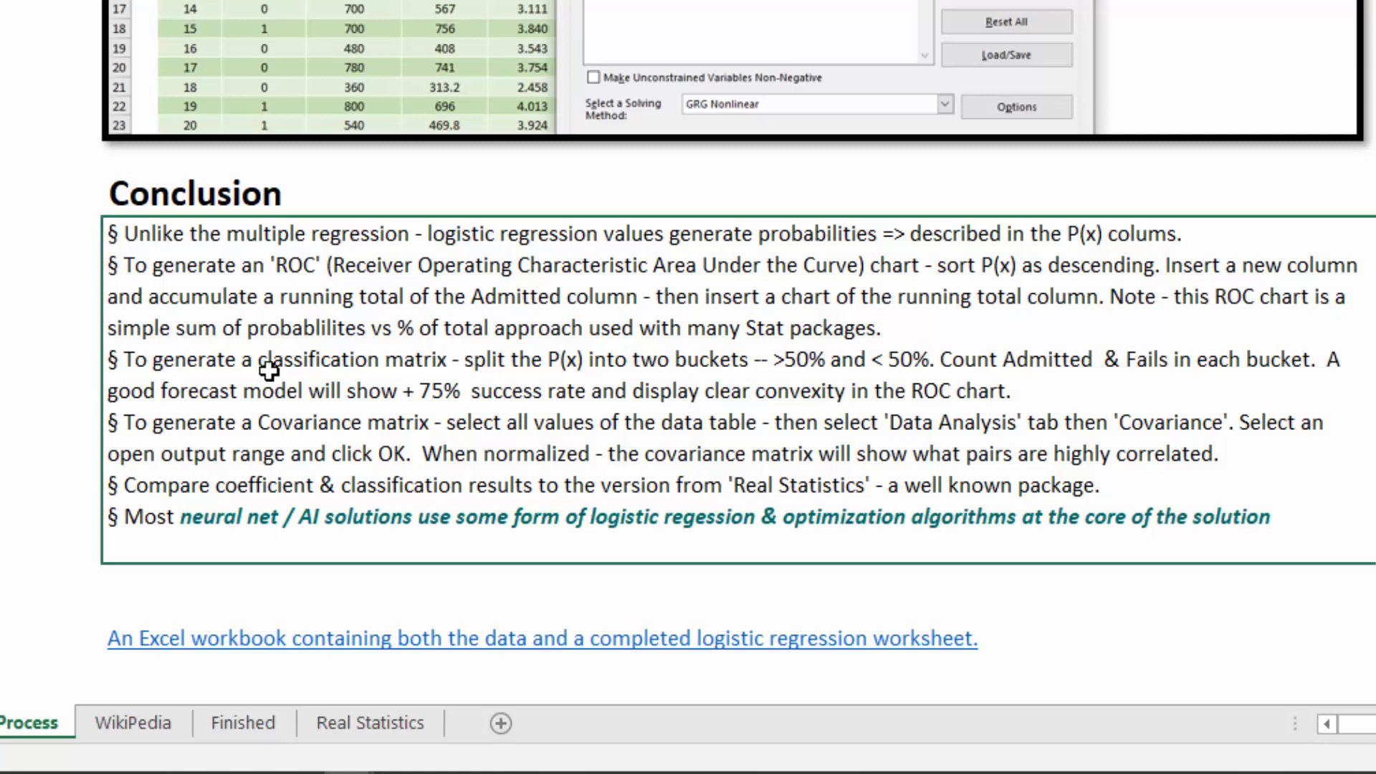
{"action": "mouse_move", "coordinate": [267, 416]}
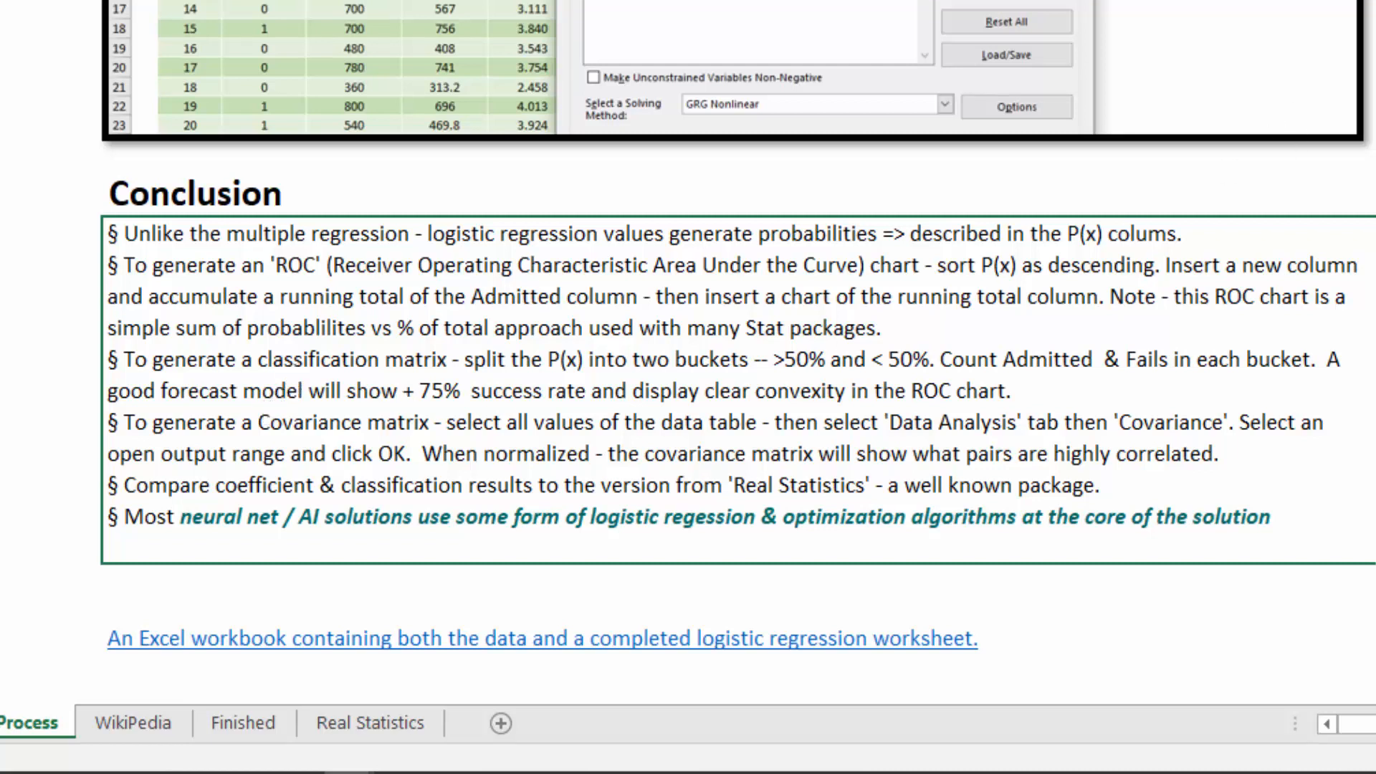
{"action": "mouse_move", "coordinate": [495, 434]}
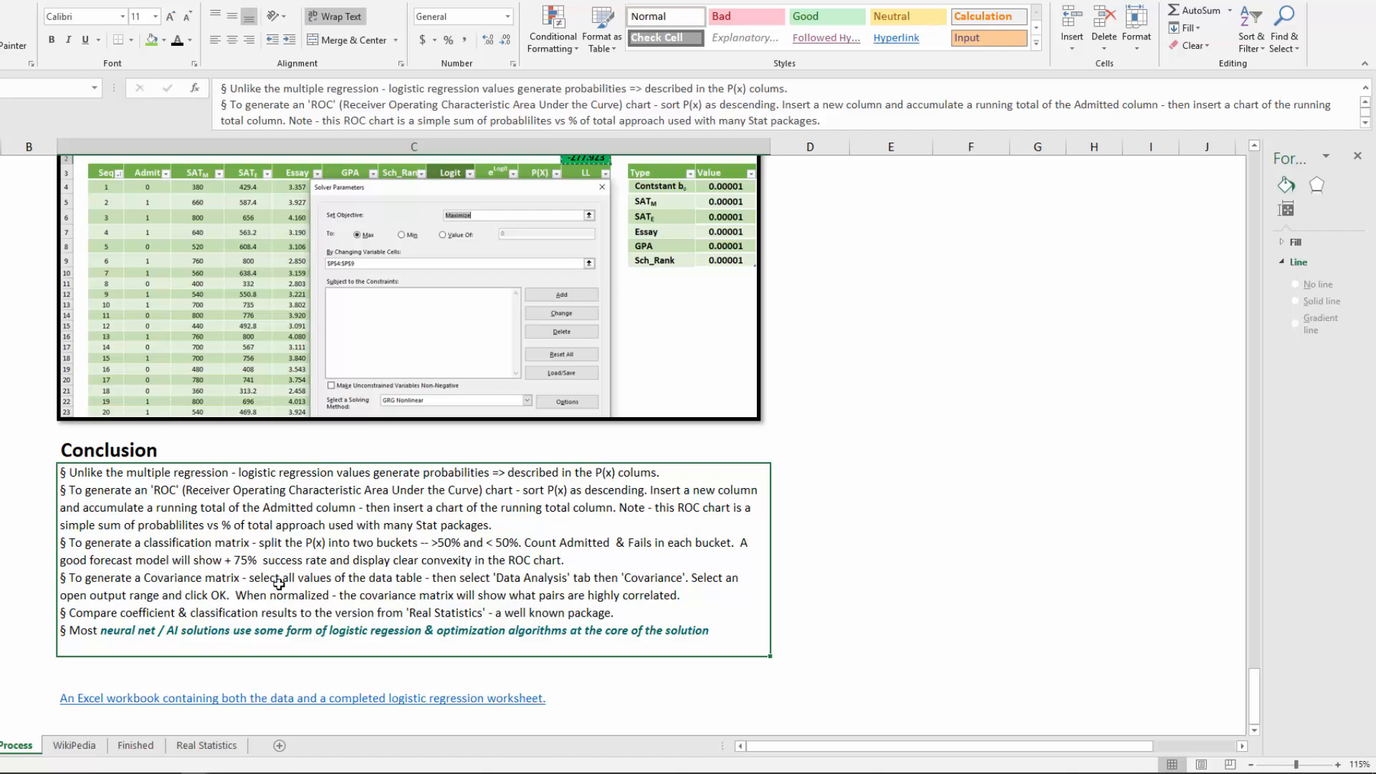
On the Real Statistics sheet, select covariance cell AF8 for Essay and Constant.
{"action": "left_click", "coordinate": [207, 746]}
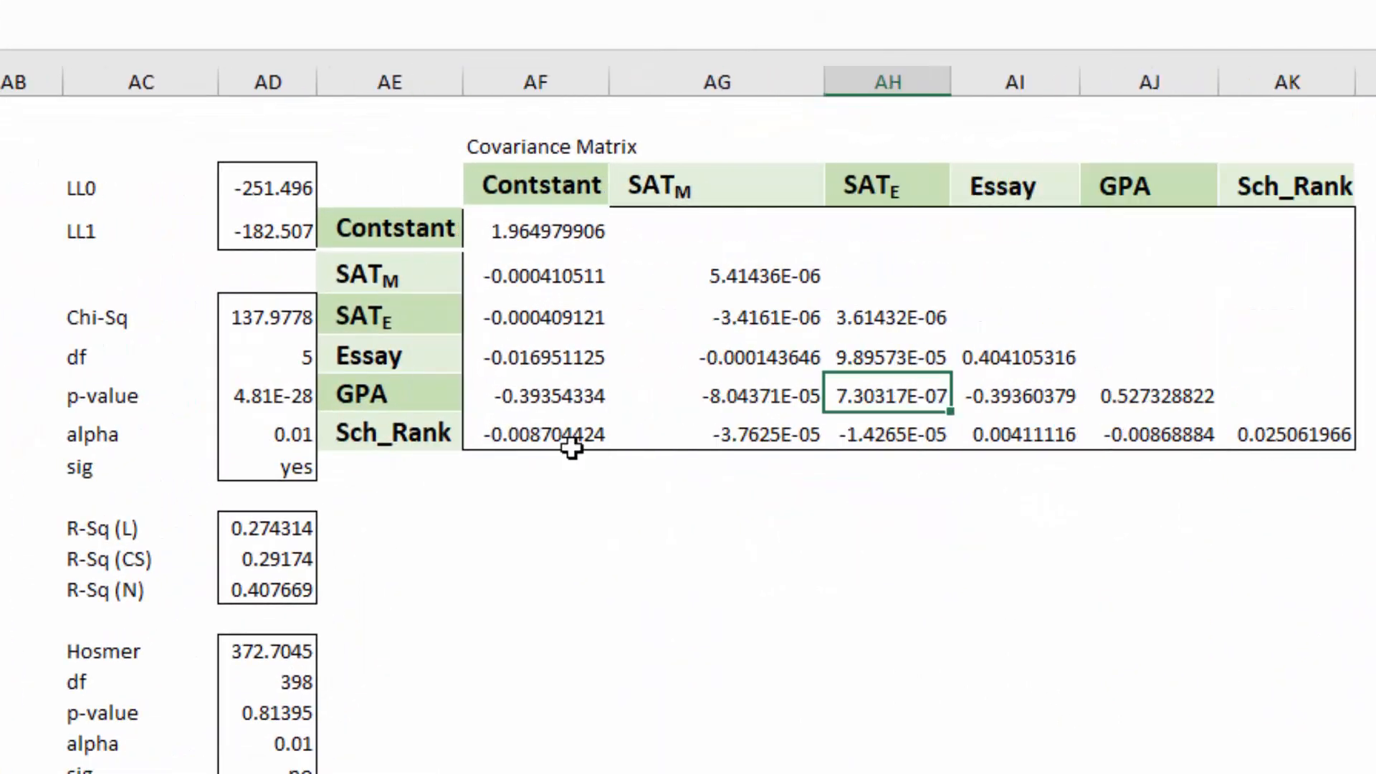
{"action": "left_click", "coordinate": [536, 356]}
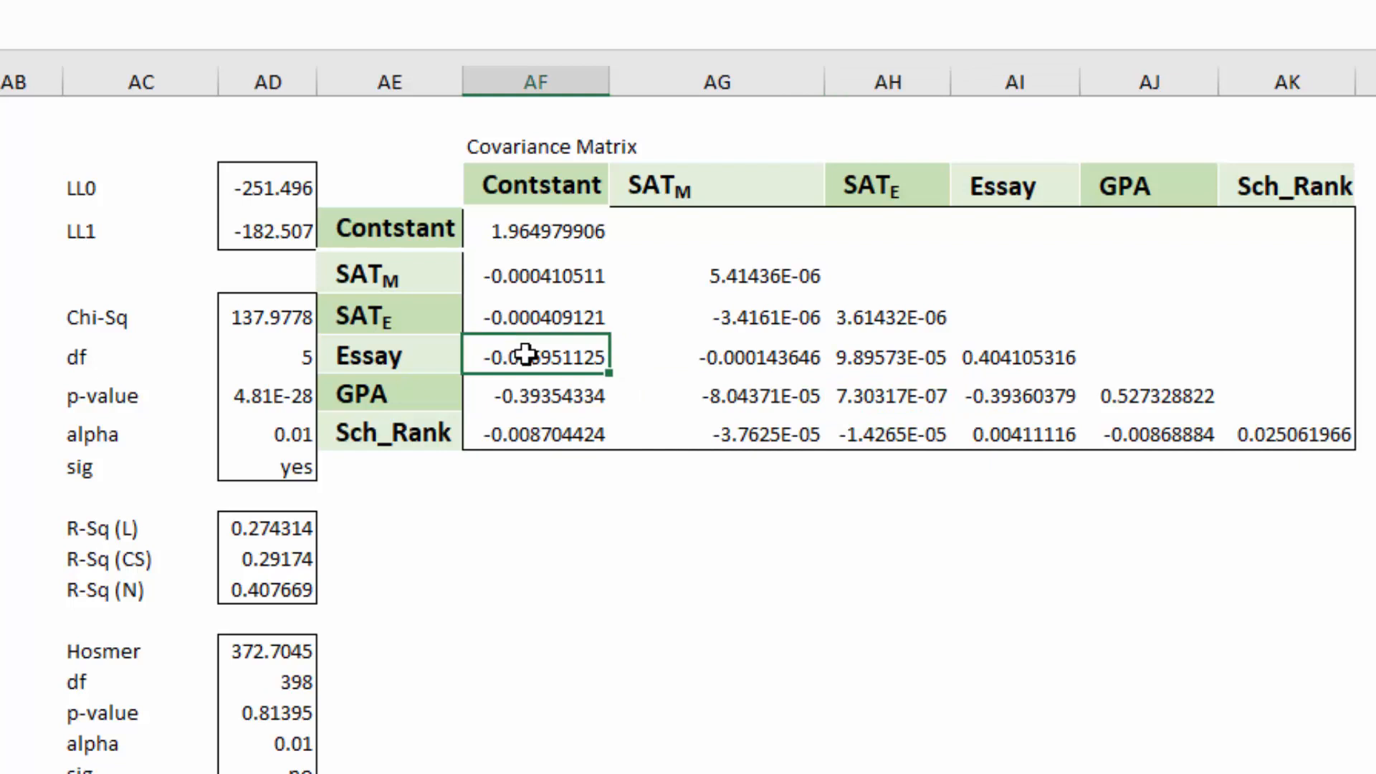
{"action": "mouse_move", "coordinate": [578, 211]}
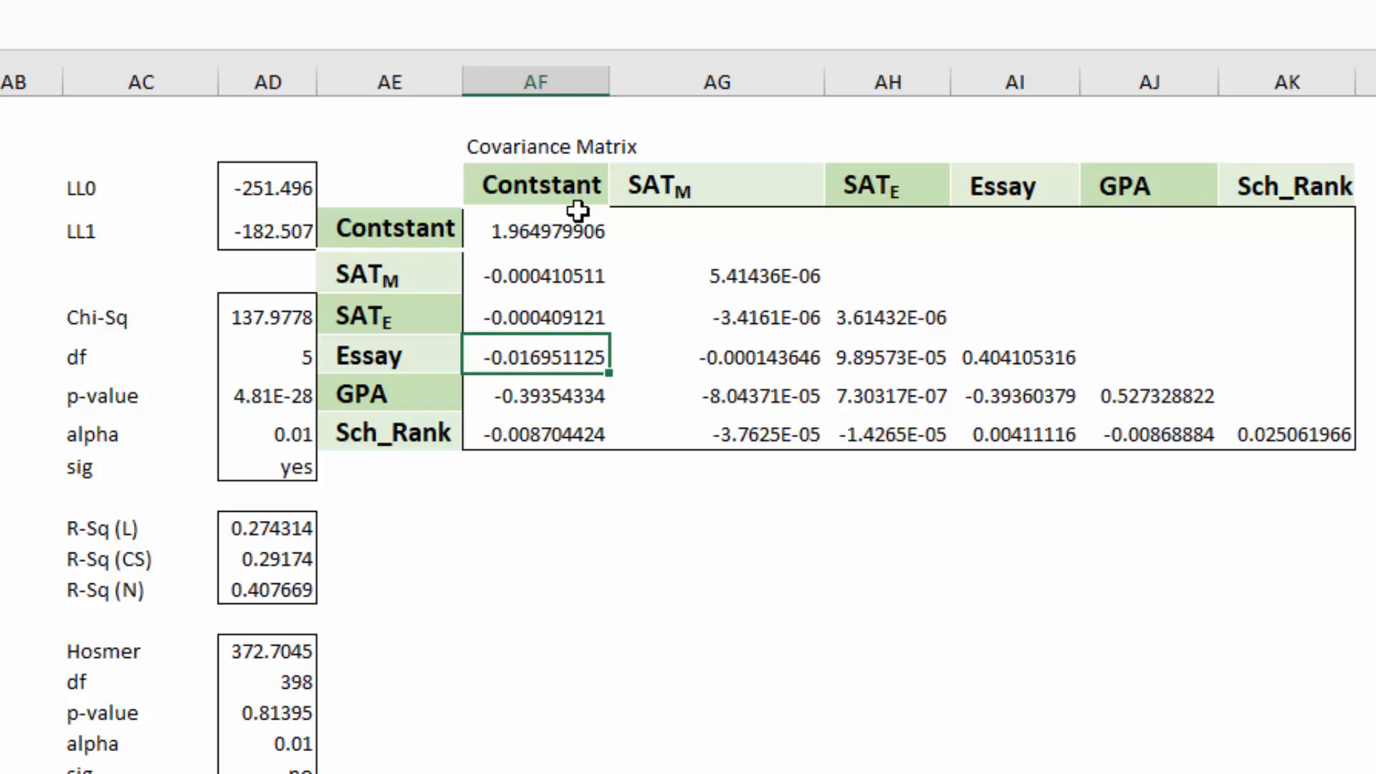
{"action": "mouse_move", "coordinate": [779, 338]}
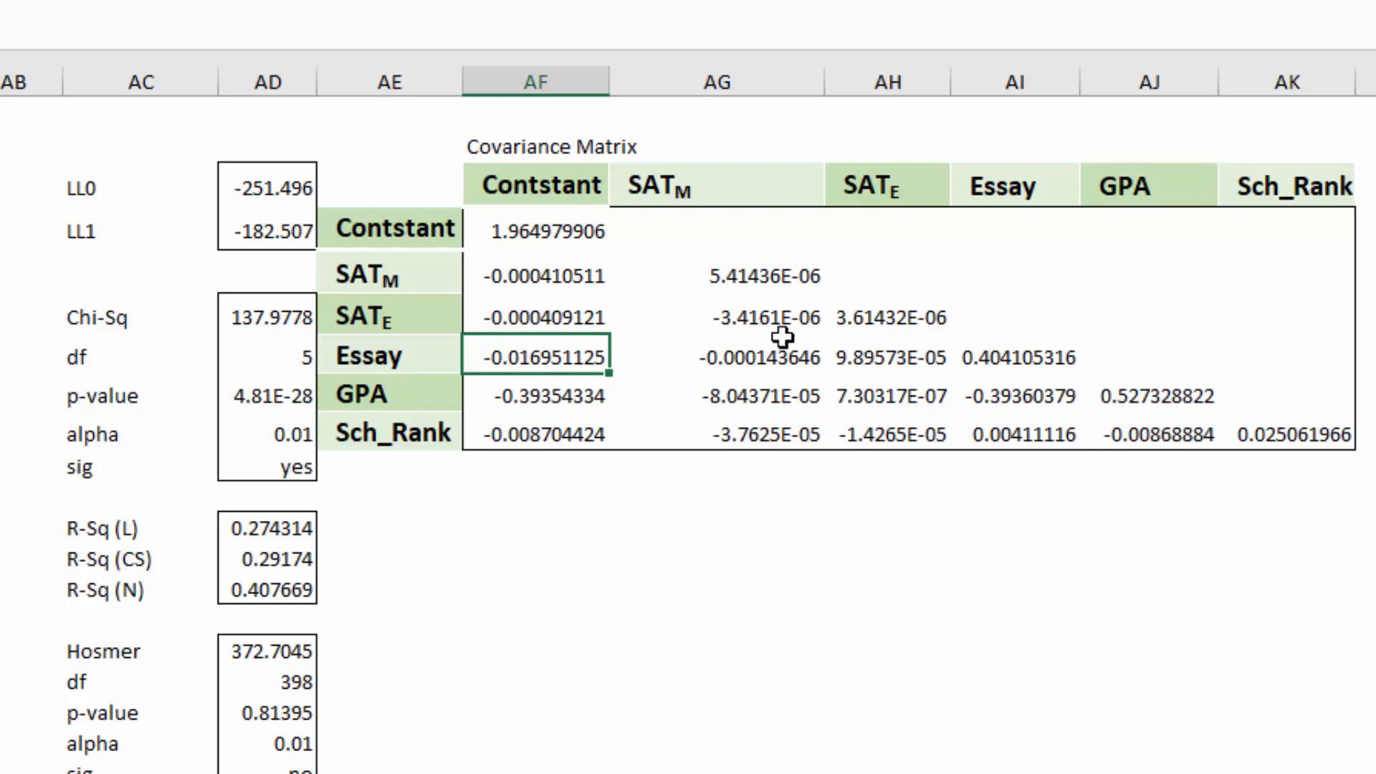
{"action": "mouse_move", "coordinate": [1187, 401]}
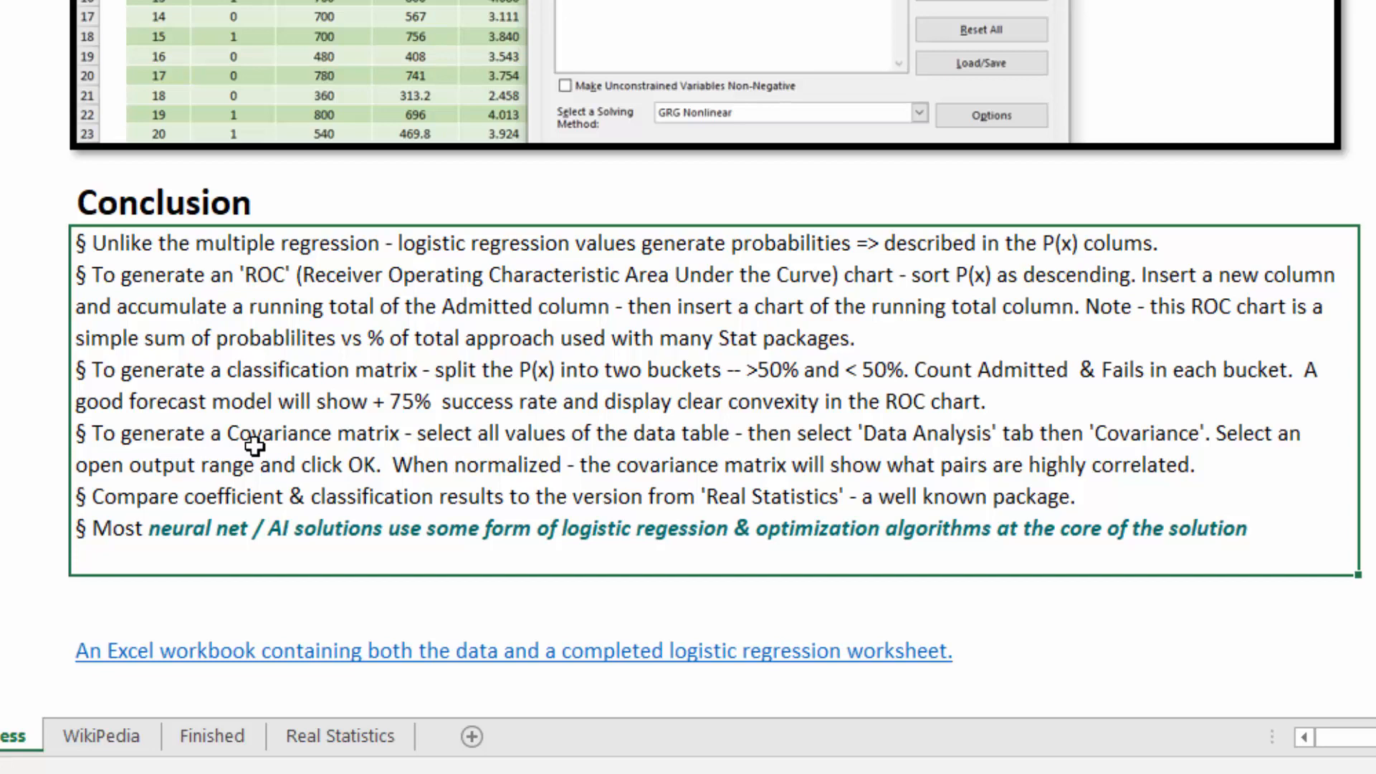
{"action": "mouse_move", "coordinate": [761, 345]}
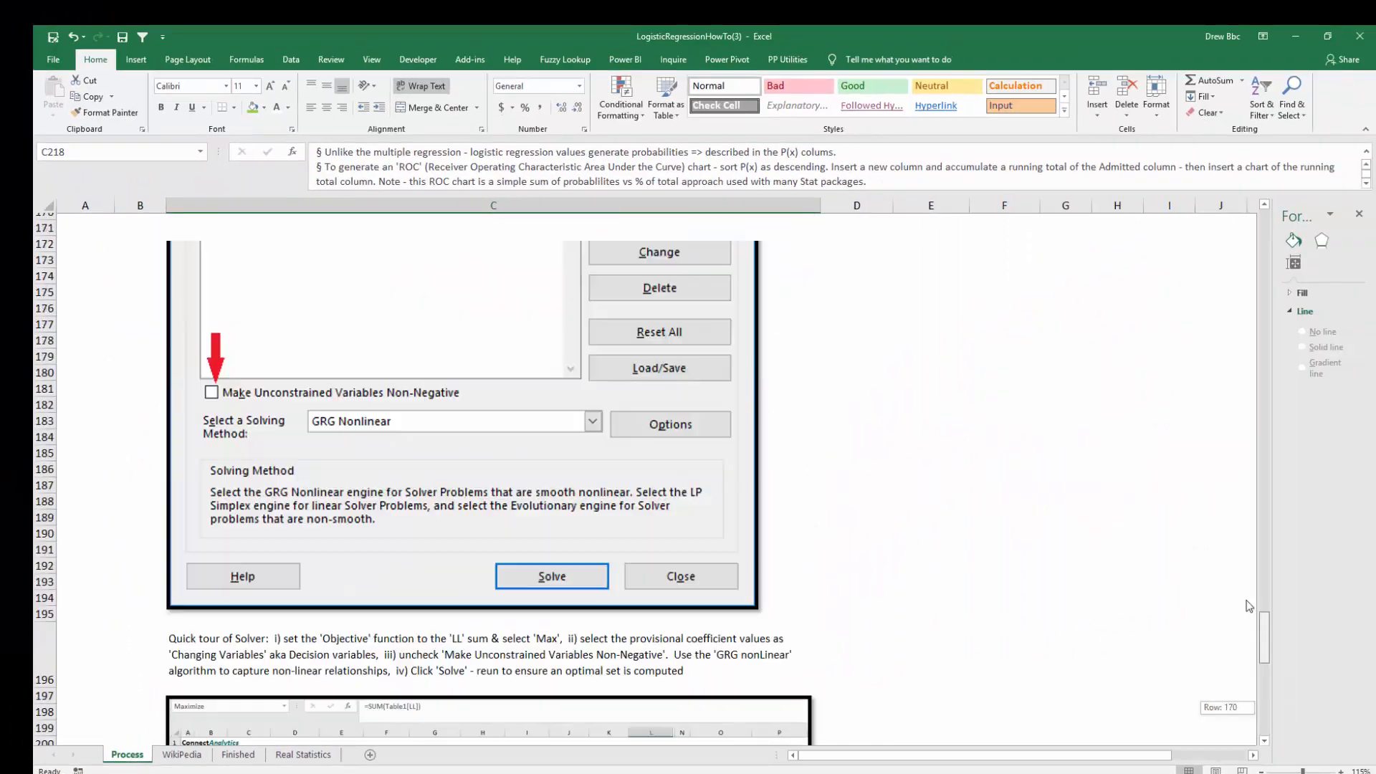
Return to row 1 of the Process sheet showing the Logistic Regression overview.
{"action": "left_click", "coordinate": [680, 577]}
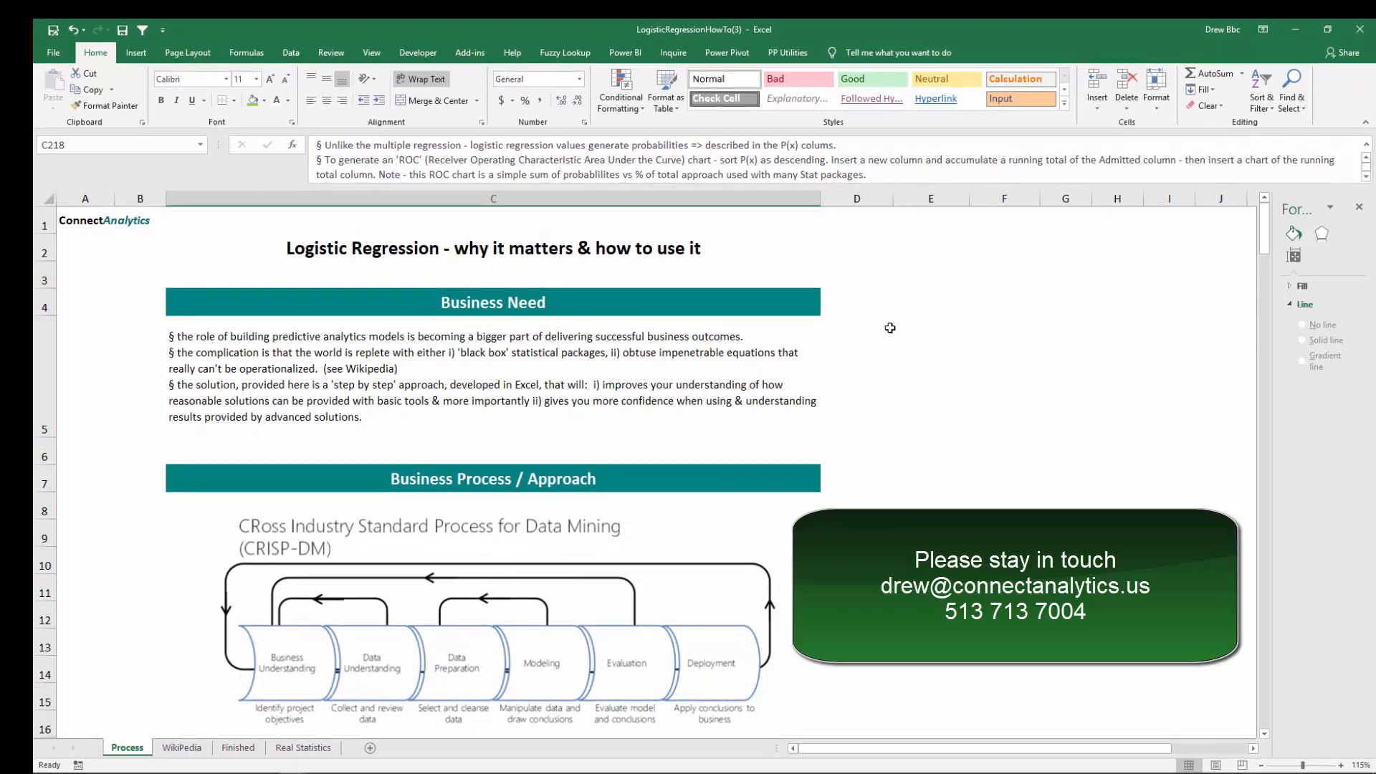
{"action": "mouse_move", "coordinate": [894, 368]}
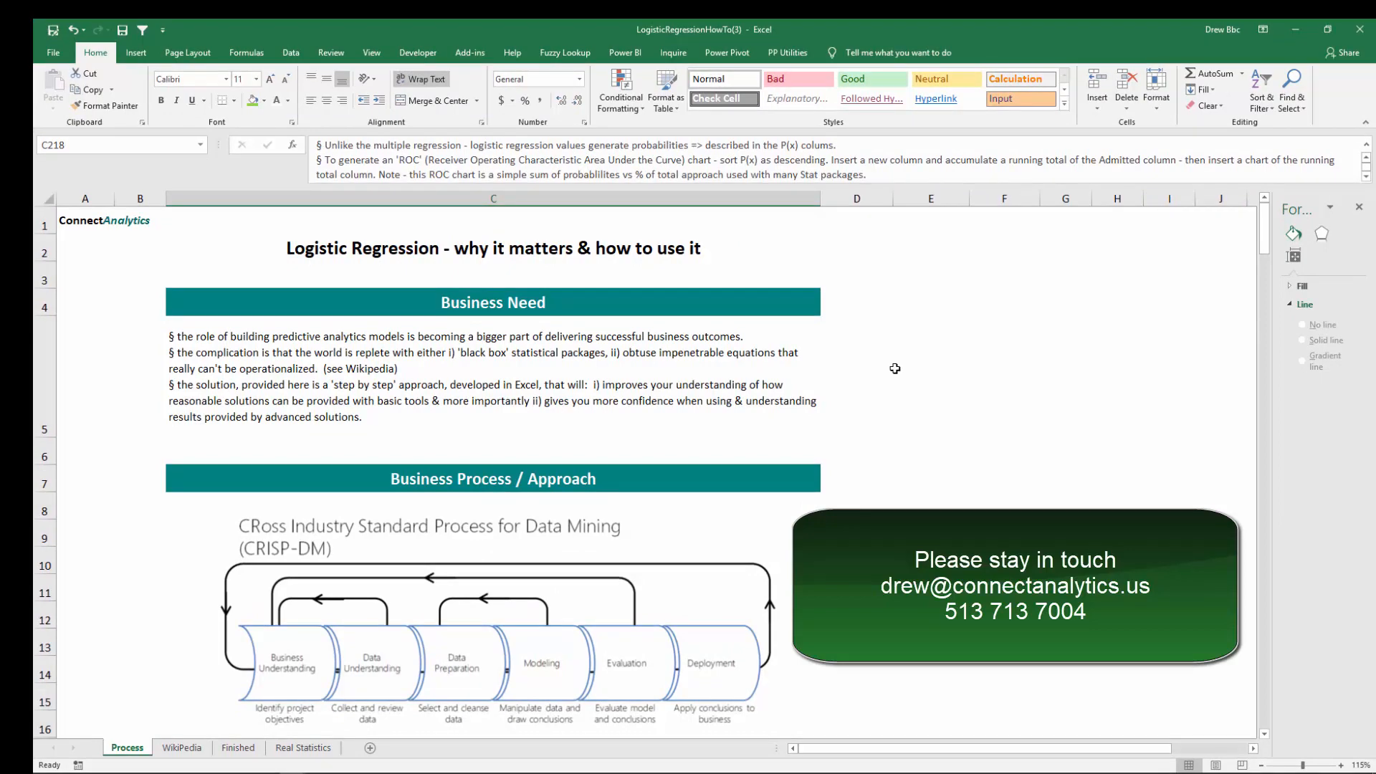